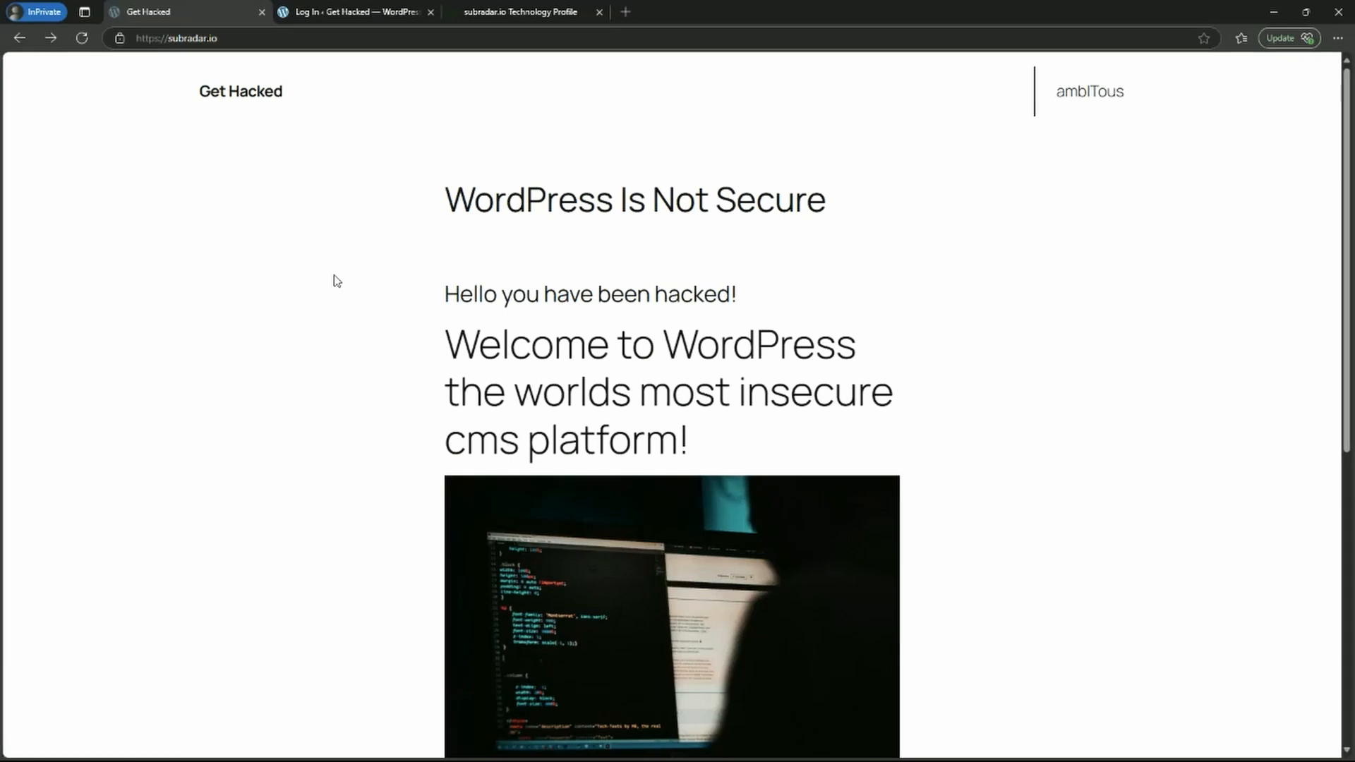
pyautogui.moveTo(196, 113)
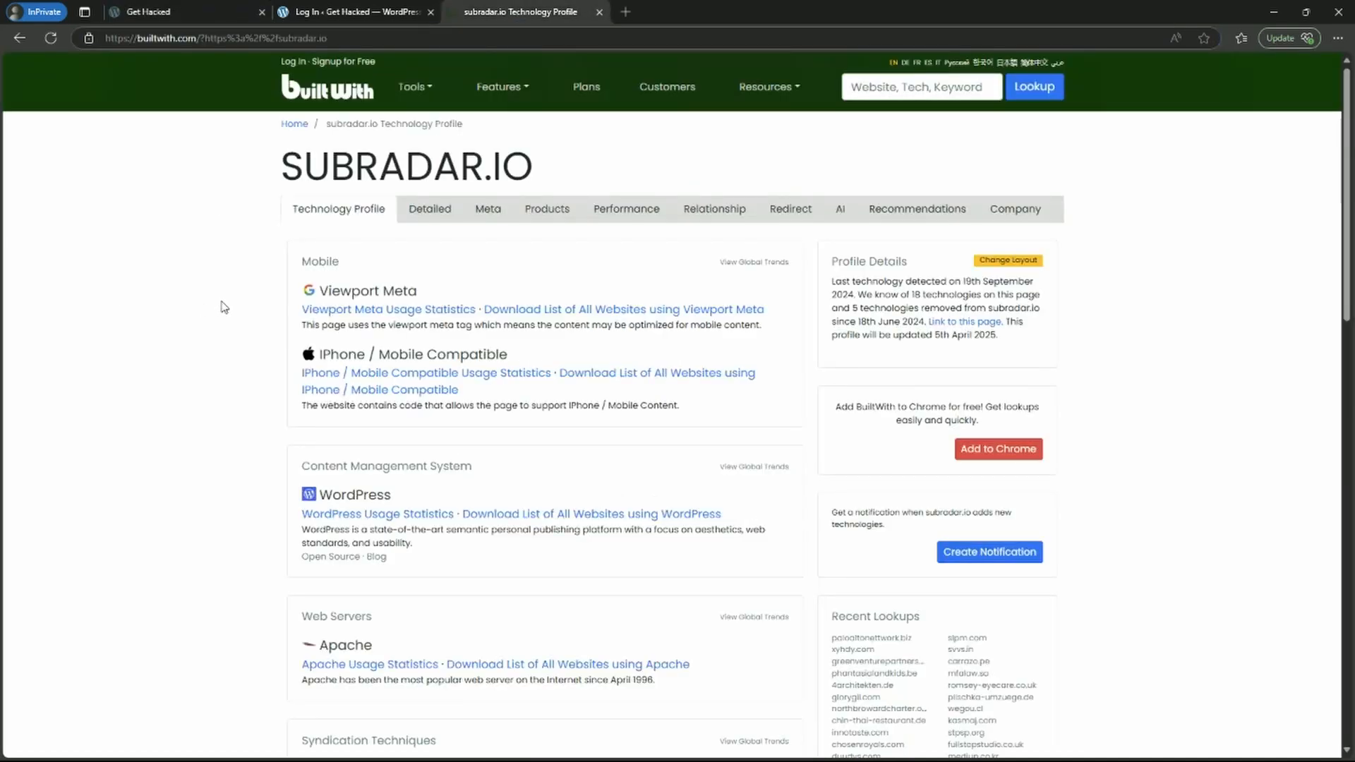
# - Scroll BuiltWith's subradar.io profile to the Content Management System section listing WordPress
pyautogui.scroll(-3)
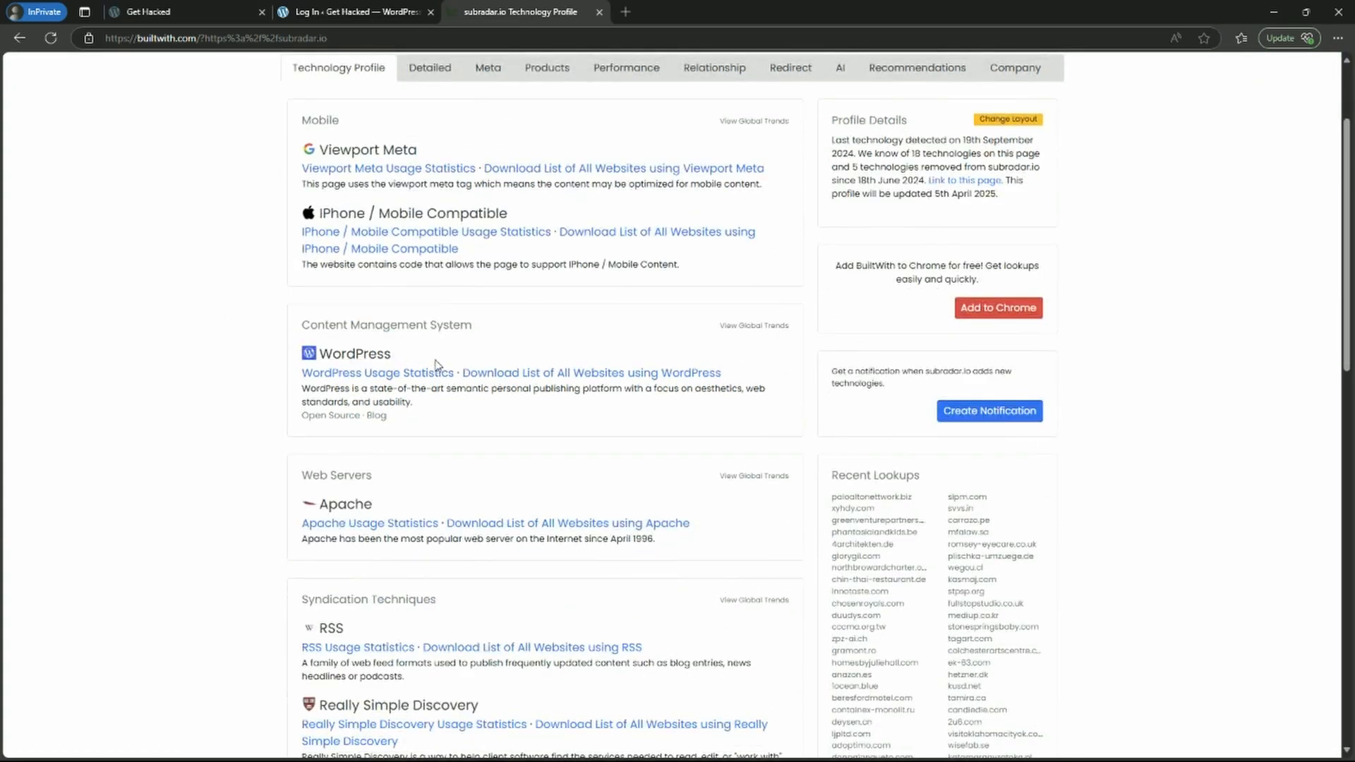
pyautogui.moveTo(482, 356)
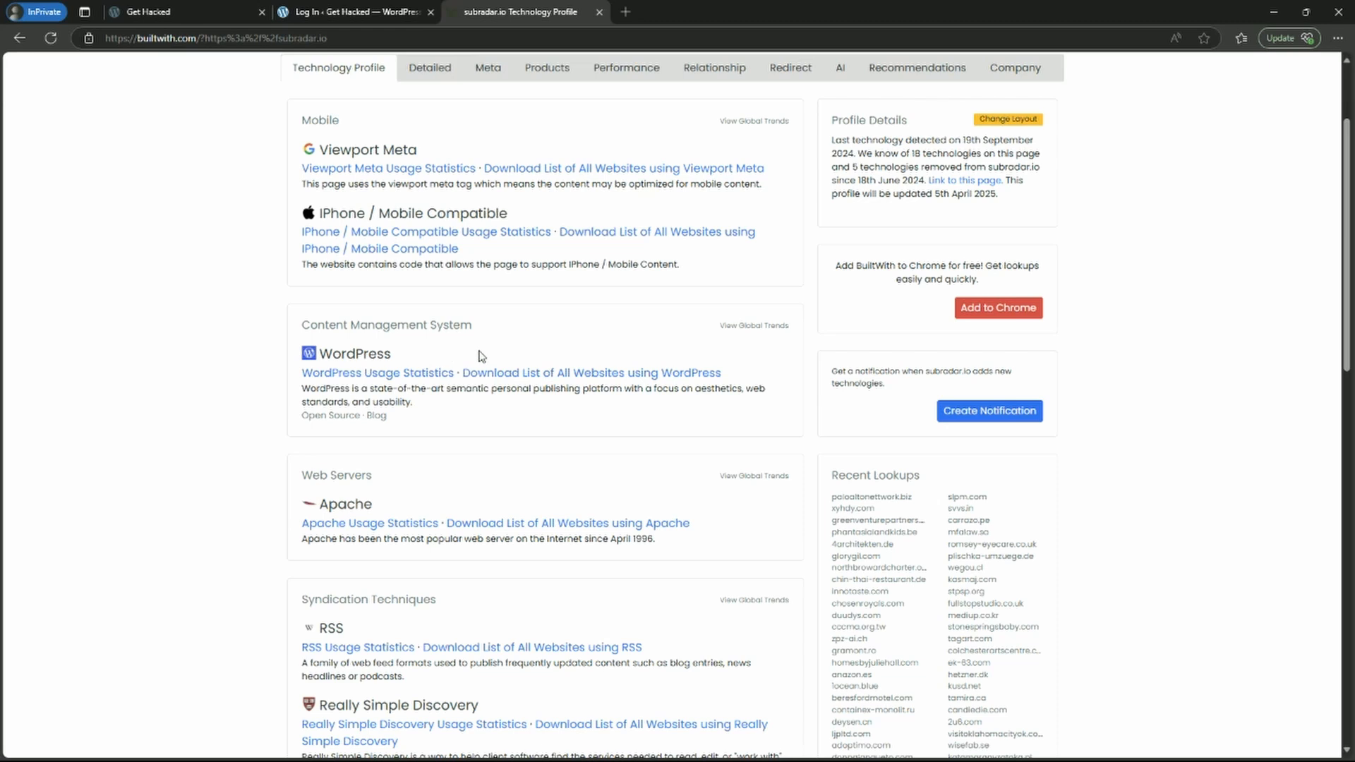
# - Switch to the 'Log In ‹ Get Hacked — WordPress' tab showing subradar.io's wp-admin login form
pyautogui.click(355, 11)
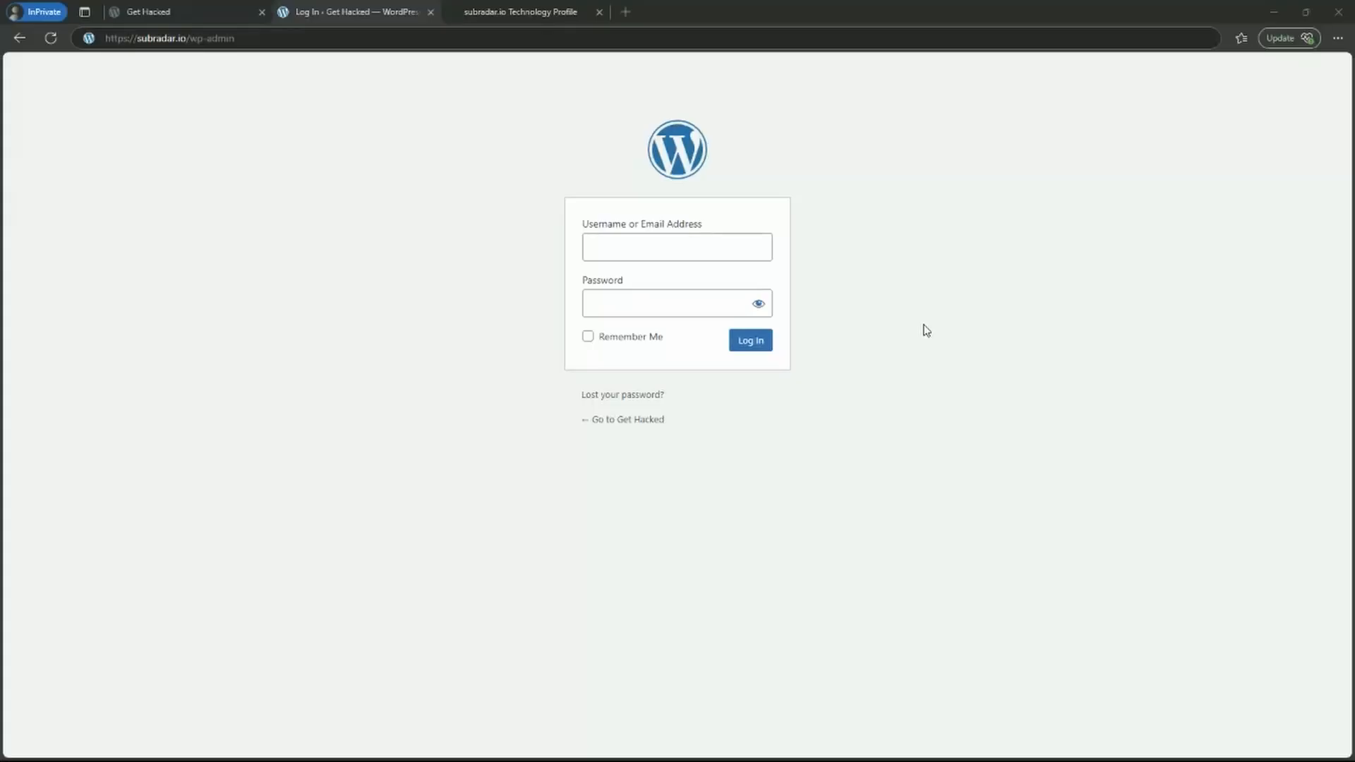
pyautogui.moveTo(288, 213)
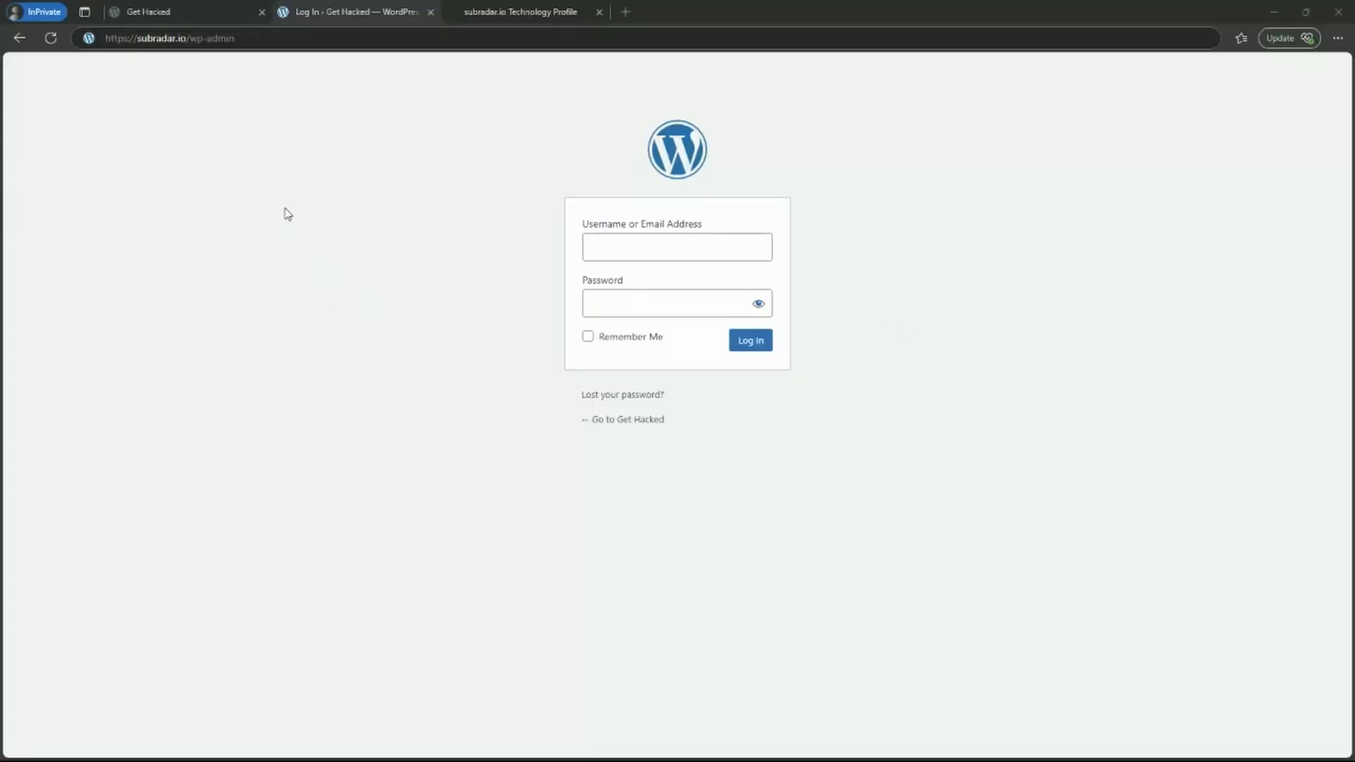
pyautogui.moveTo(205, 67)
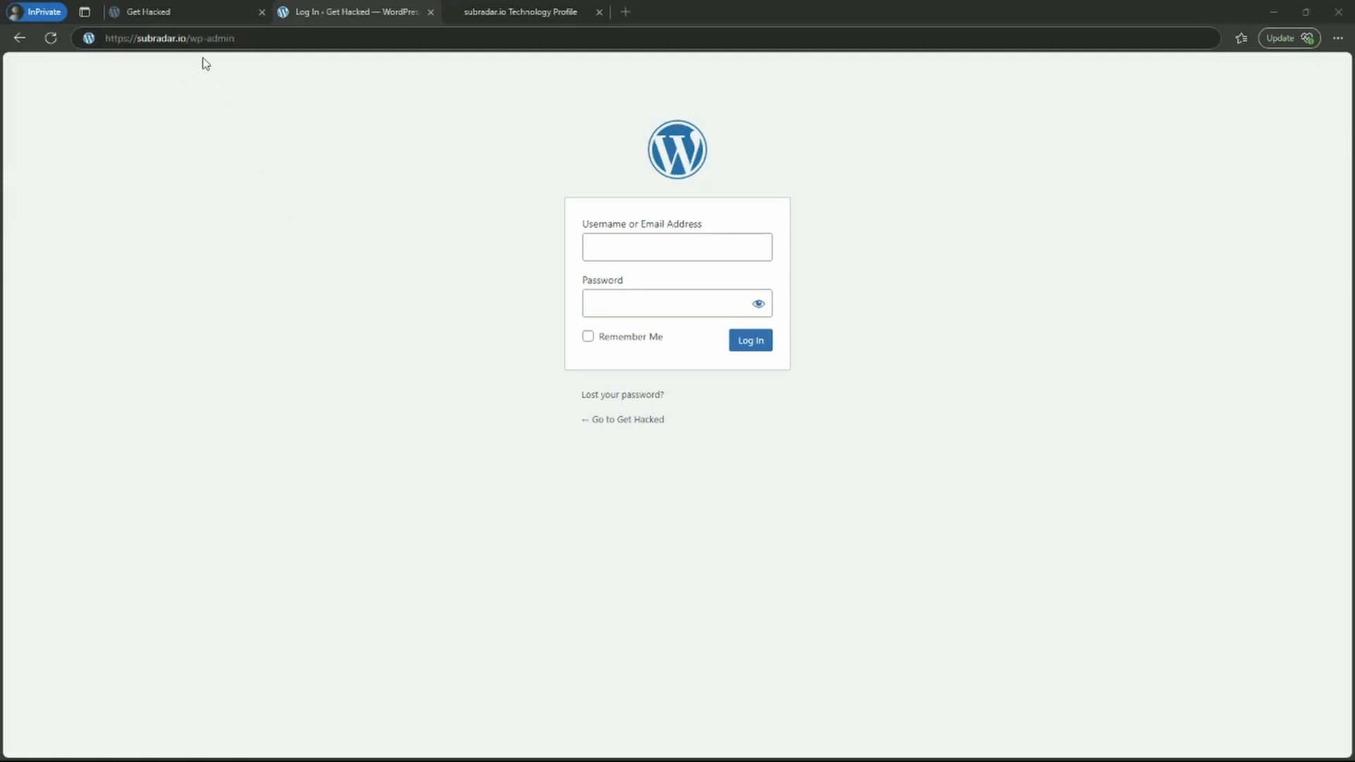
pyautogui.moveTo(465, 206)
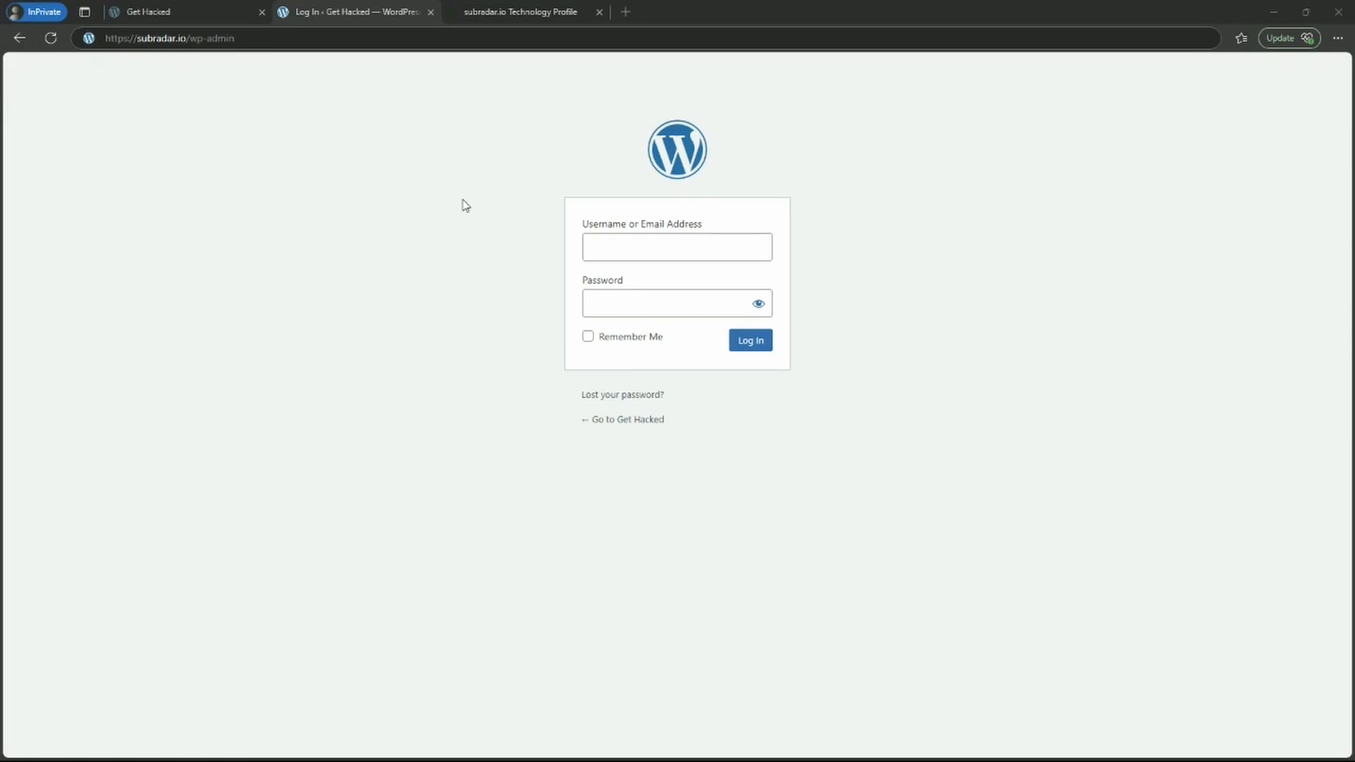
pyautogui.moveTo(481, 207)
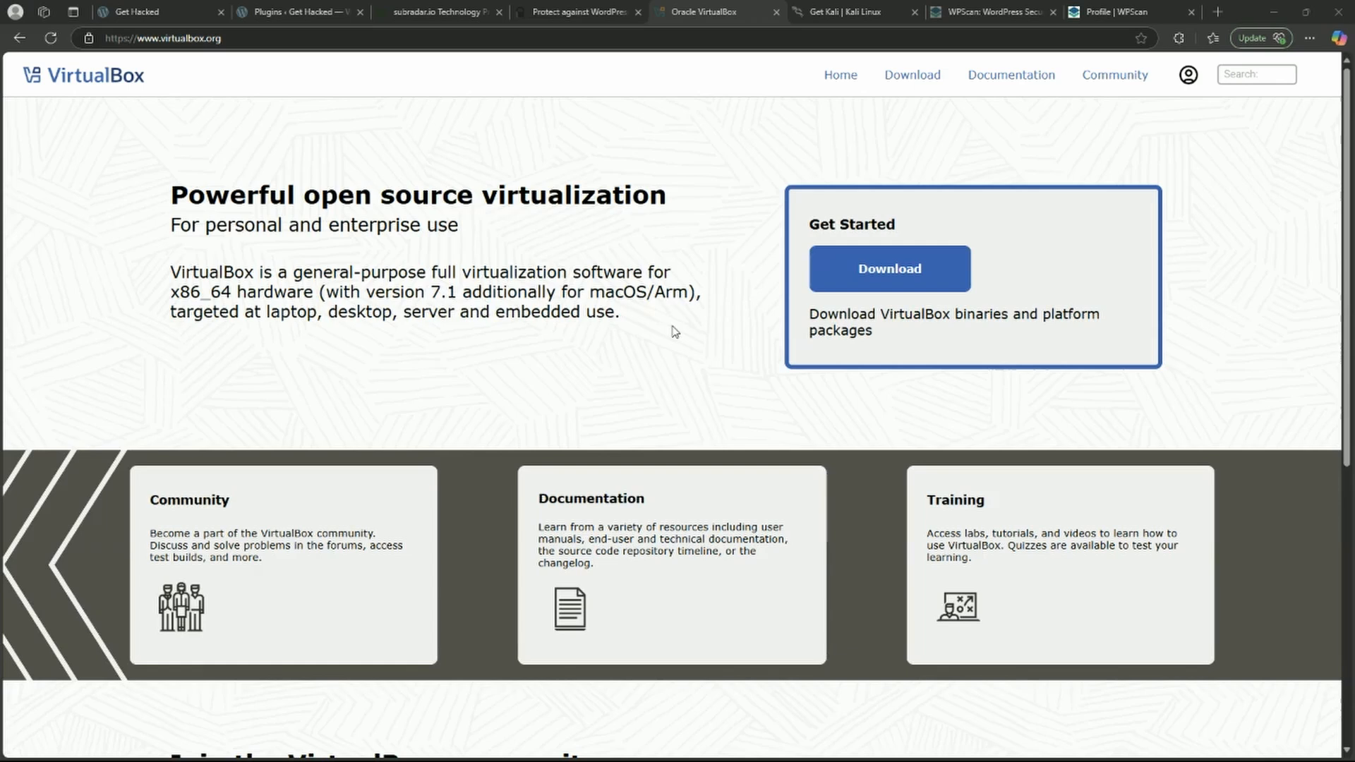
# - Bring up the VirtualBox Manager with the running kali-linux VM, then the Kali Linux homepage
pyautogui.click(706, 11)
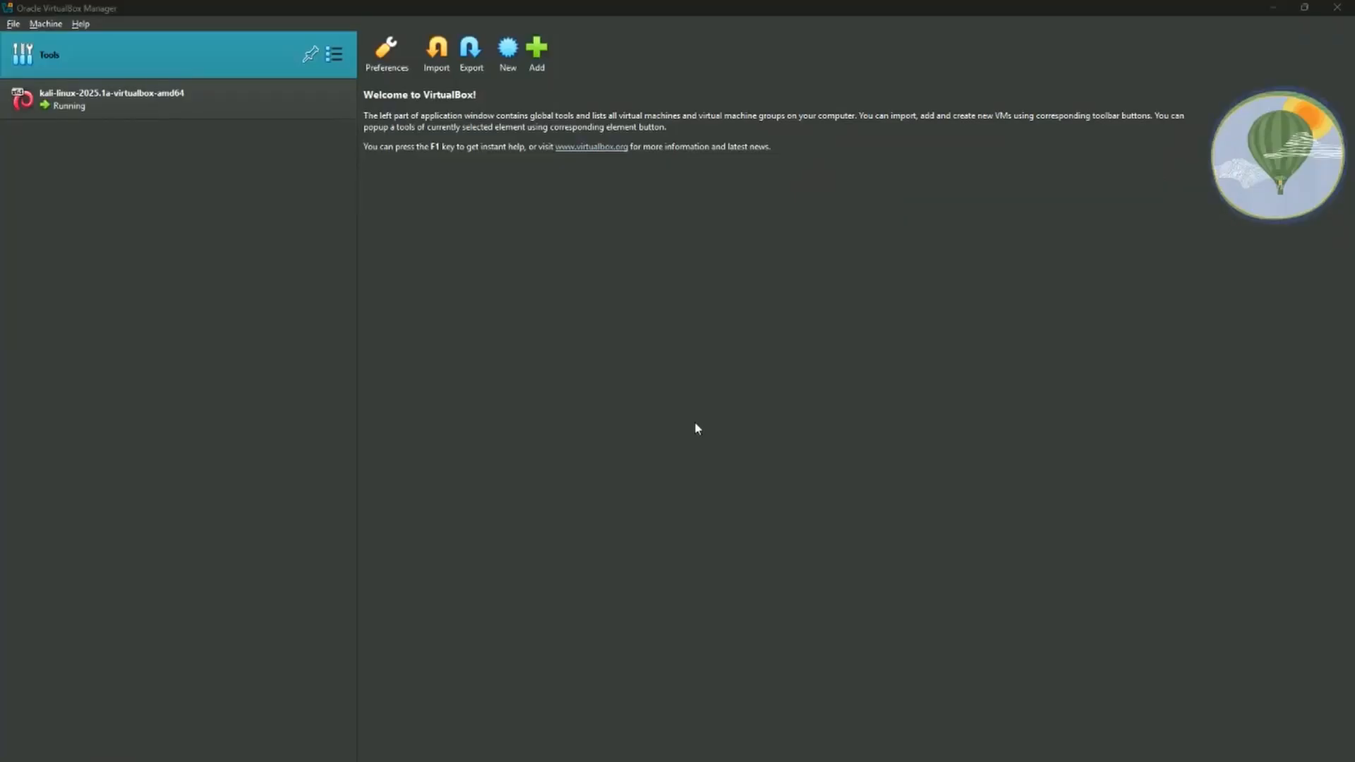
pyautogui.moveTo(197, 155)
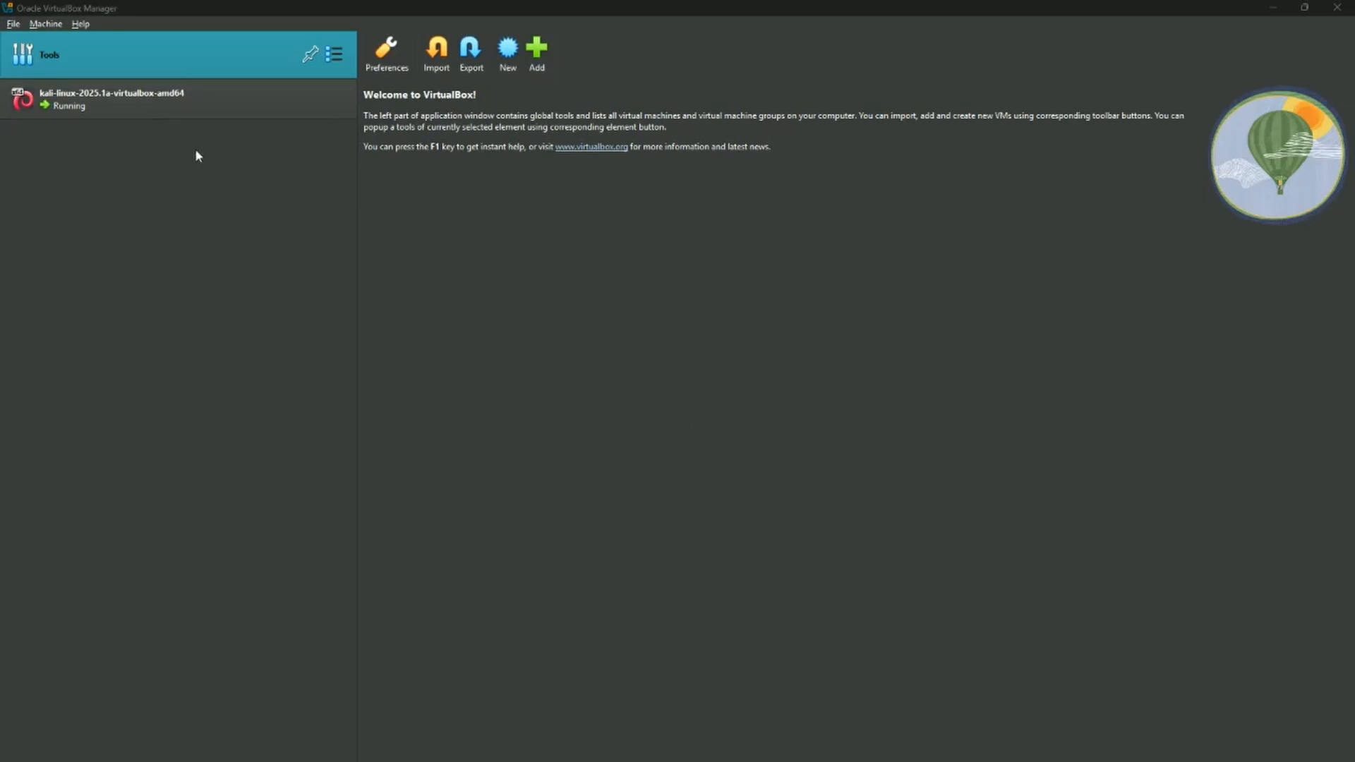
pyautogui.click(113, 99)
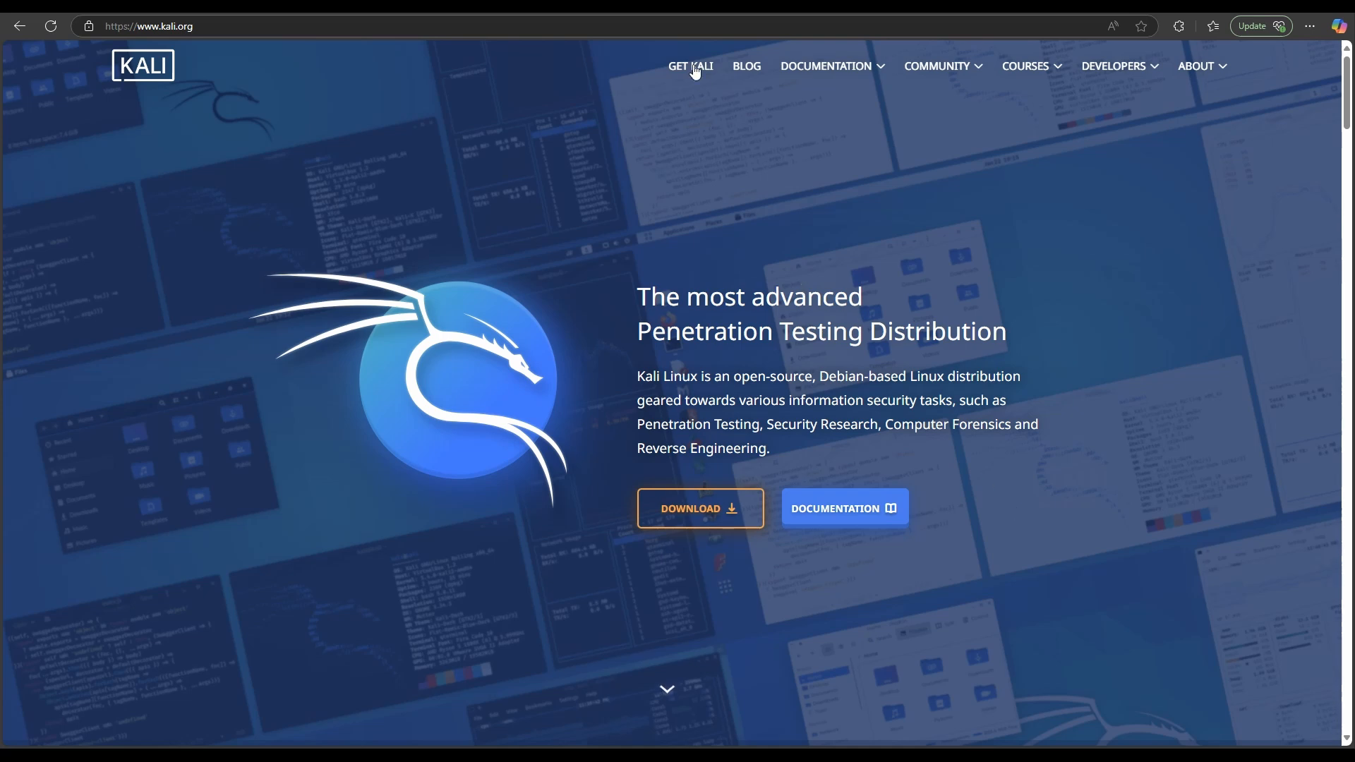
# - Go to GET KALI on kali.org to reach the 'Choose your Kali' installation options
pyautogui.click(690, 66)
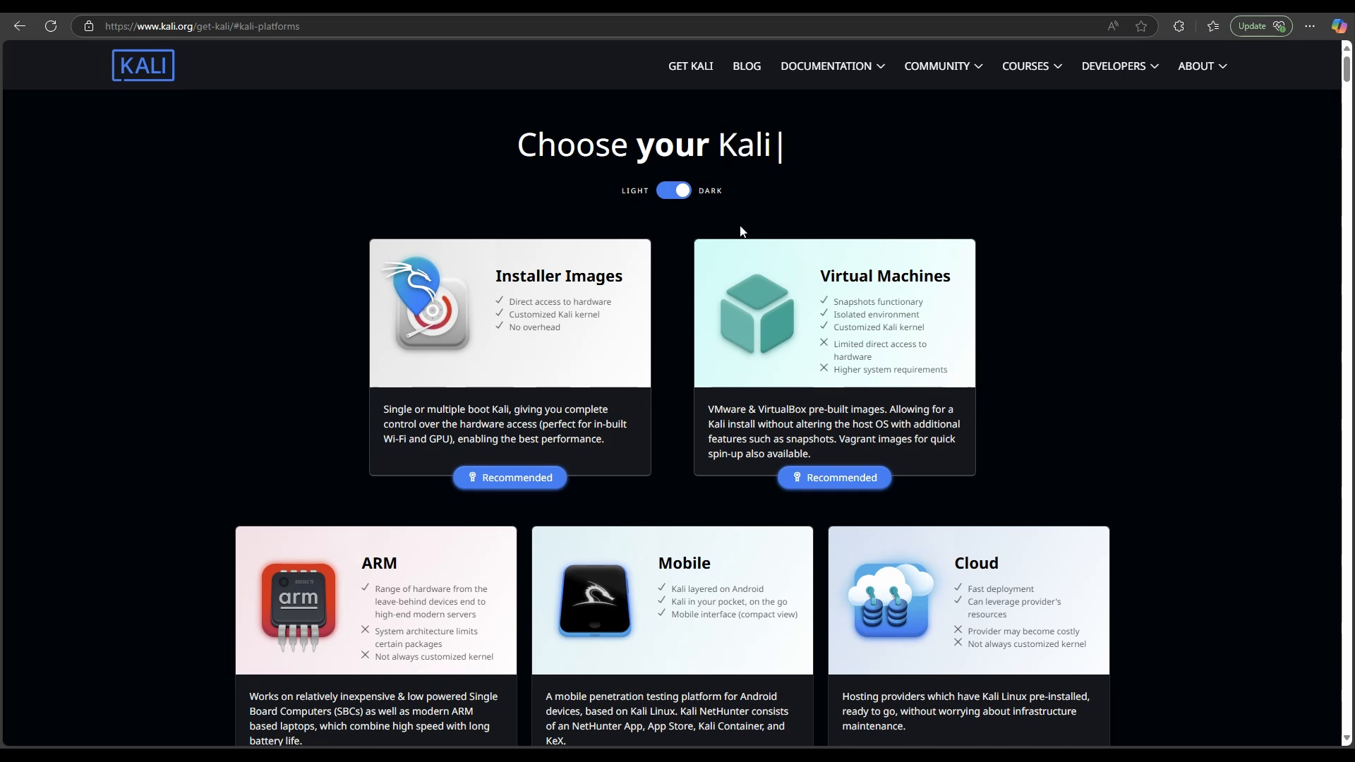
pyautogui.moveTo(745, 226)
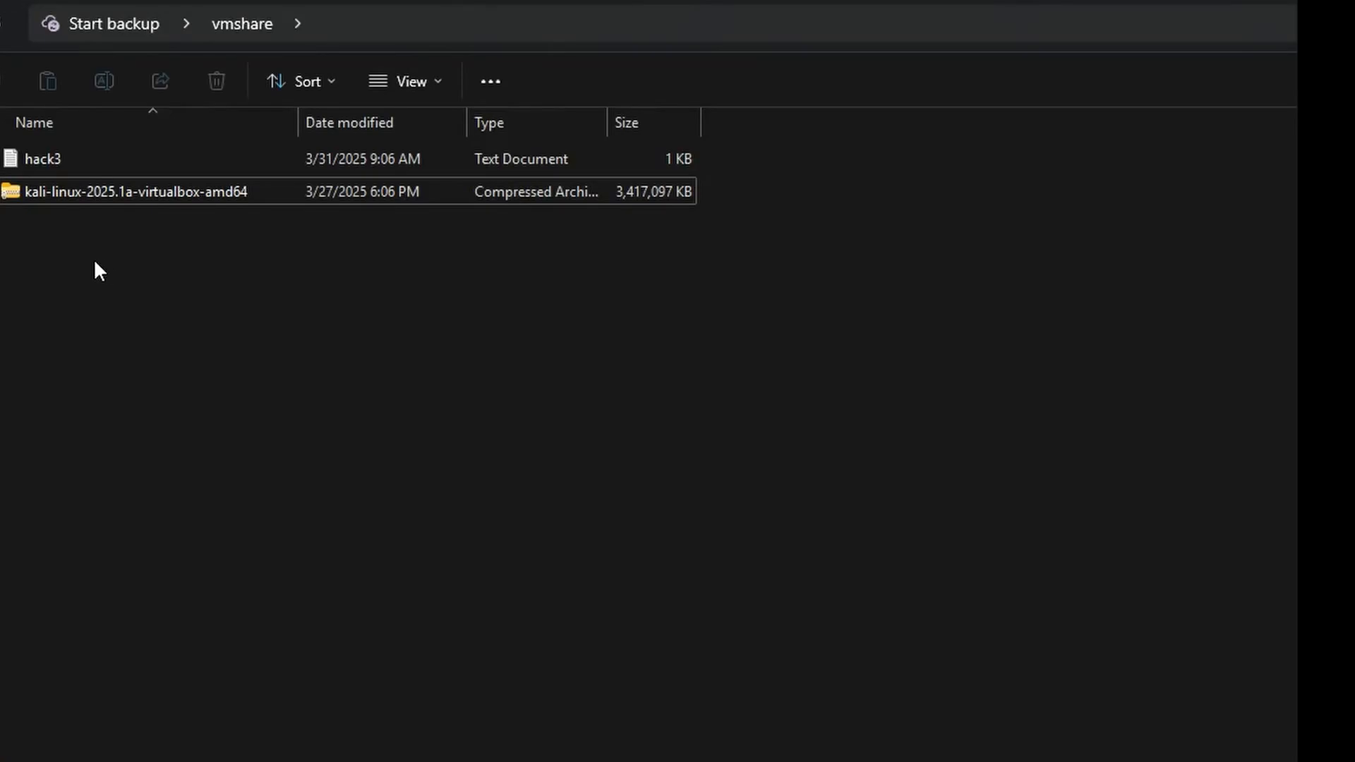
# - Extract the Kali zip, enter the extracted folder and select its .vbox machine file
pyautogui.rightClick(135, 191)
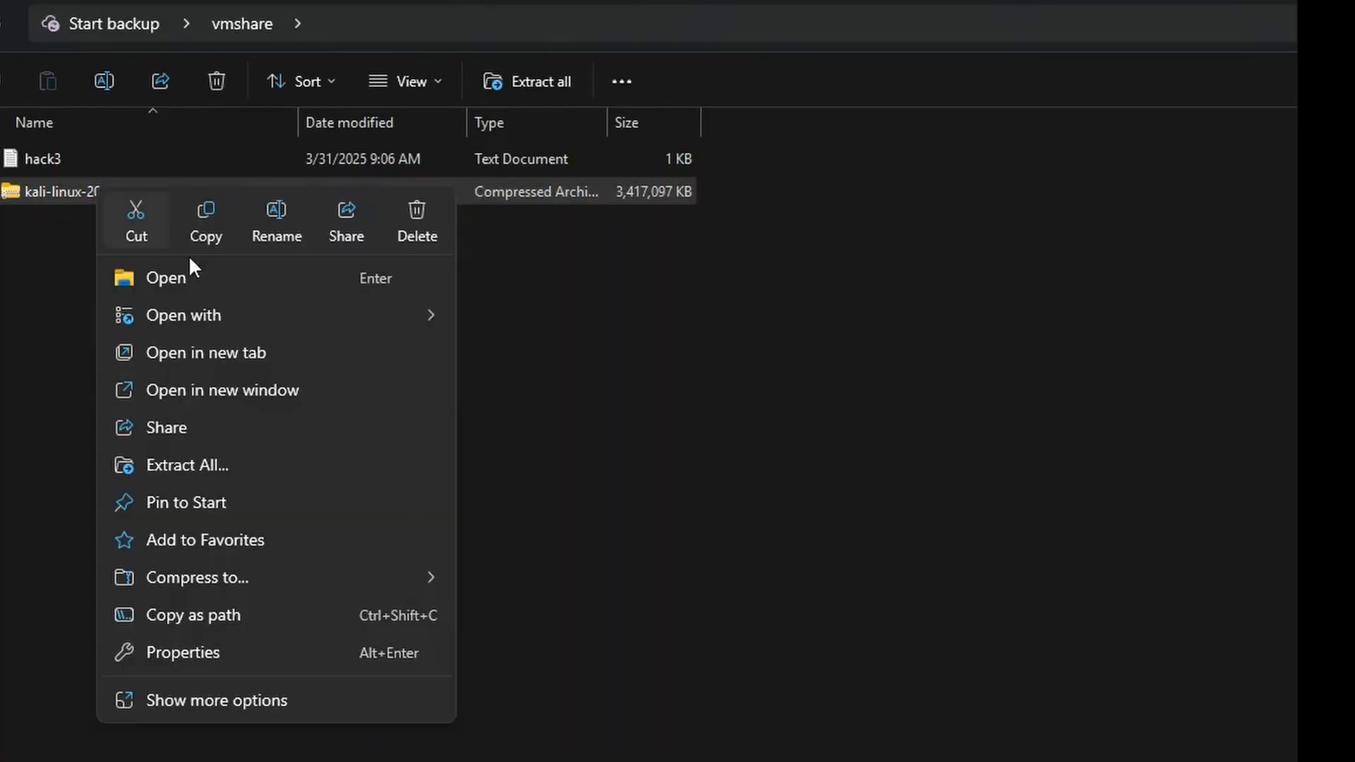
pyautogui.moveTo(215, 476)
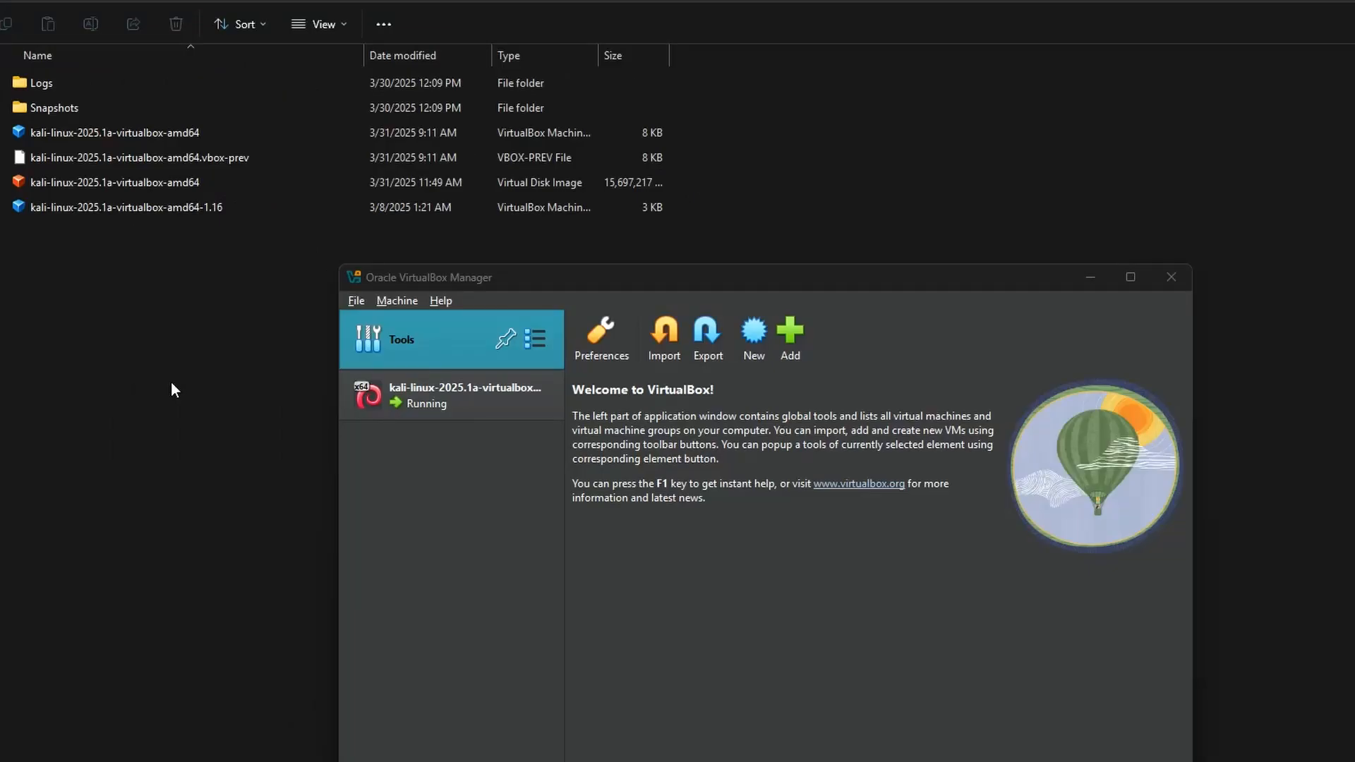
pyautogui.moveTo(163, 283)
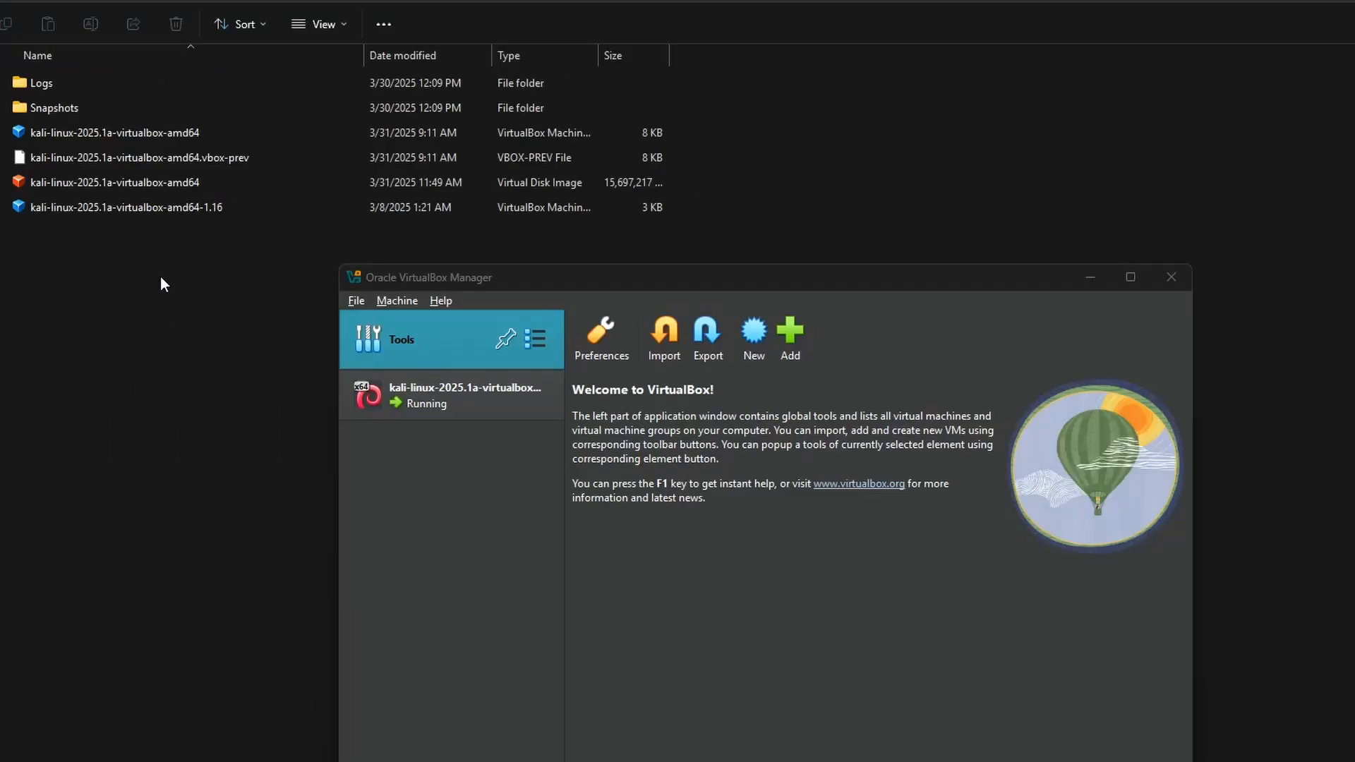
pyautogui.moveTo(437, 544)
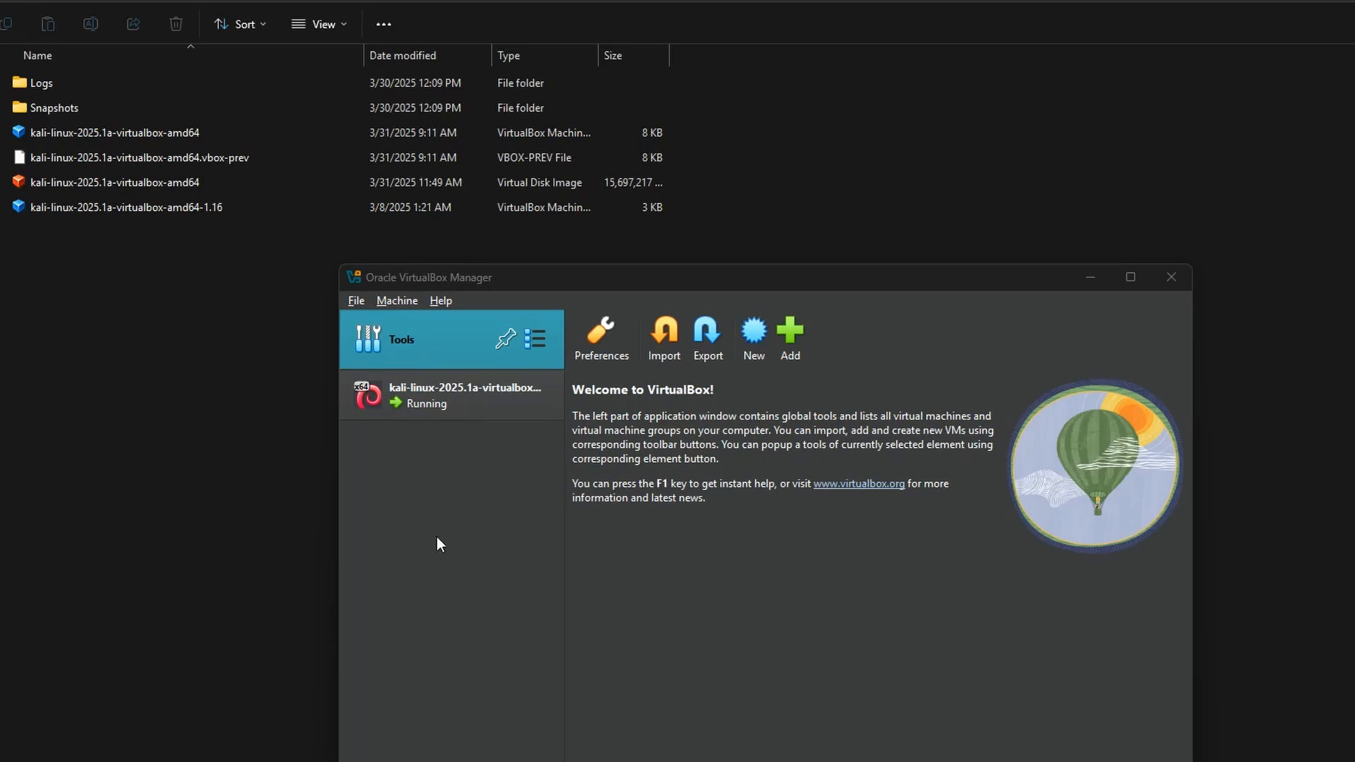
pyautogui.moveTo(449, 512)
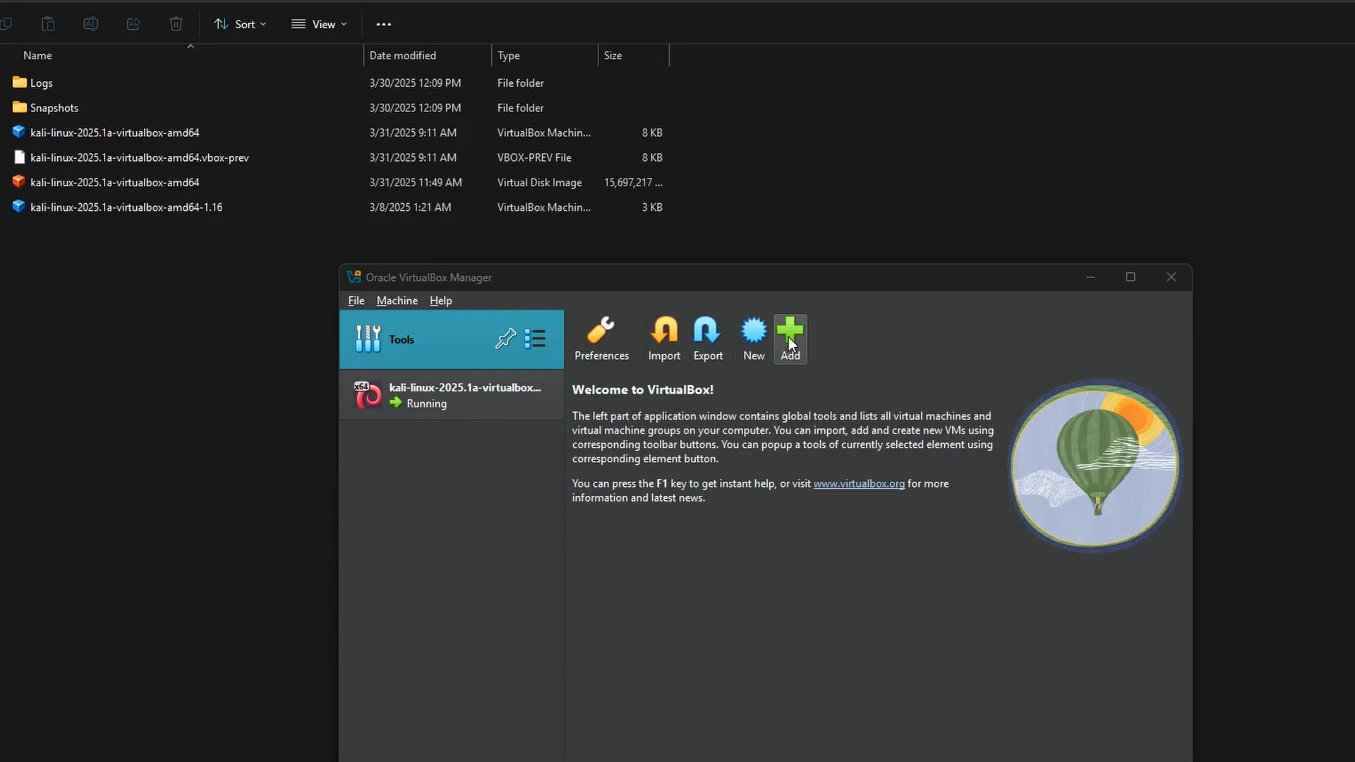
pyautogui.moveTo(190, 271)
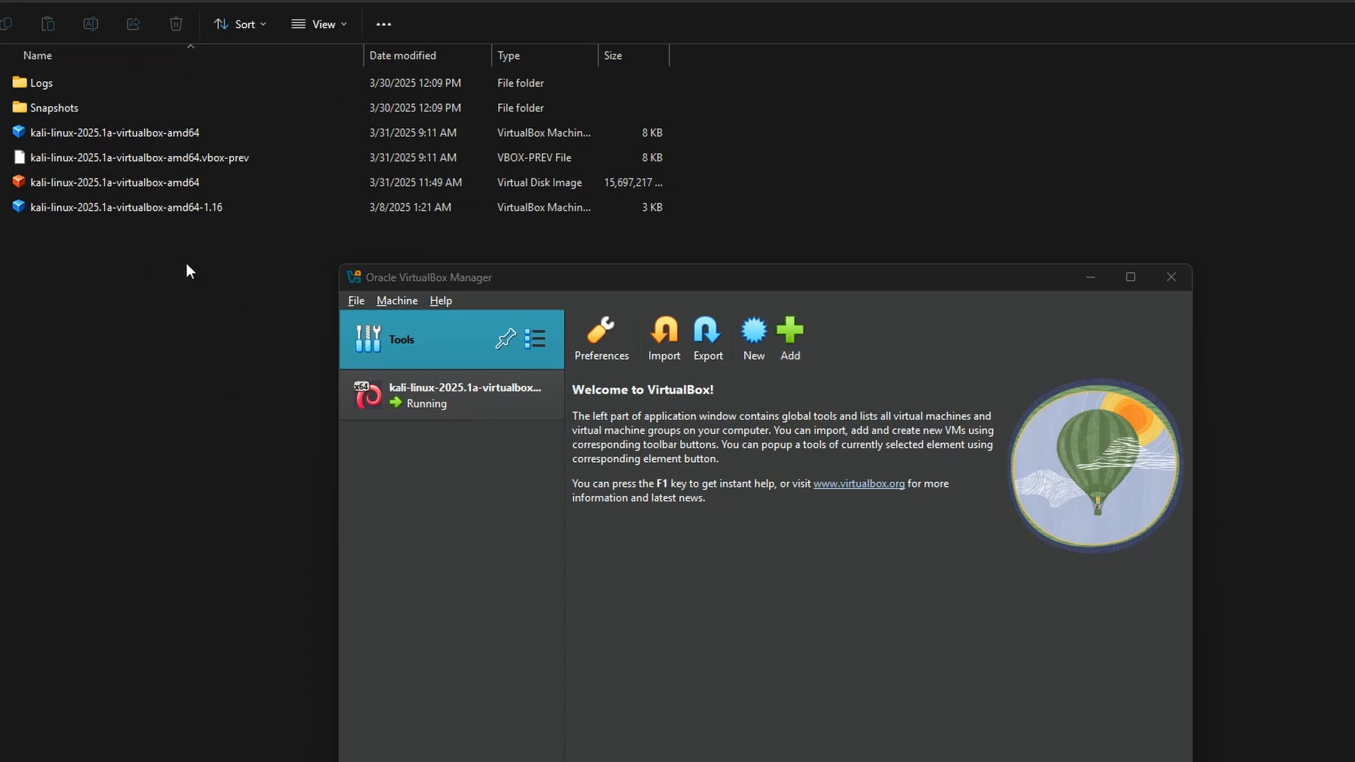
pyautogui.click(126, 206)
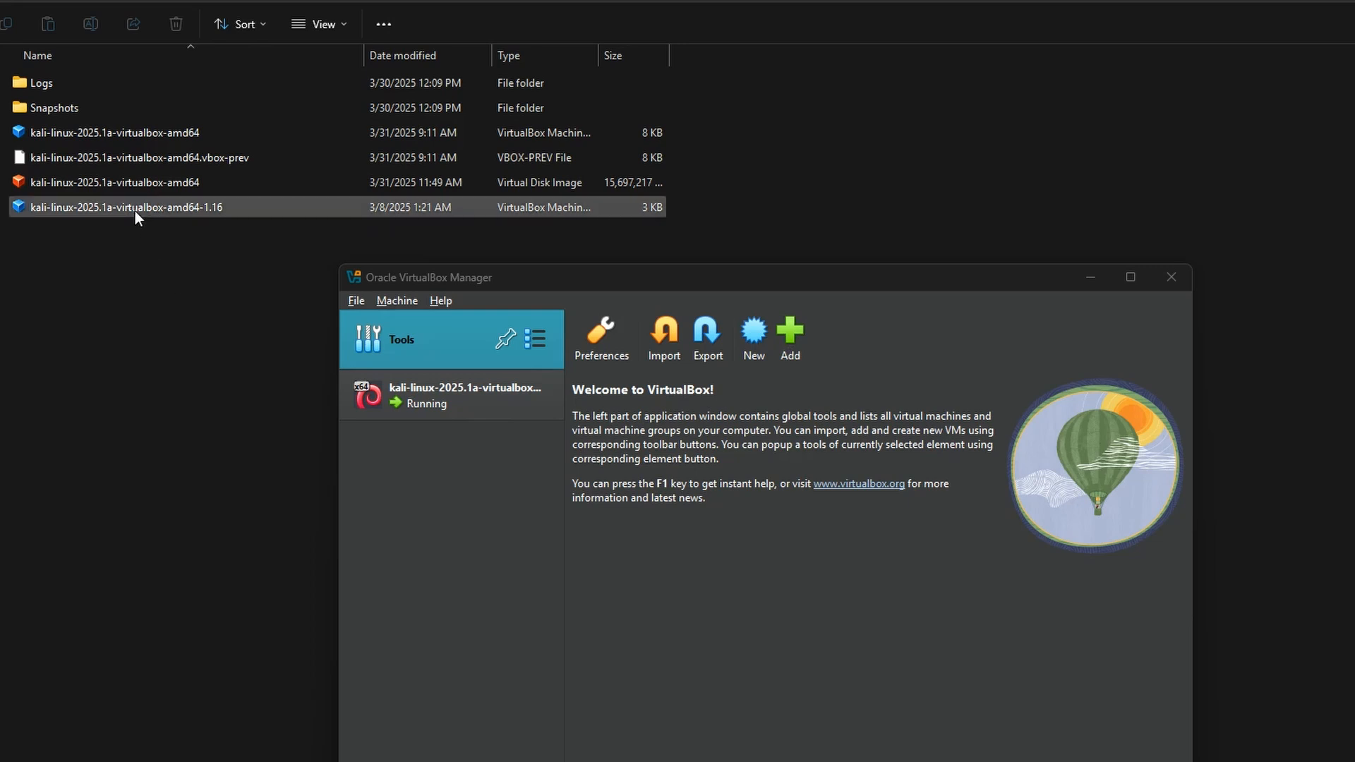
pyautogui.click(155, 255)
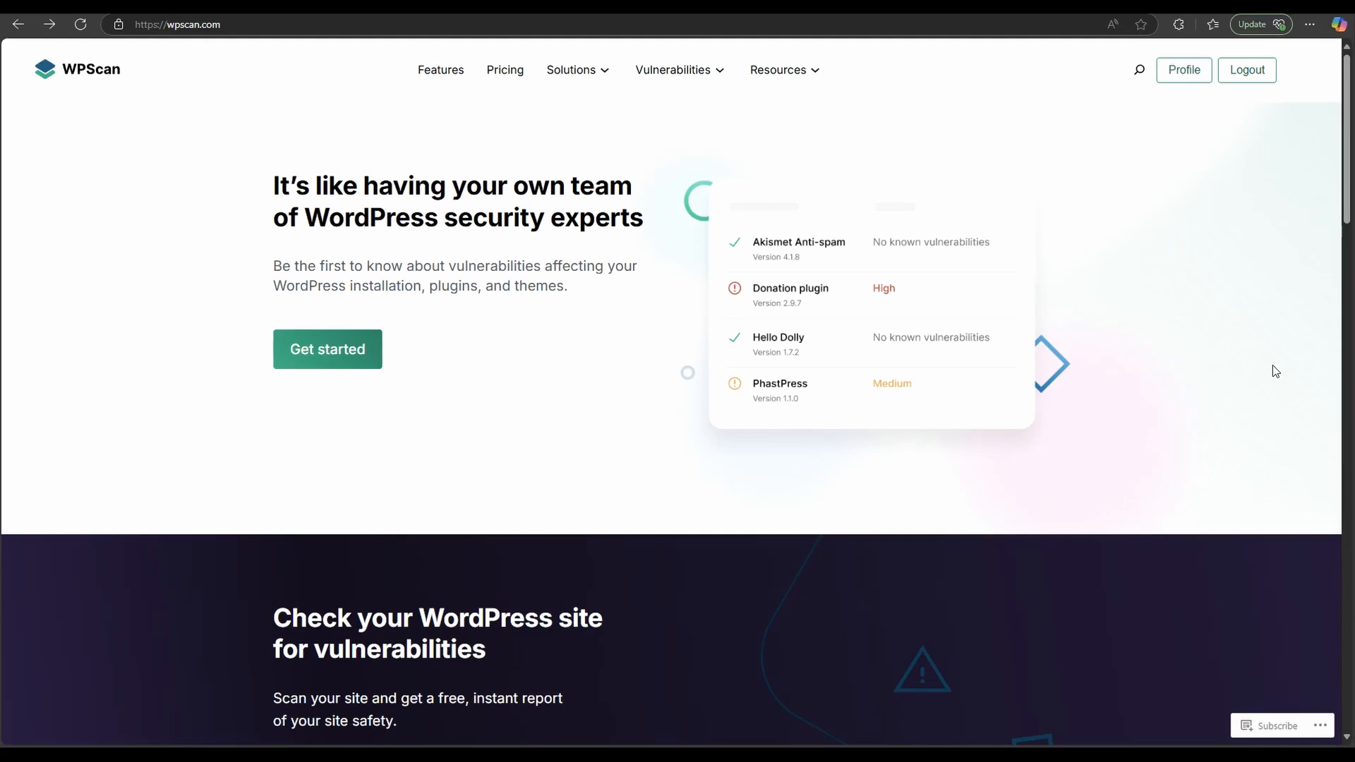
pyautogui.moveTo(1233, 363)
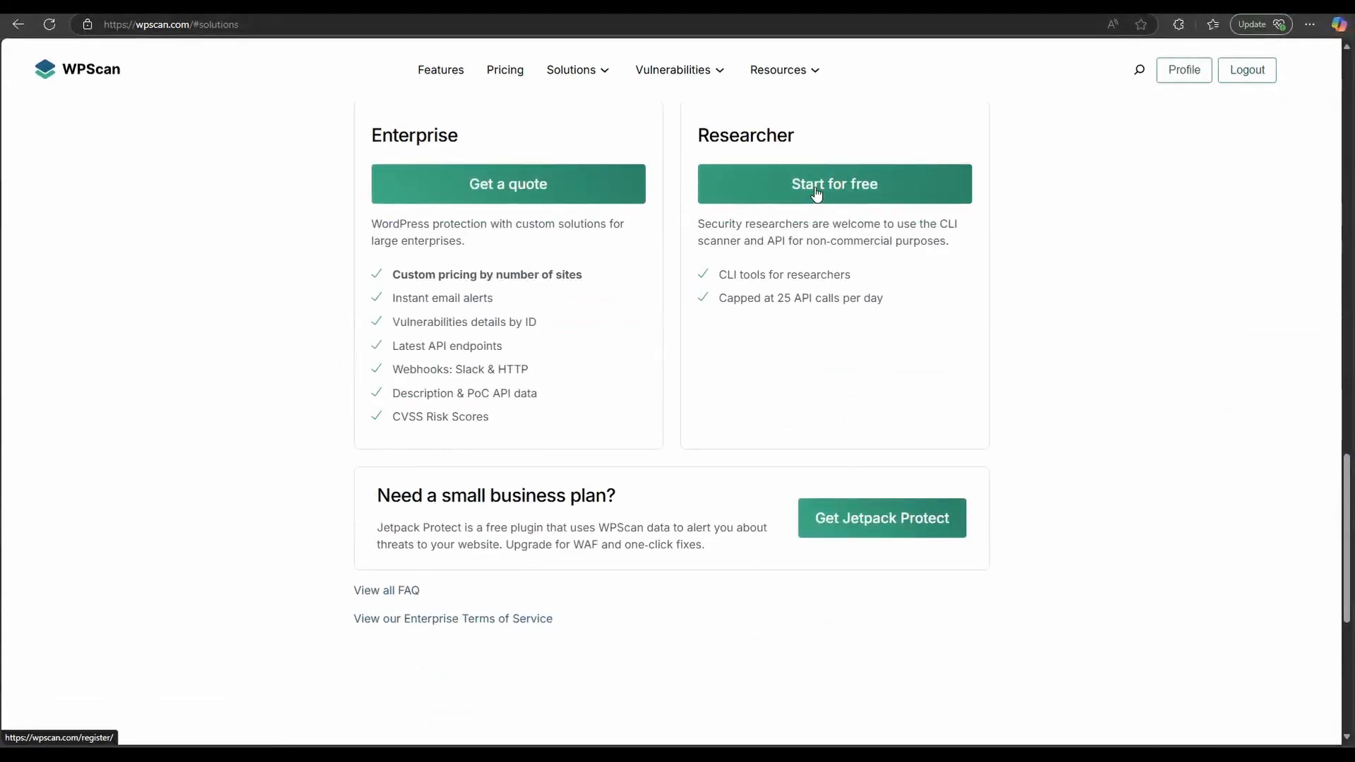
pyautogui.moveTo(1068, 80)
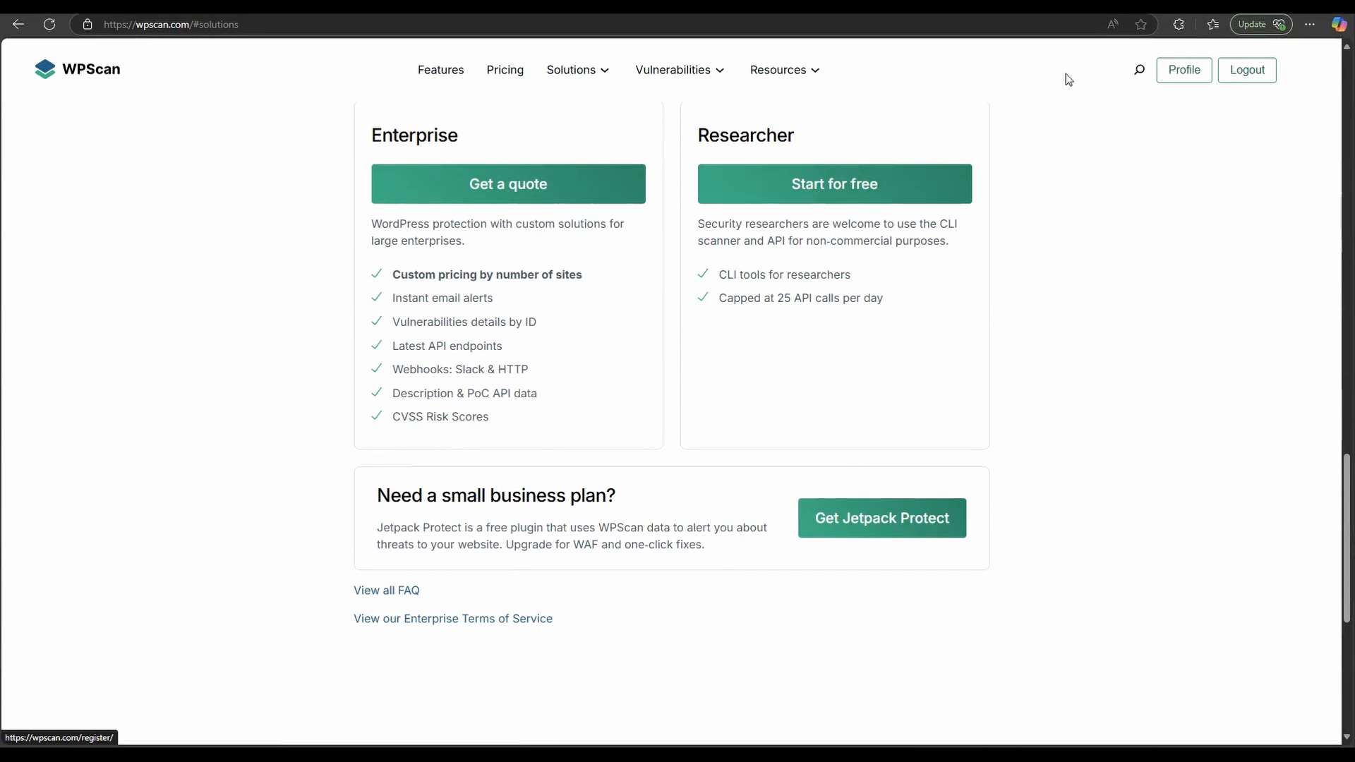
# - Go to the wpscan.com Profile page and copy the free-plan API token
pyautogui.click(1182, 70)
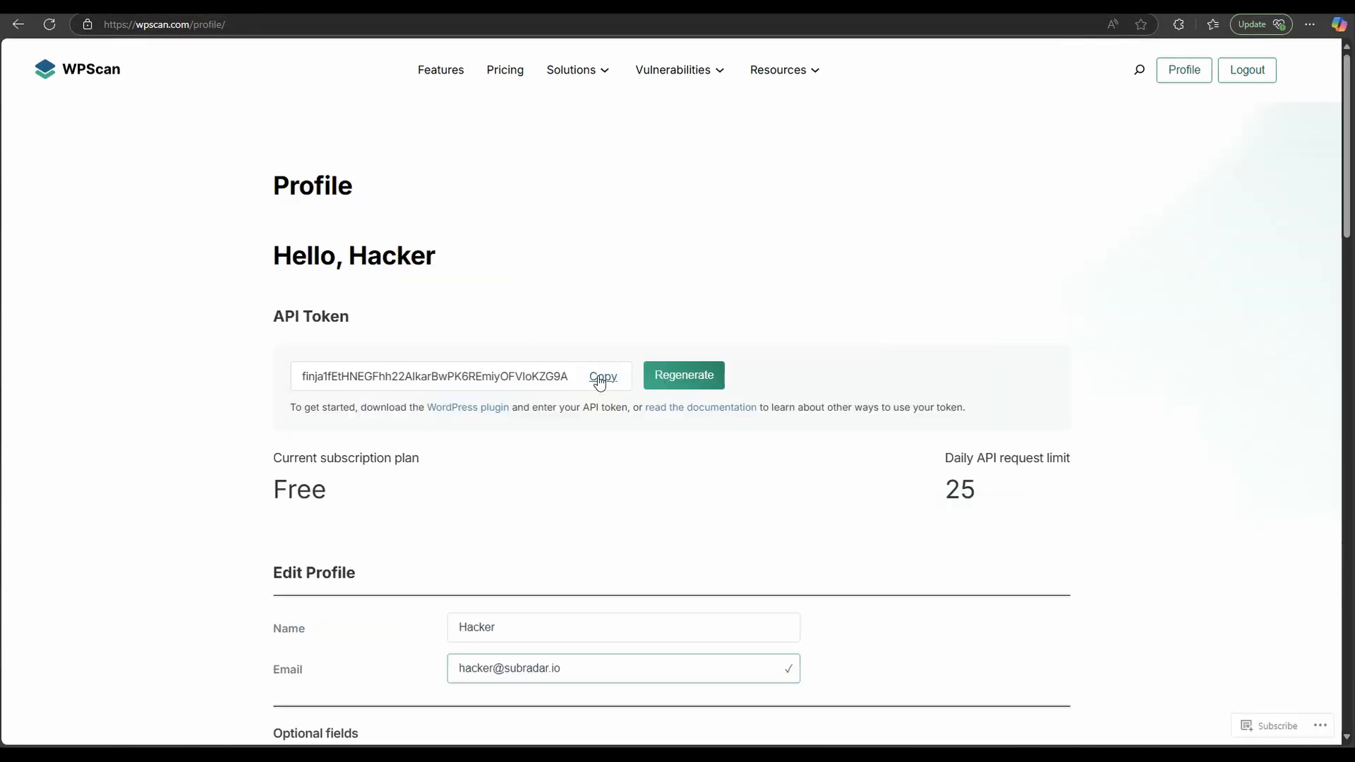
pyautogui.click(602, 378)
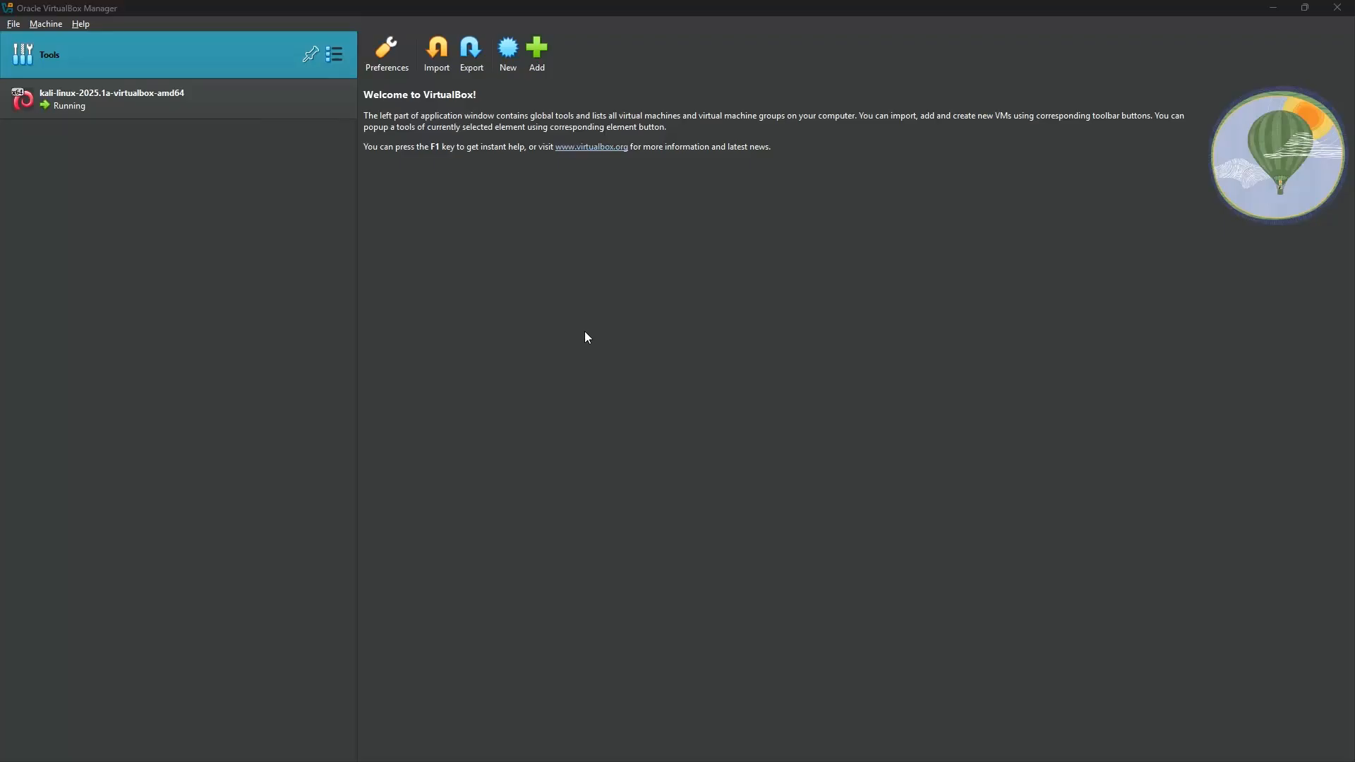
pyautogui.moveTo(621, 336)
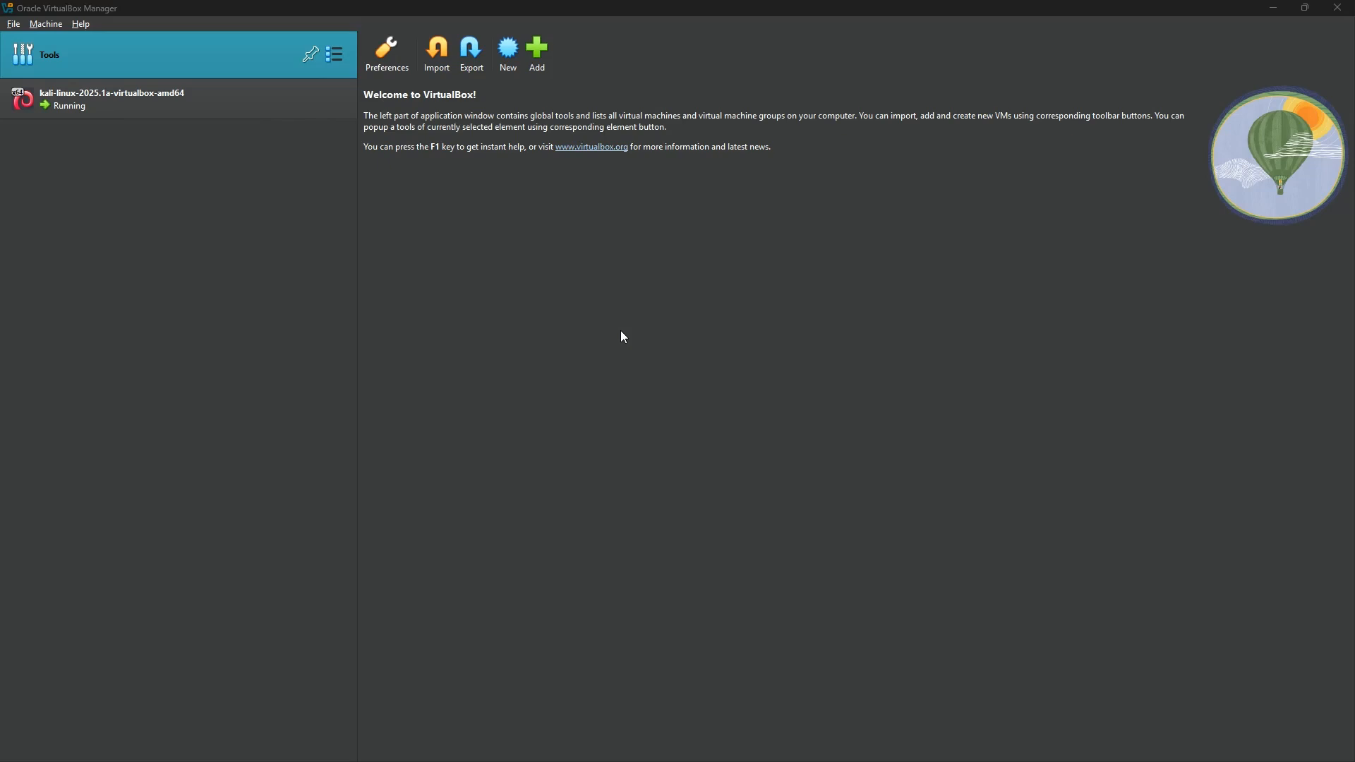
# - Start the Kali VM, unlock it with its password and launch a Terminal Emulator
pyautogui.doubleClick(110, 99)
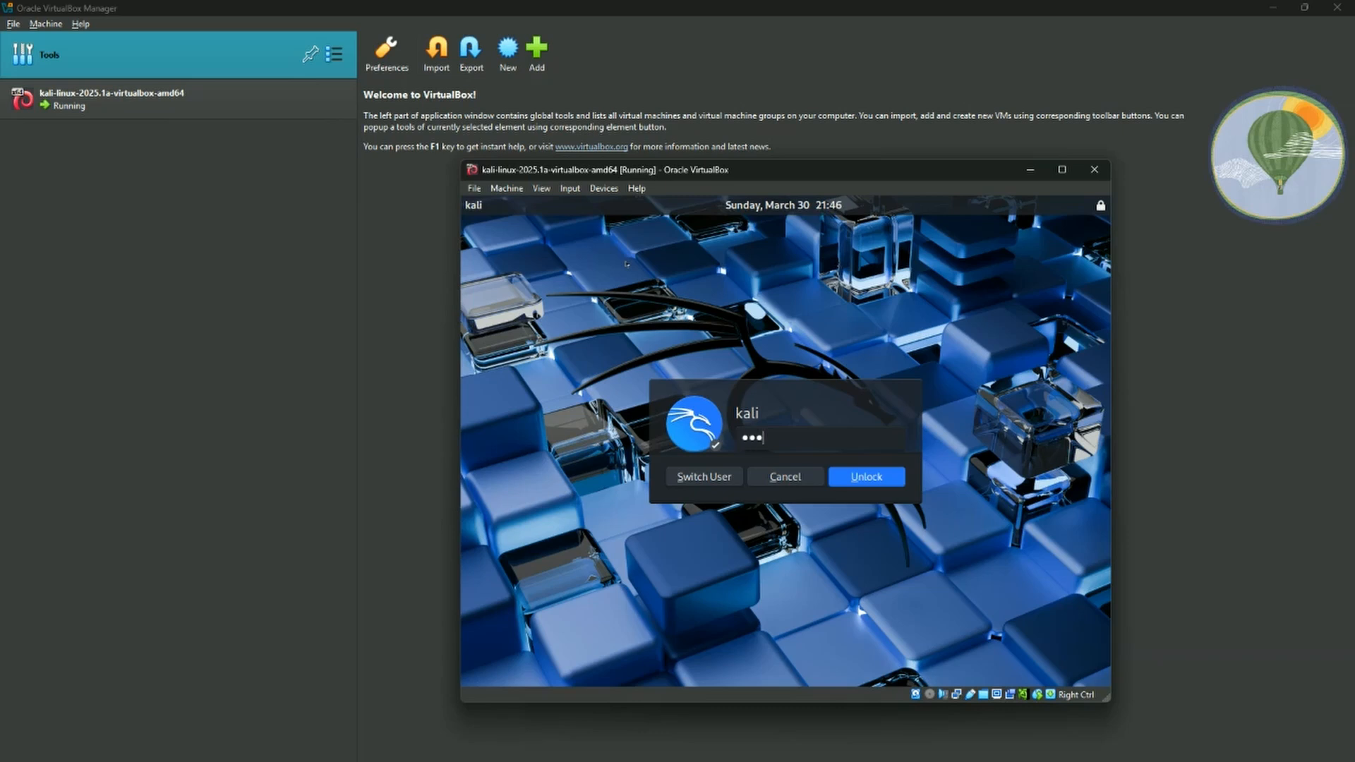
pyautogui.click(865, 476)
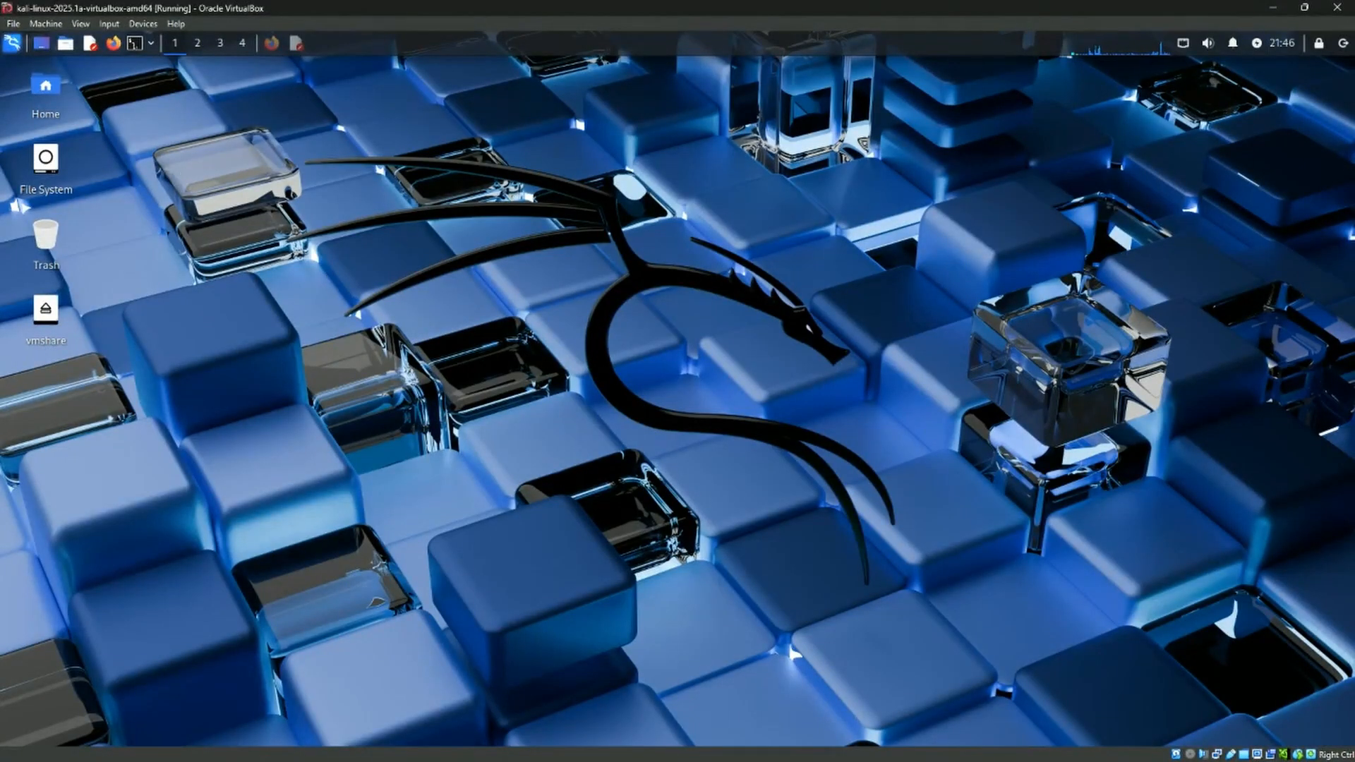
pyautogui.click(131, 44)
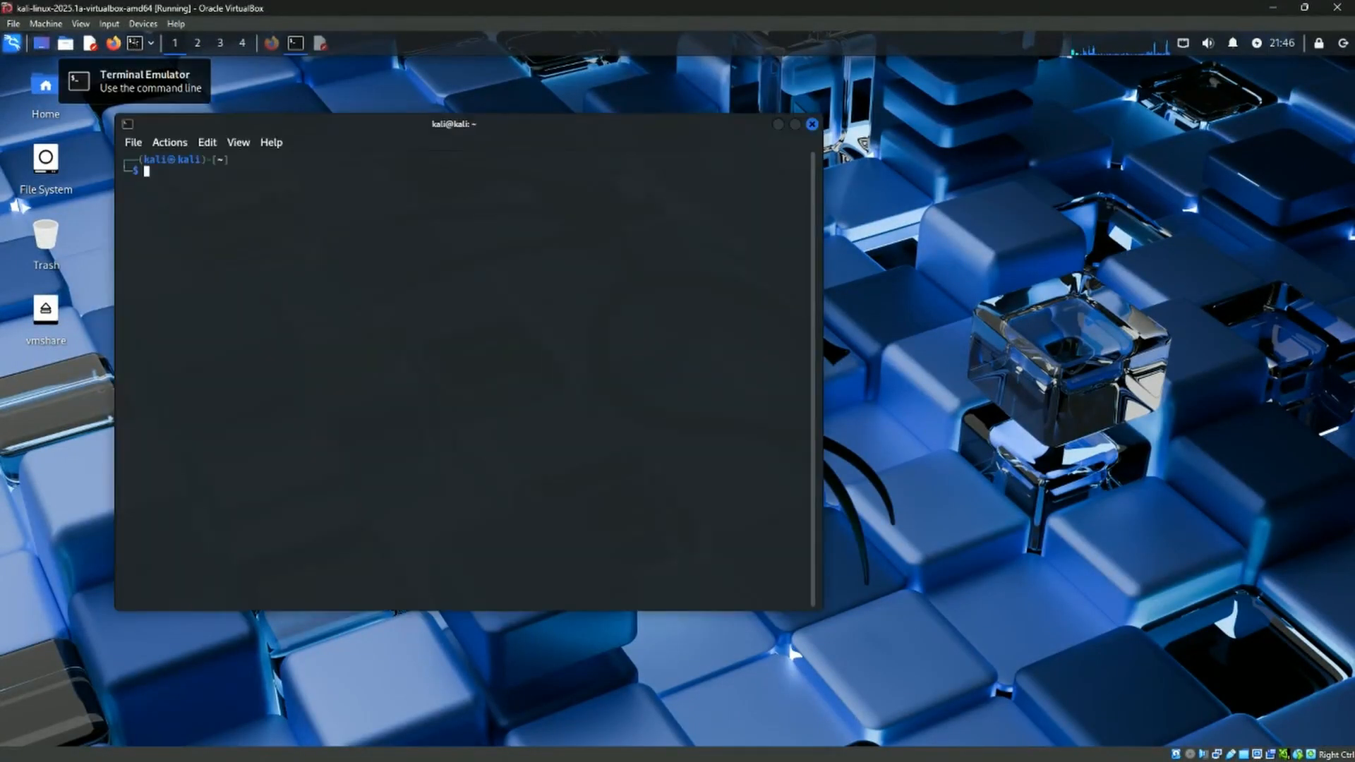
pyautogui.moveTo(320, 141)
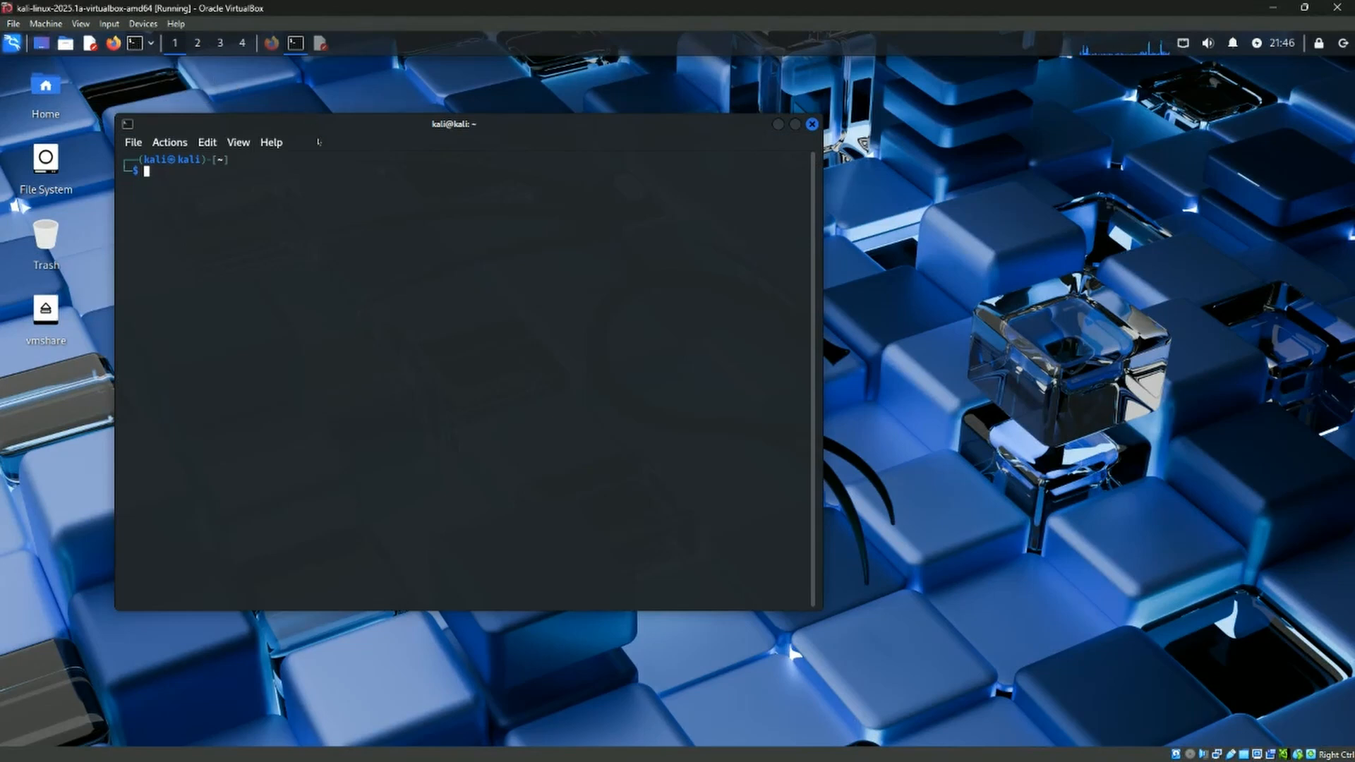
pyautogui.moveTo(317, 248)
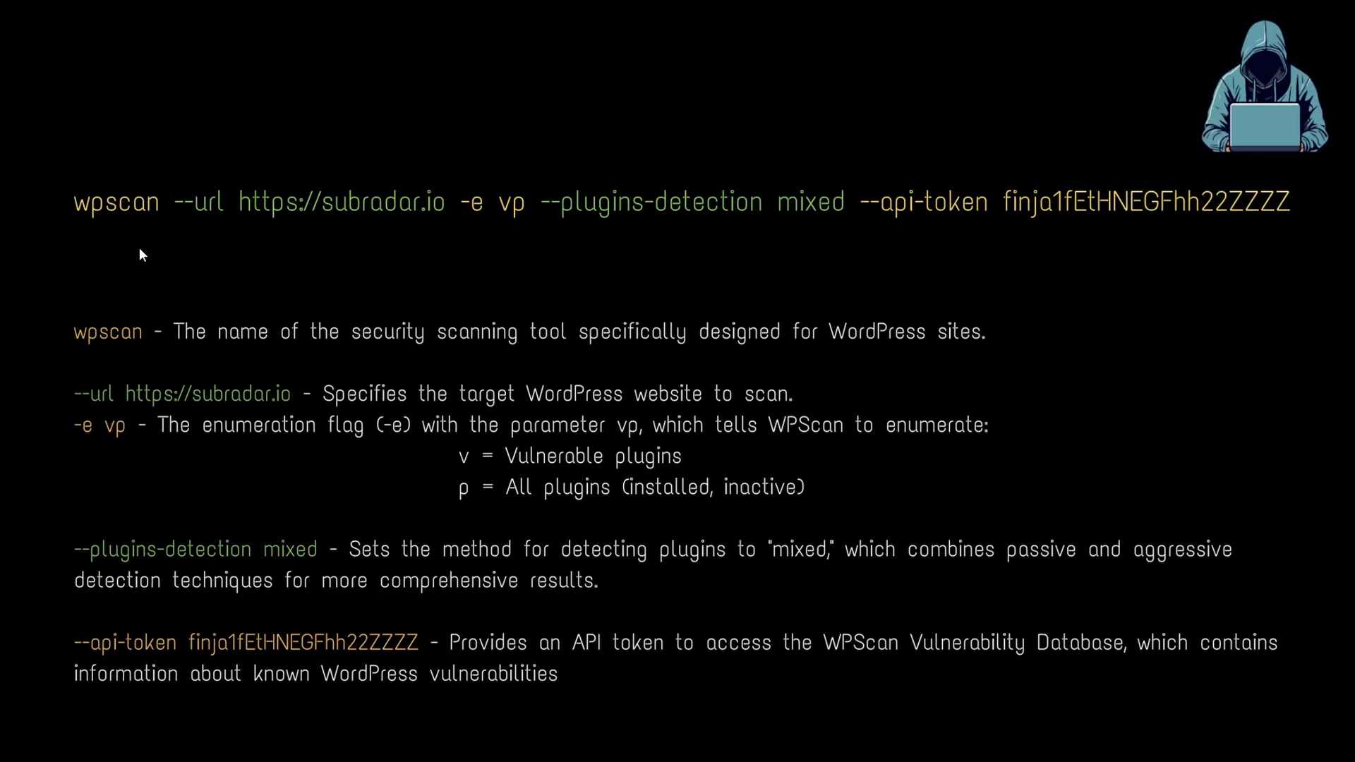
pyautogui.moveTo(143, 244)
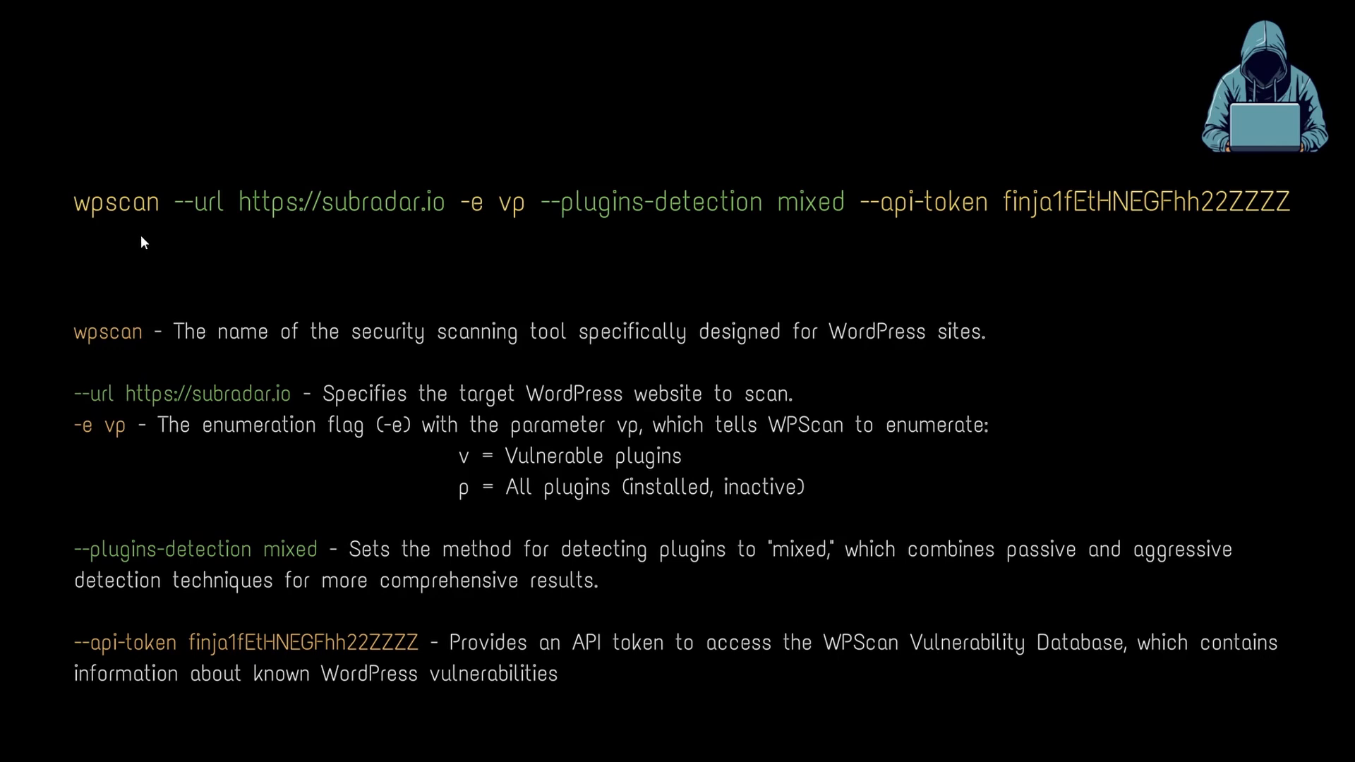
pyautogui.moveTo(188, 234)
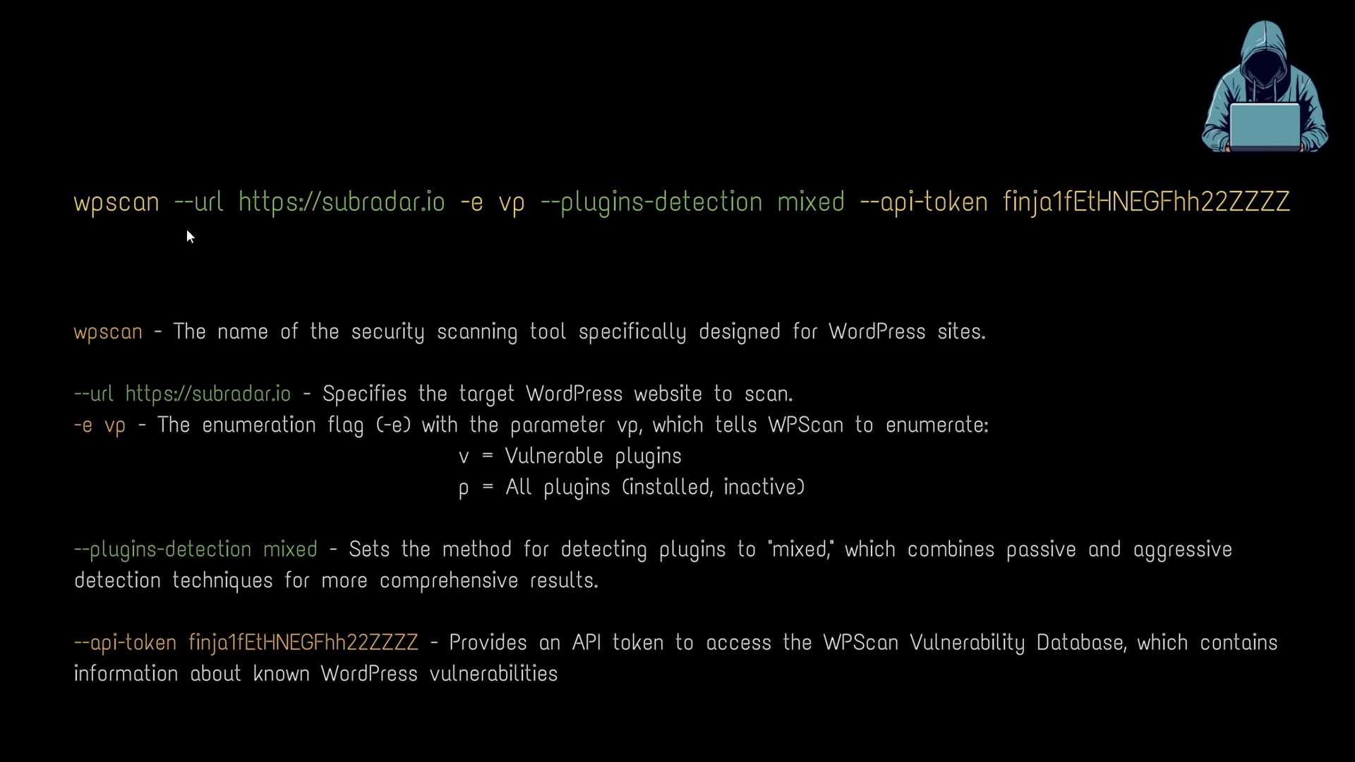
pyautogui.moveTo(259, 227)
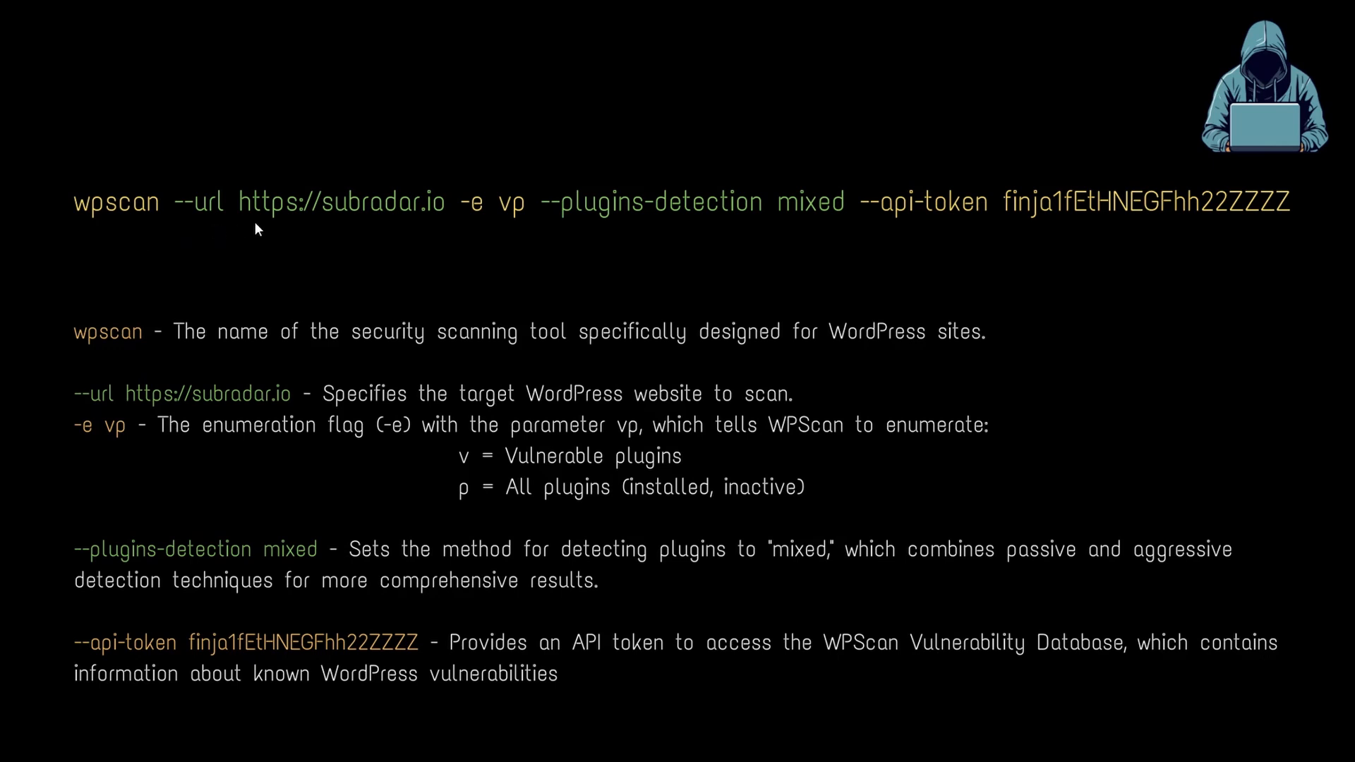
pyautogui.moveTo(471, 229)
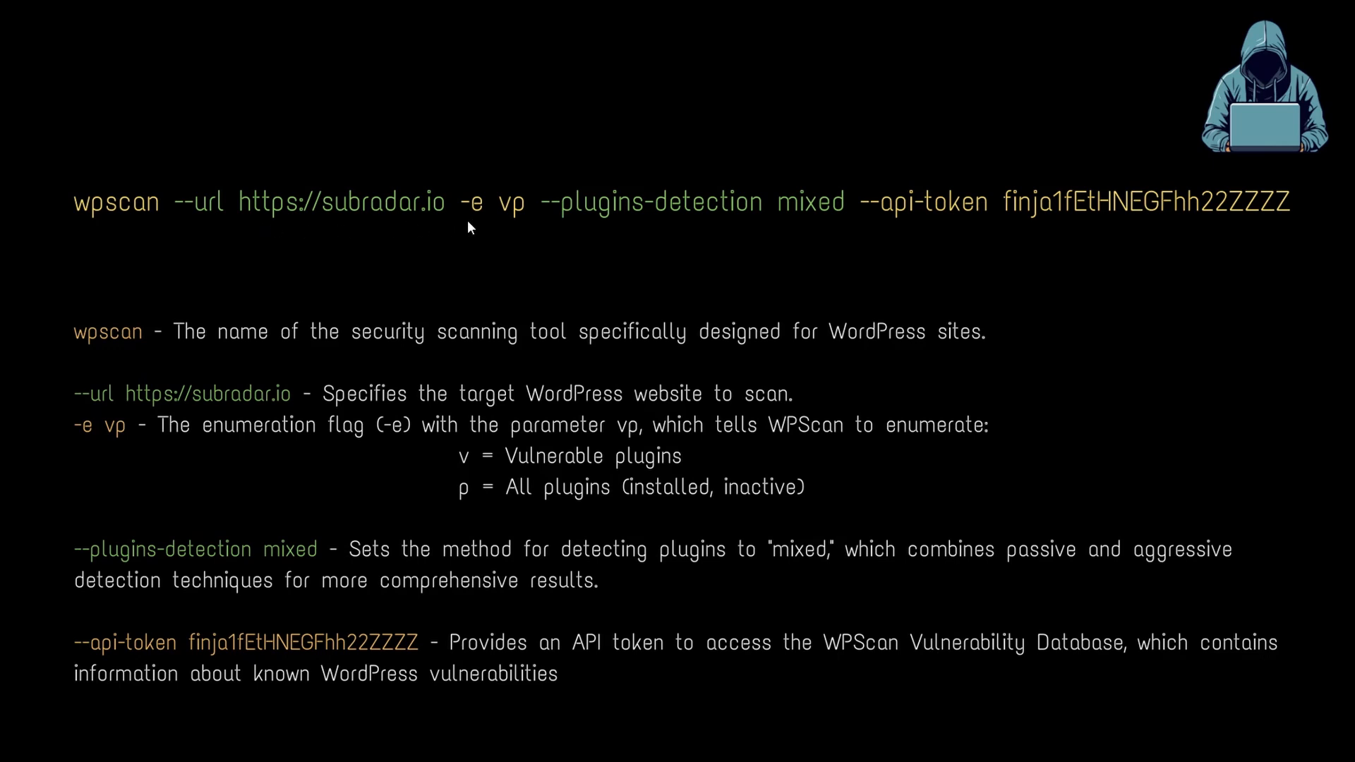
pyautogui.moveTo(517, 233)
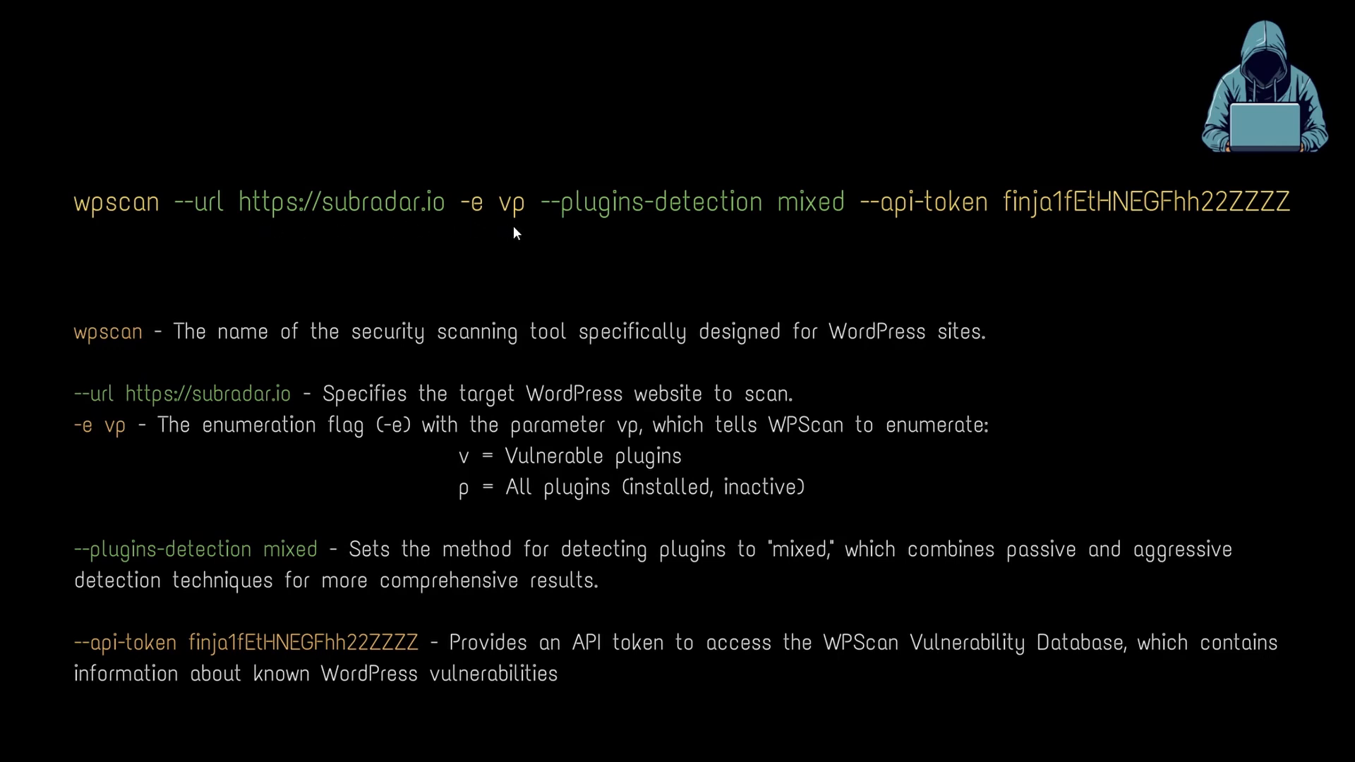
pyautogui.moveTo(903, 240)
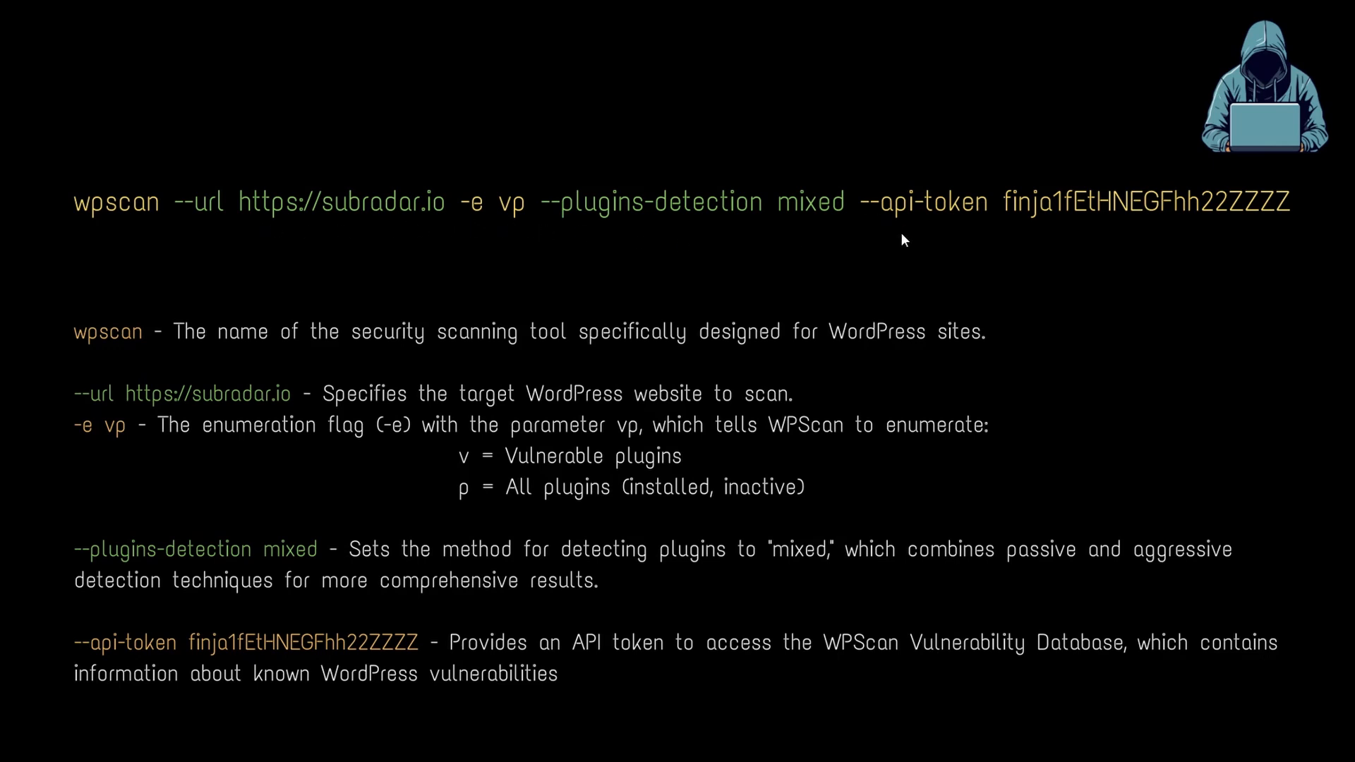
pyautogui.moveTo(907, 240)
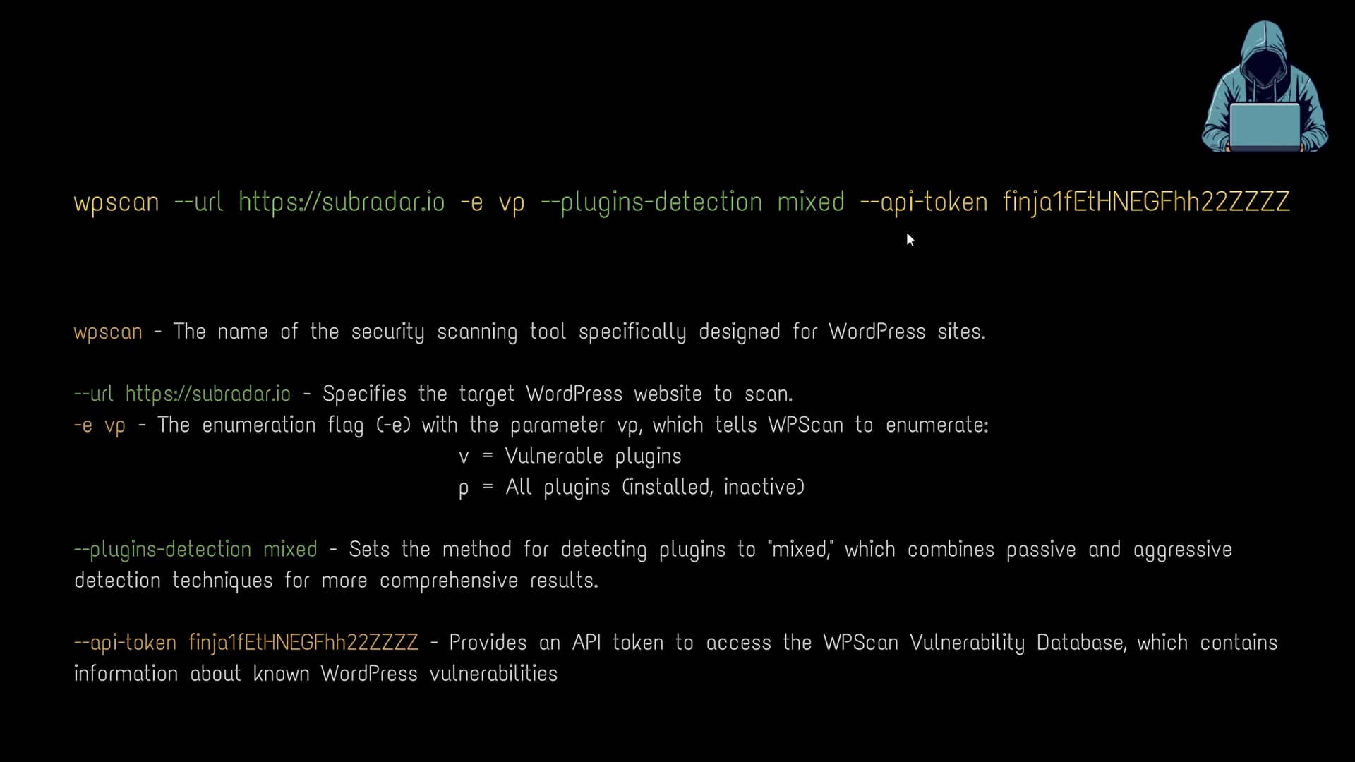
pyautogui.moveTo(844, 271)
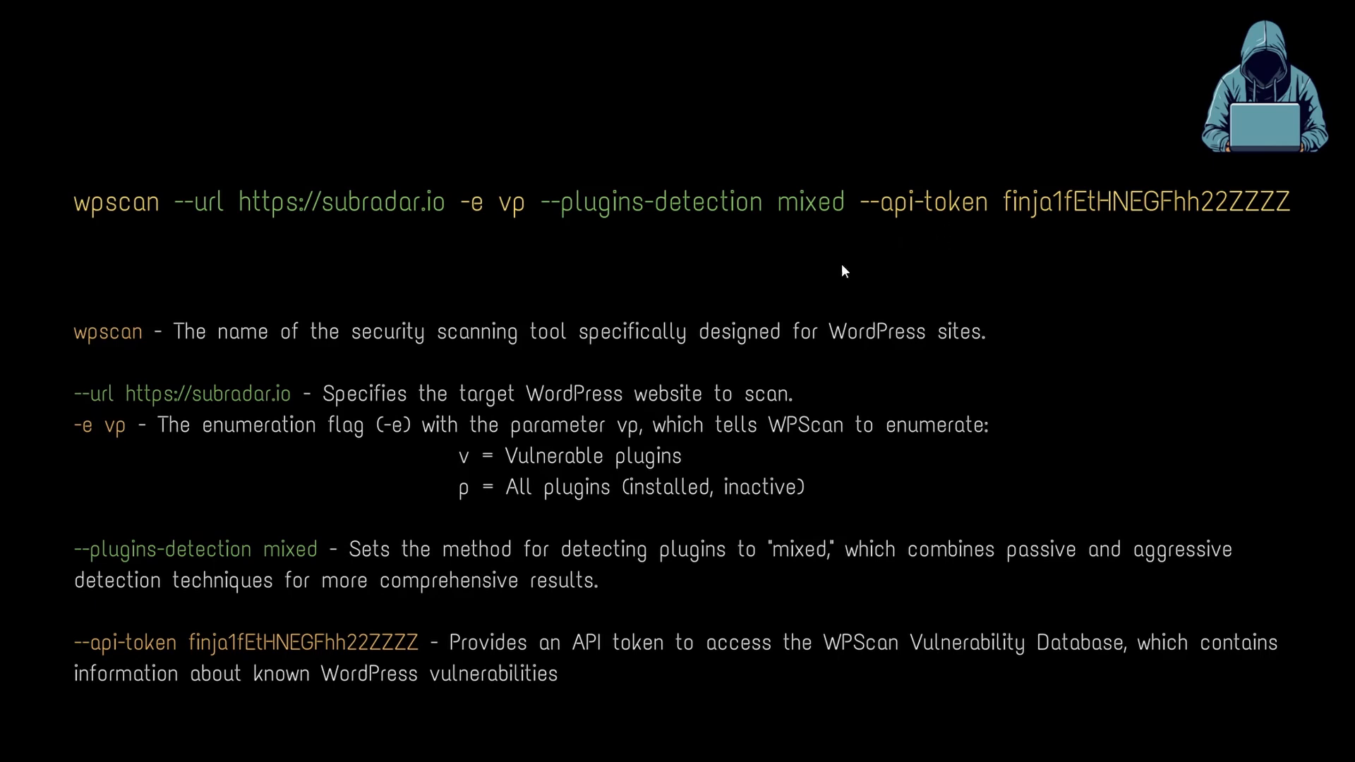
pyautogui.moveTo(224, 367)
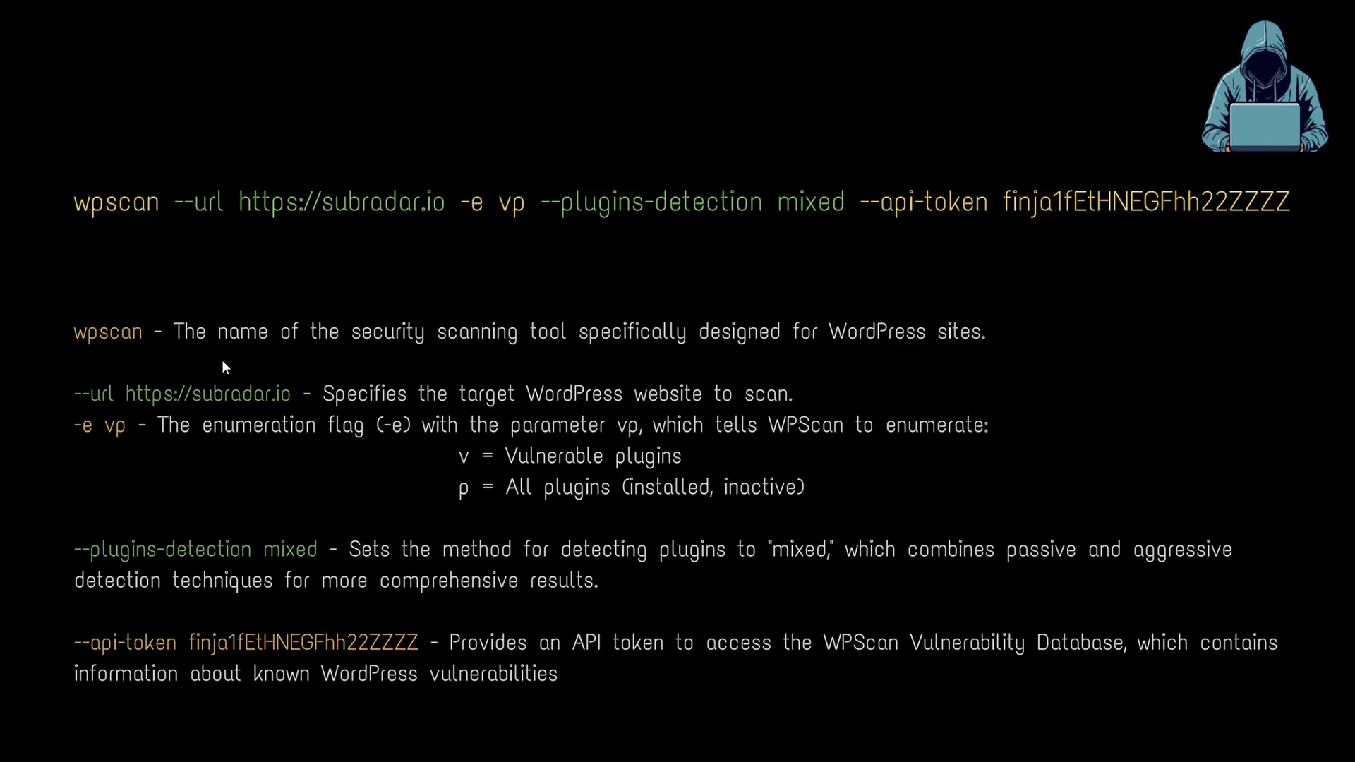
pyautogui.moveTo(494, 365)
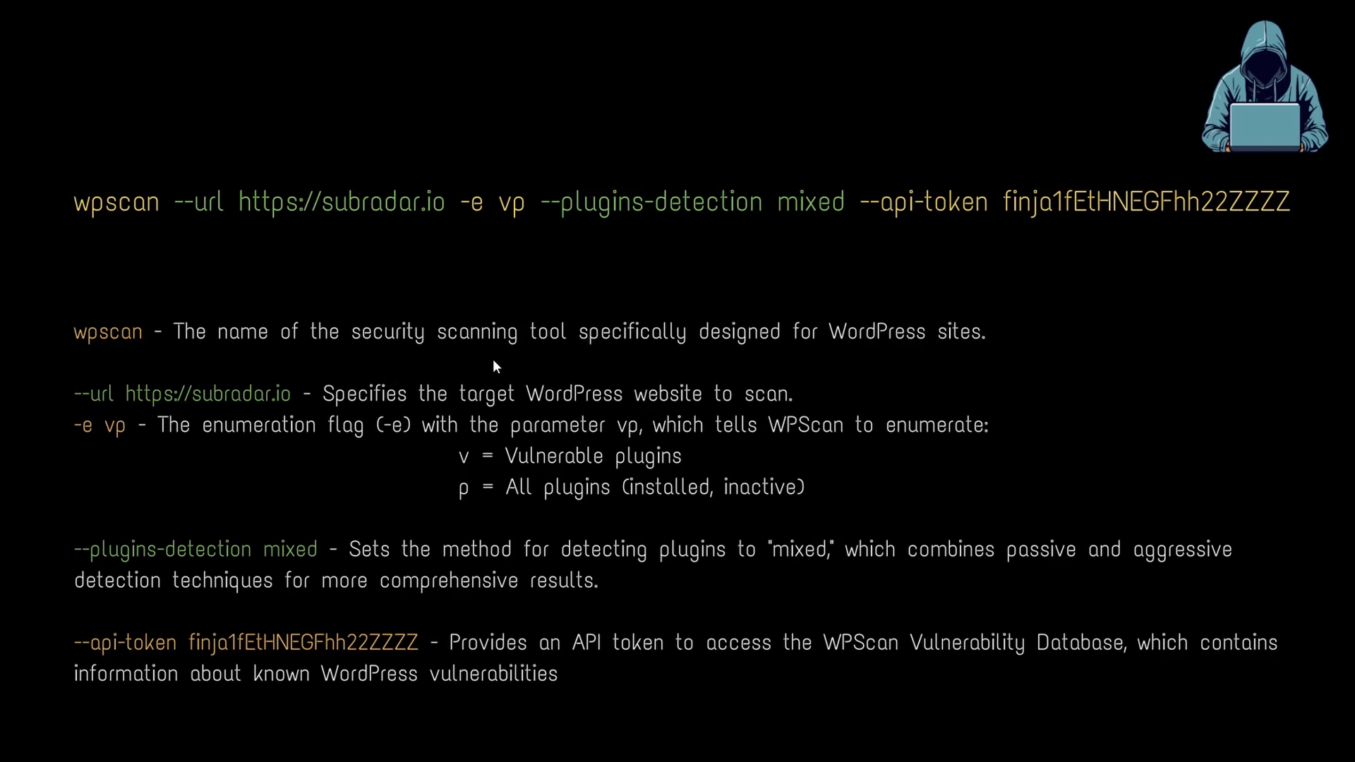
pyautogui.moveTo(650, 367)
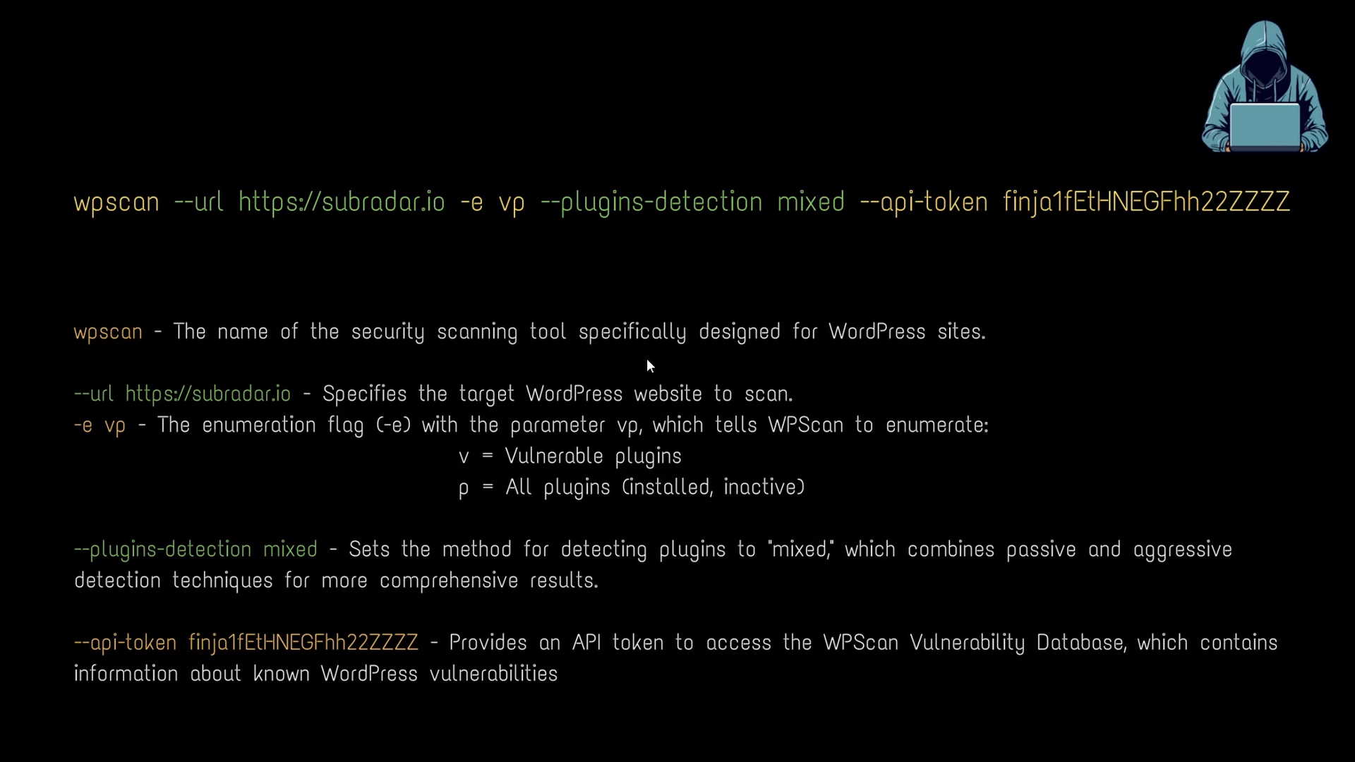
pyautogui.moveTo(775, 360)
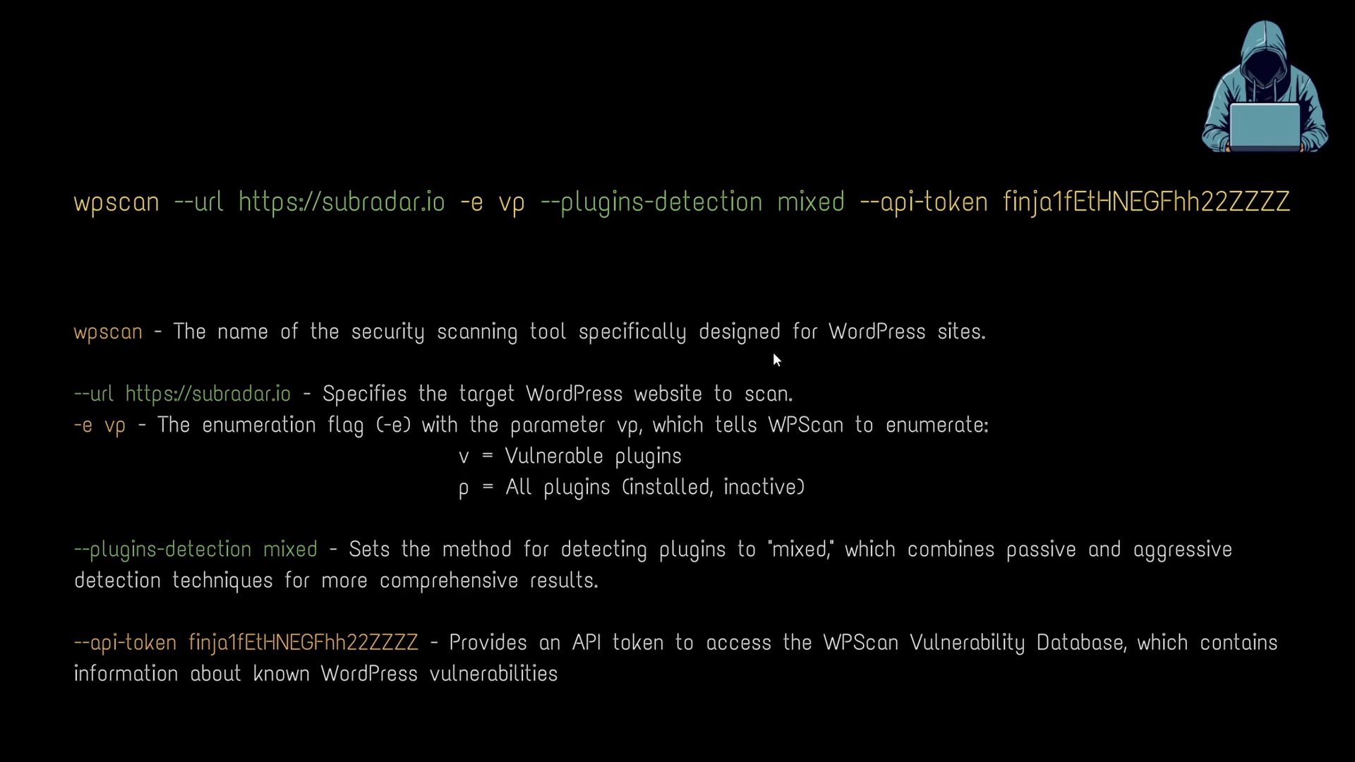
pyautogui.moveTo(184, 413)
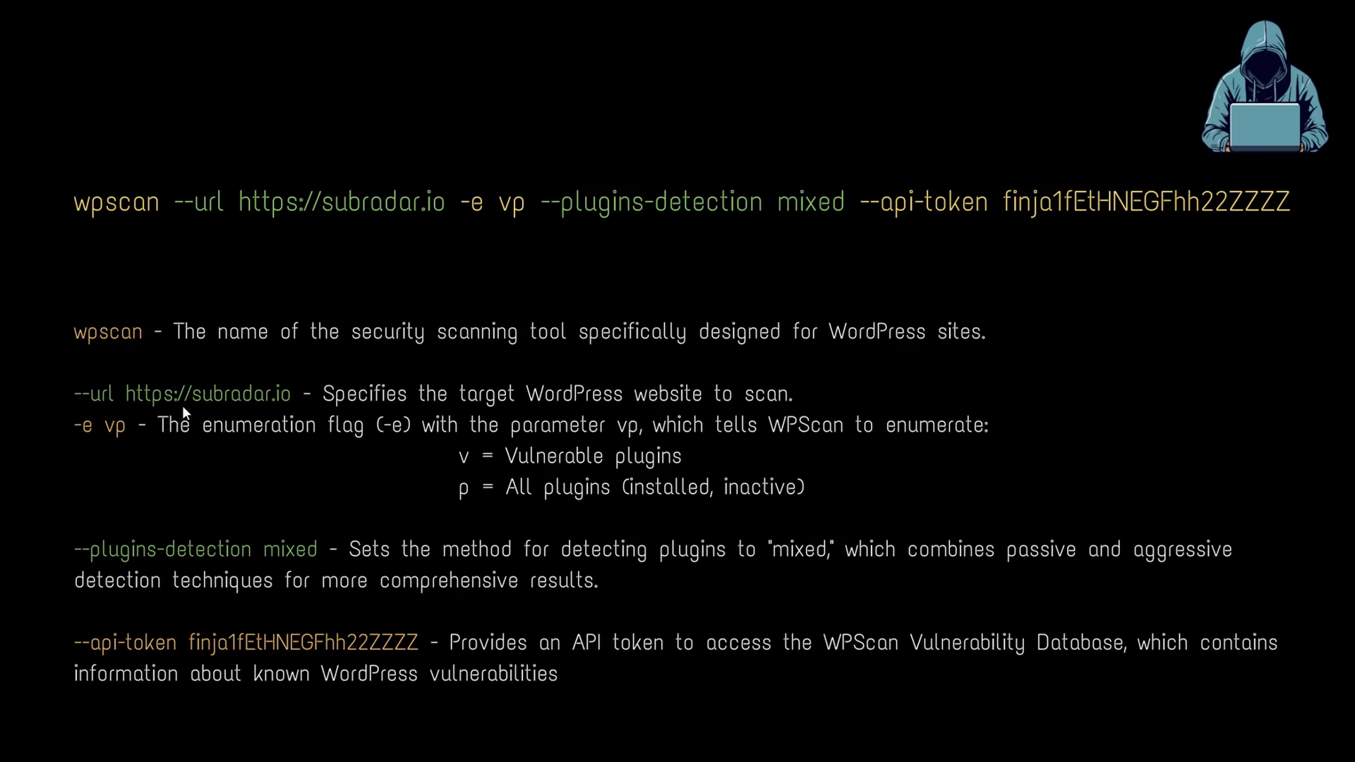
pyautogui.moveTo(217, 400)
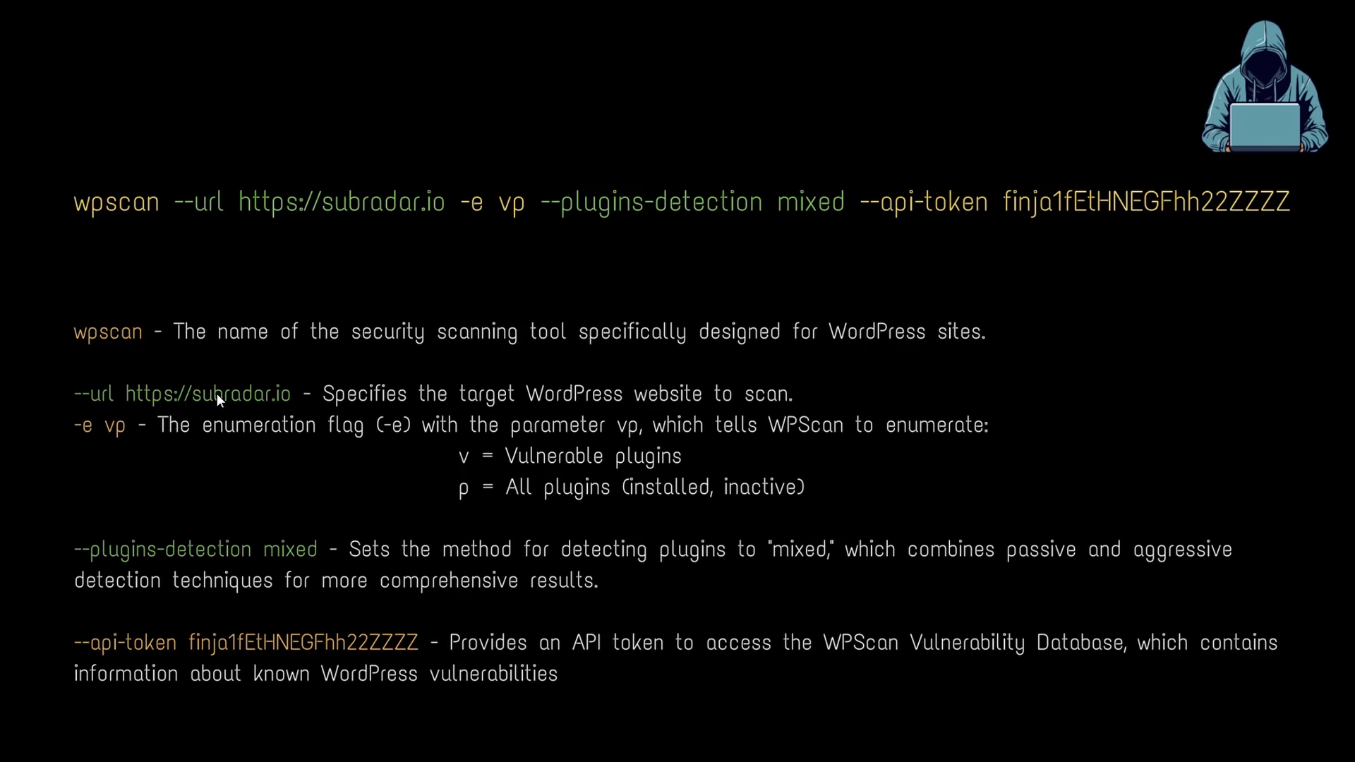
pyautogui.moveTo(94, 447)
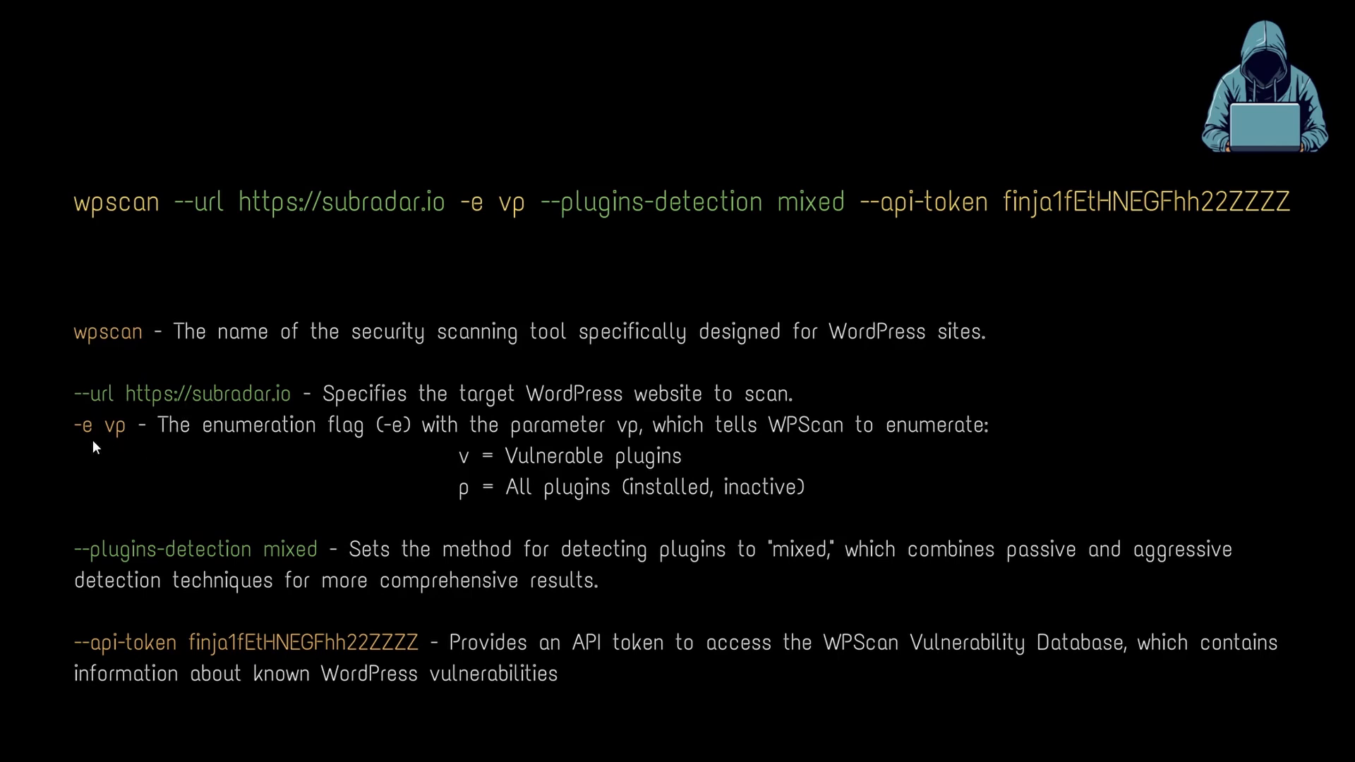
pyautogui.moveTo(395, 454)
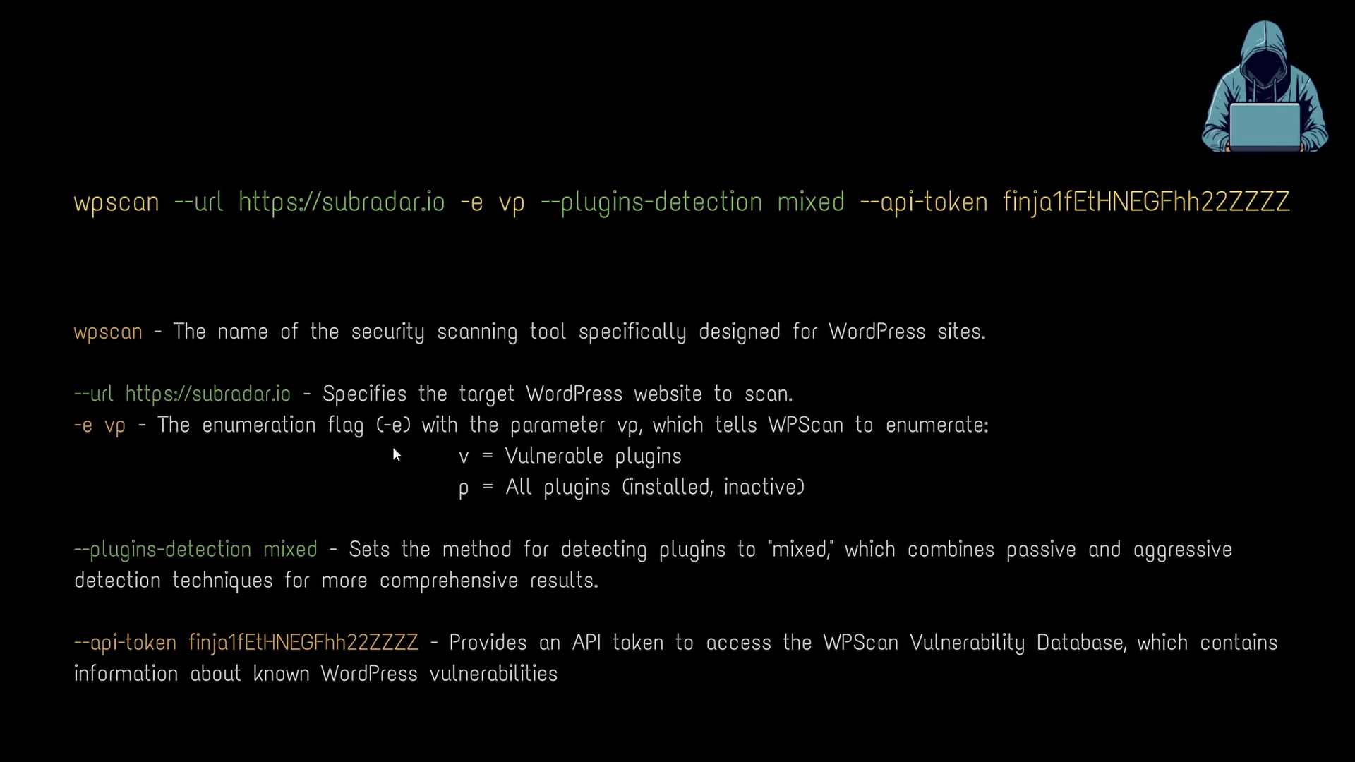
pyautogui.moveTo(521, 447)
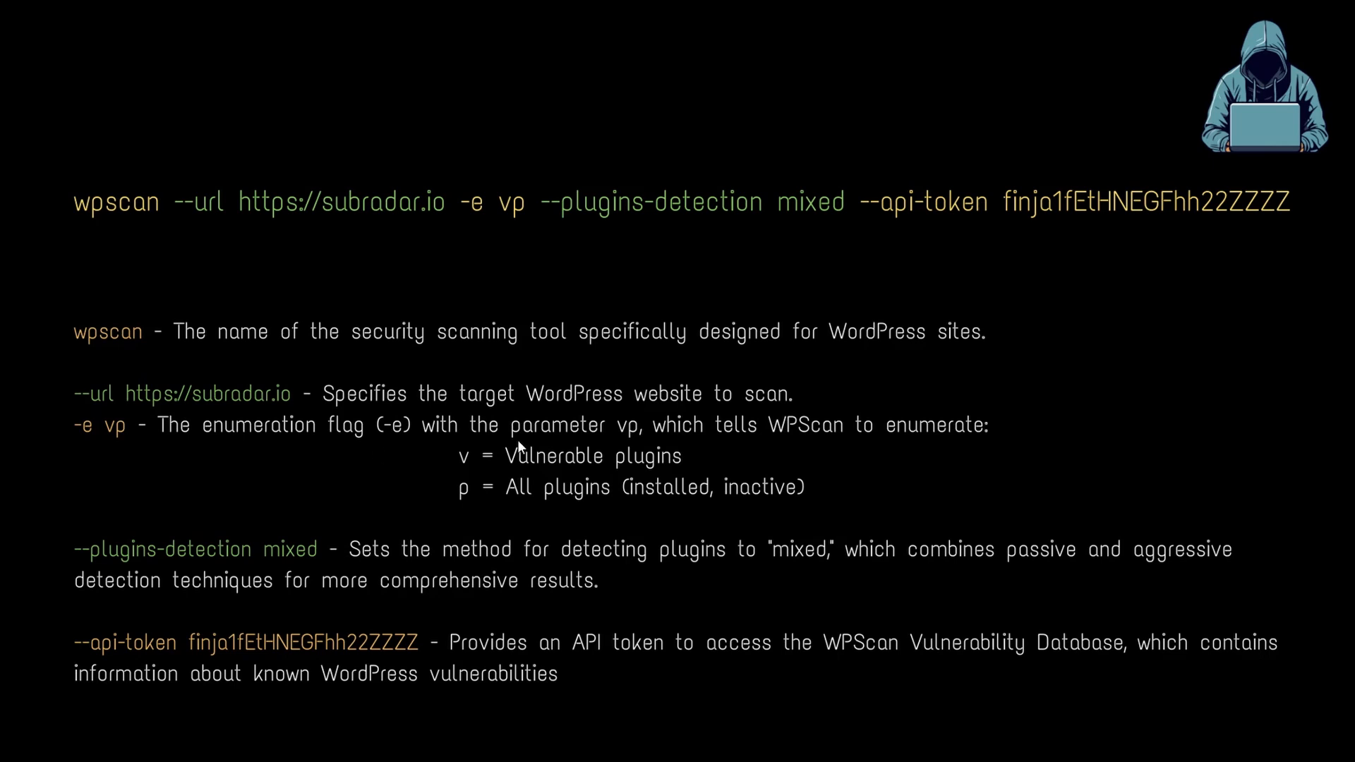
pyautogui.moveTo(538, 448)
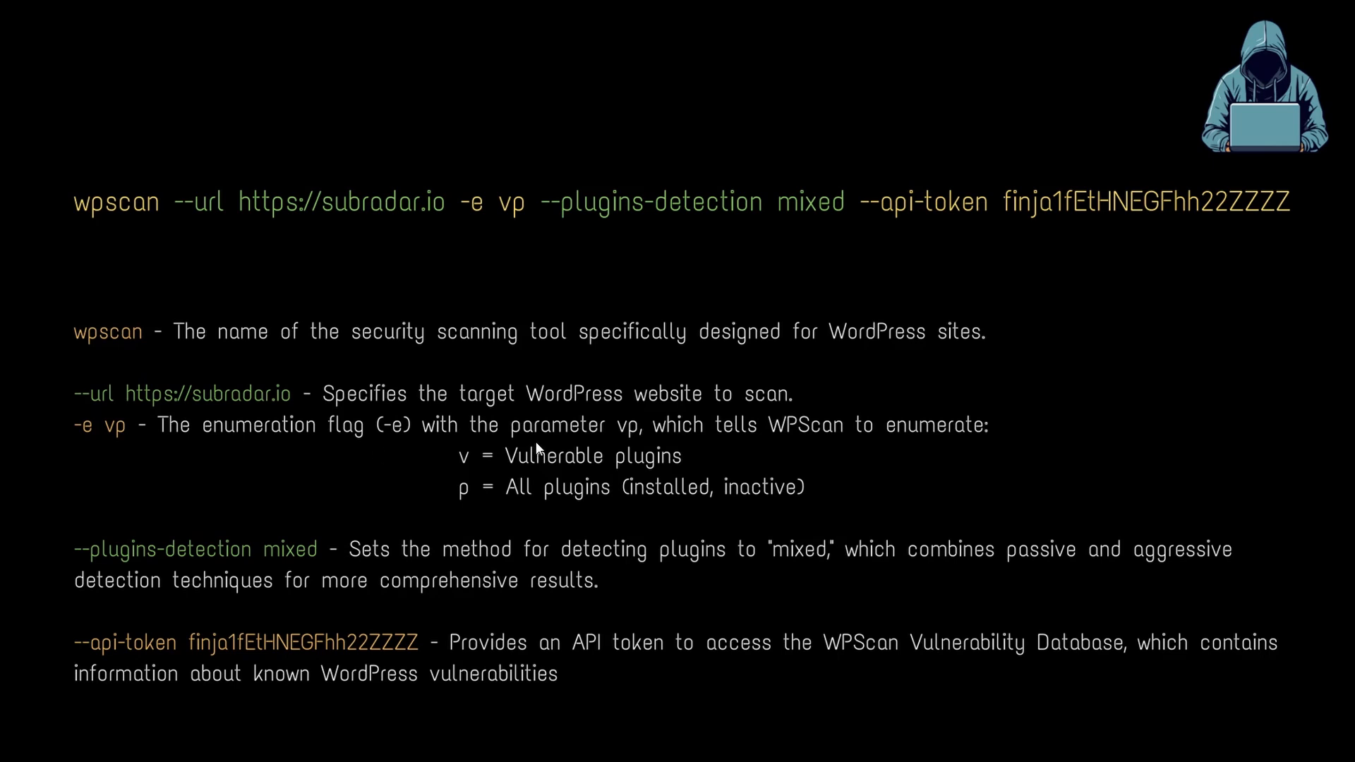
pyautogui.moveTo(508, 473)
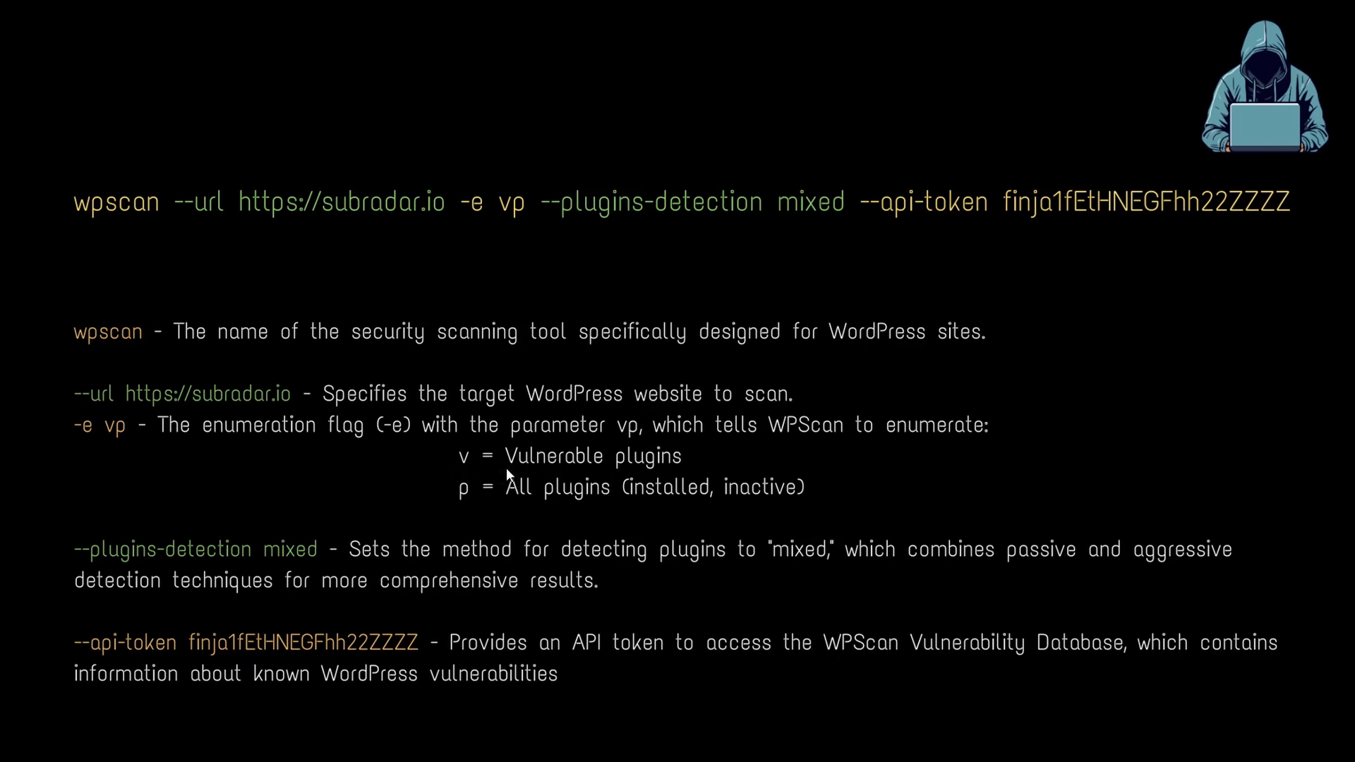
pyautogui.moveTo(562, 524)
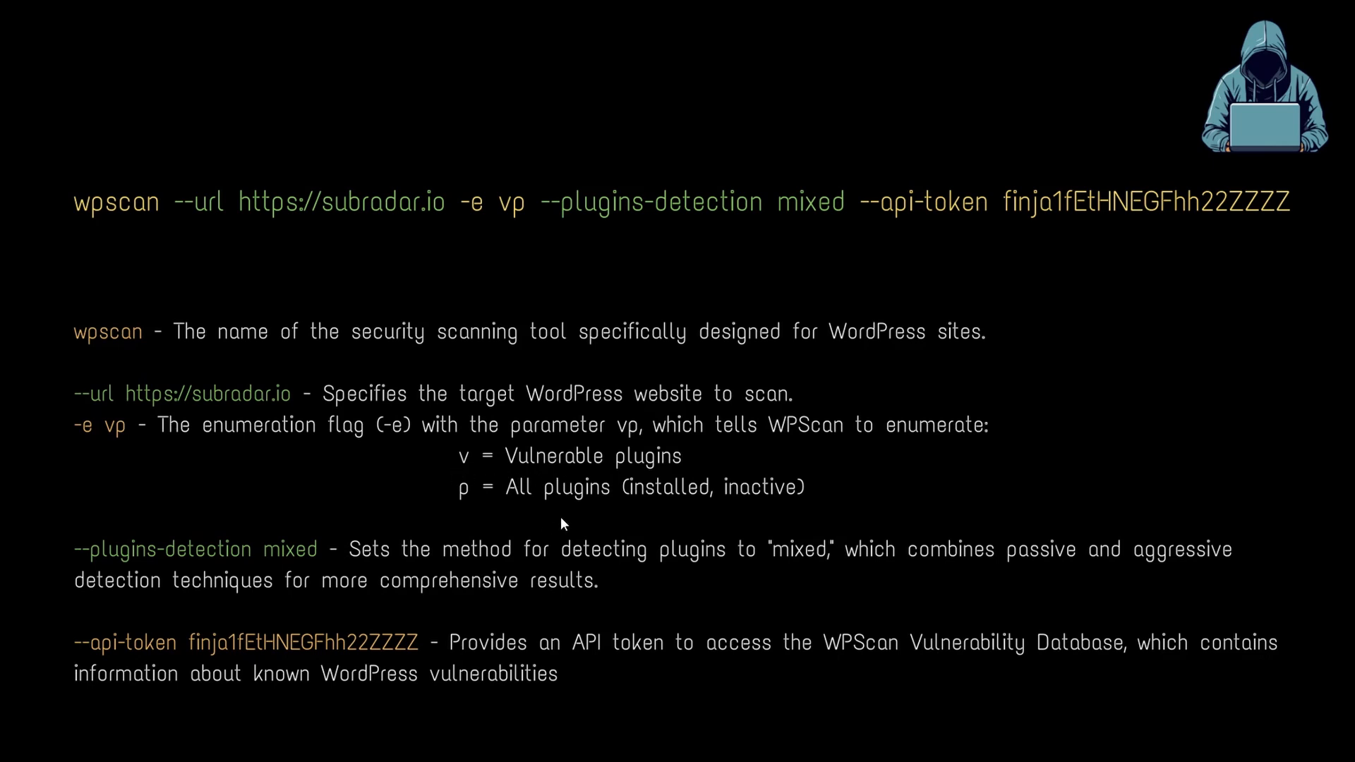
pyautogui.moveTo(605, 516)
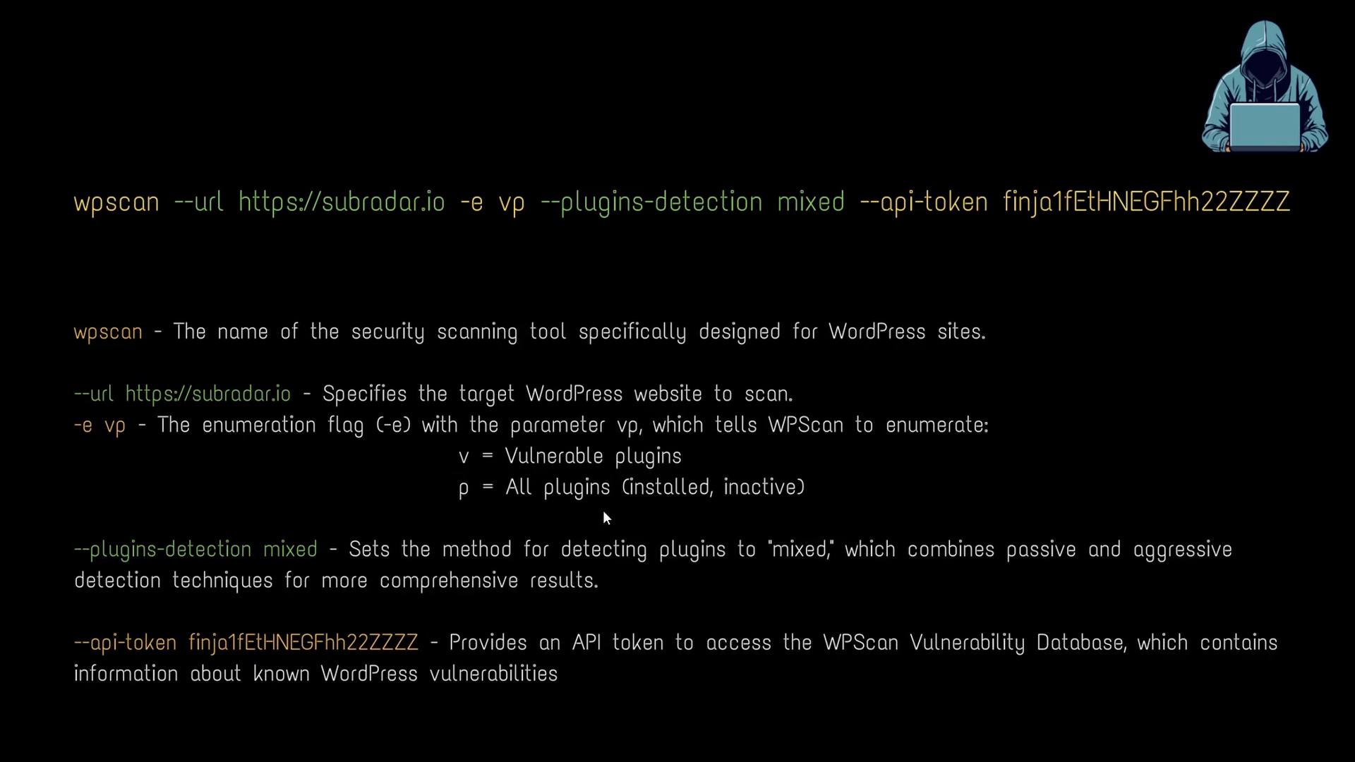
pyautogui.moveTo(118, 565)
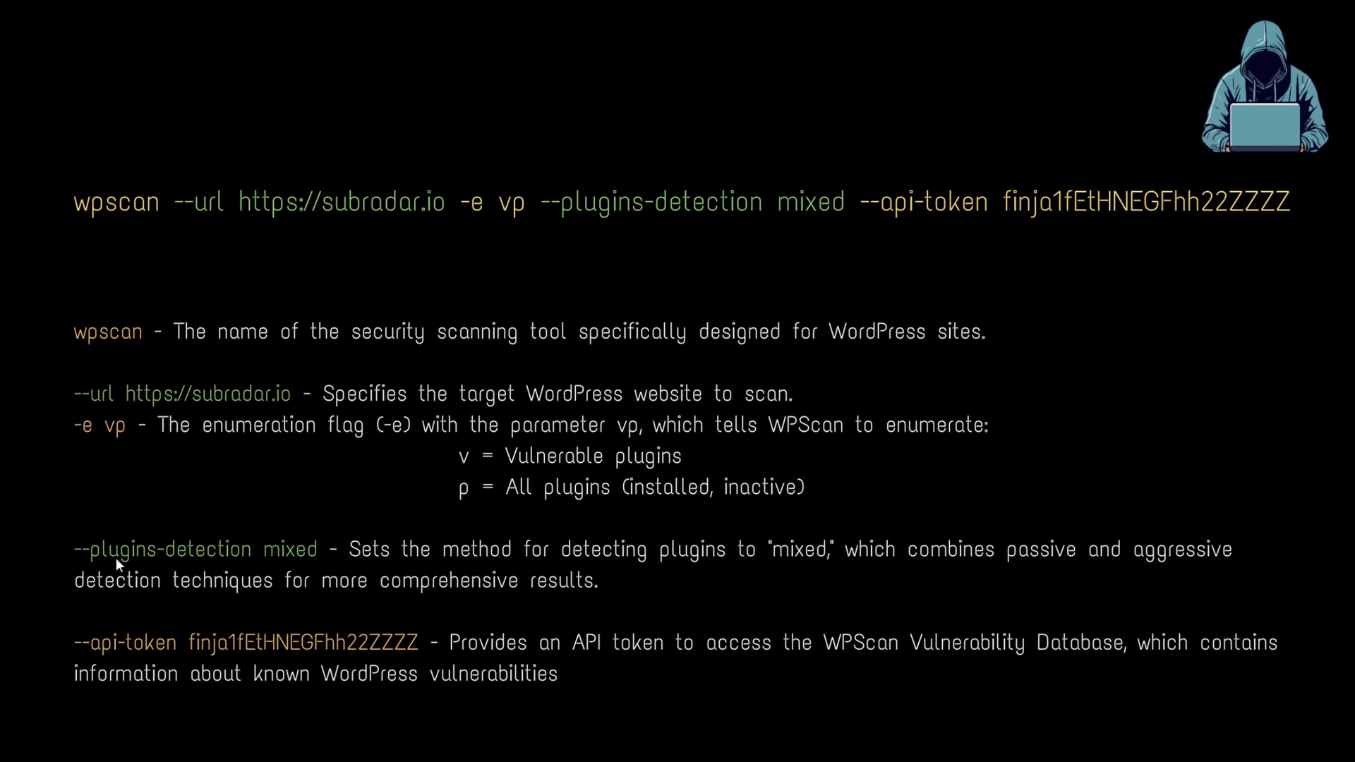
pyautogui.moveTo(714, 601)
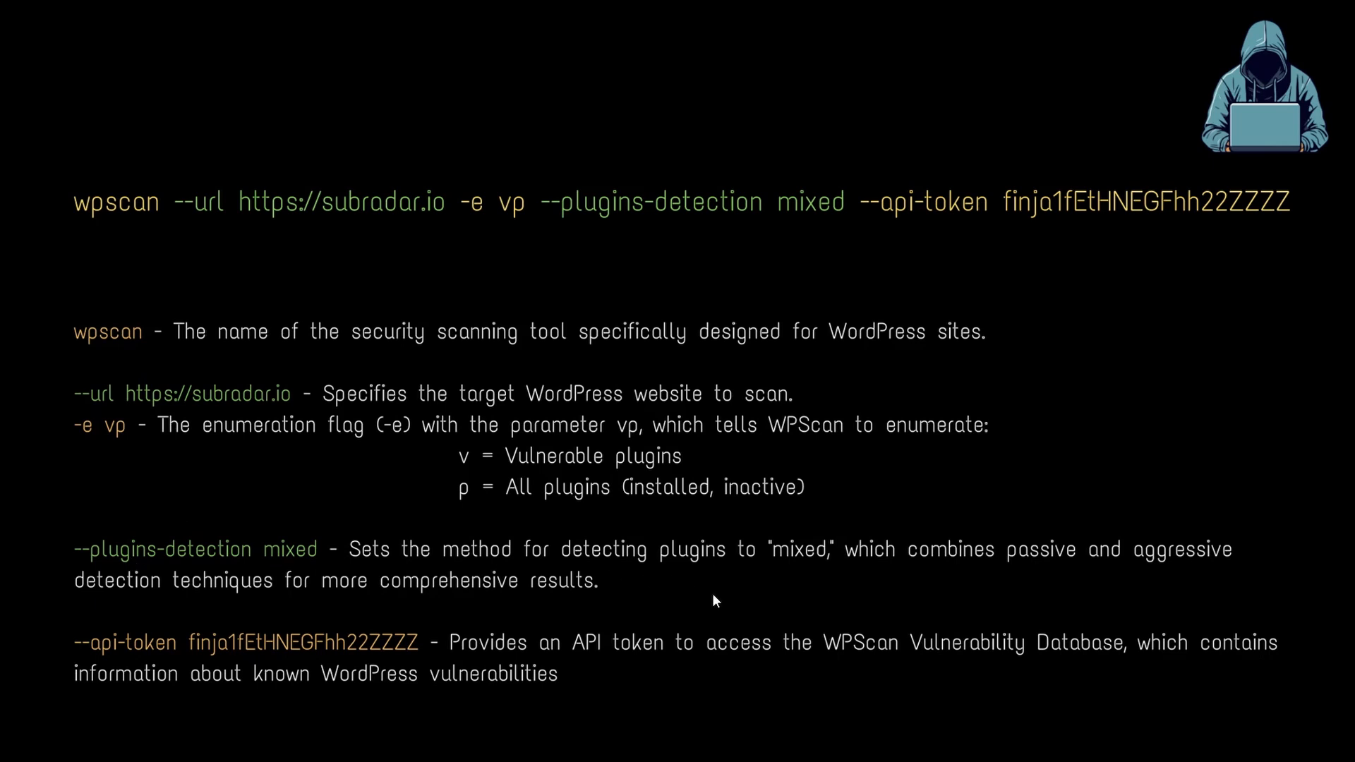
pyautogui.moveTo(709, 595)
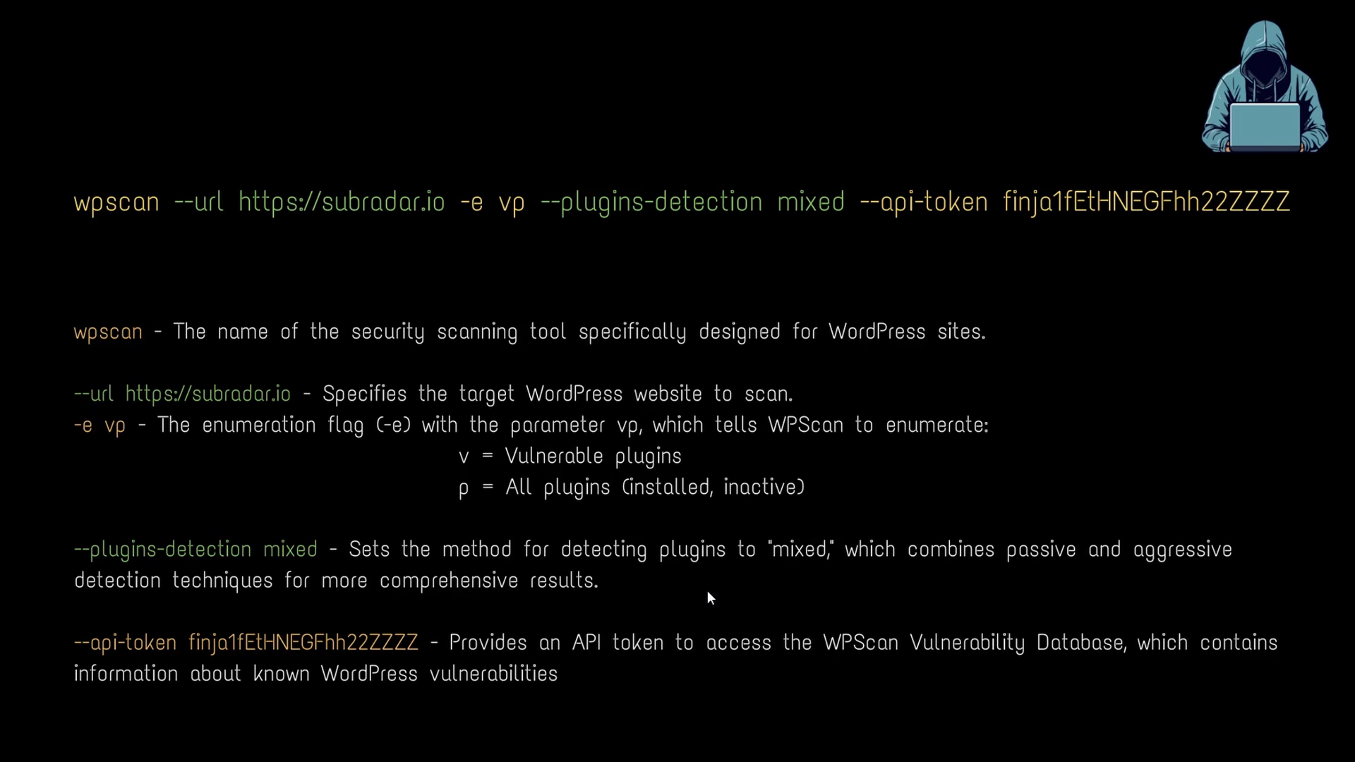
pyautogui.moveTo(707, 706)
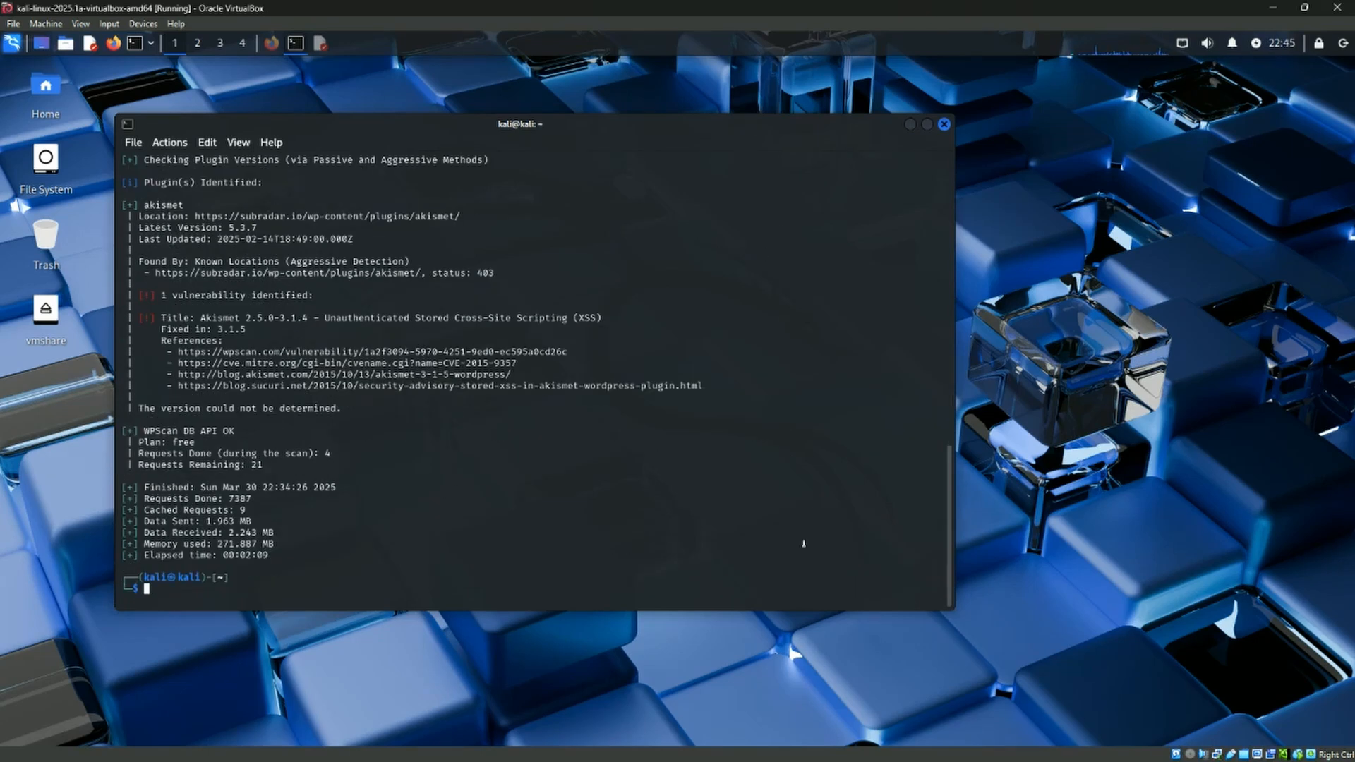
pyautogui.moveTo(729, 529)
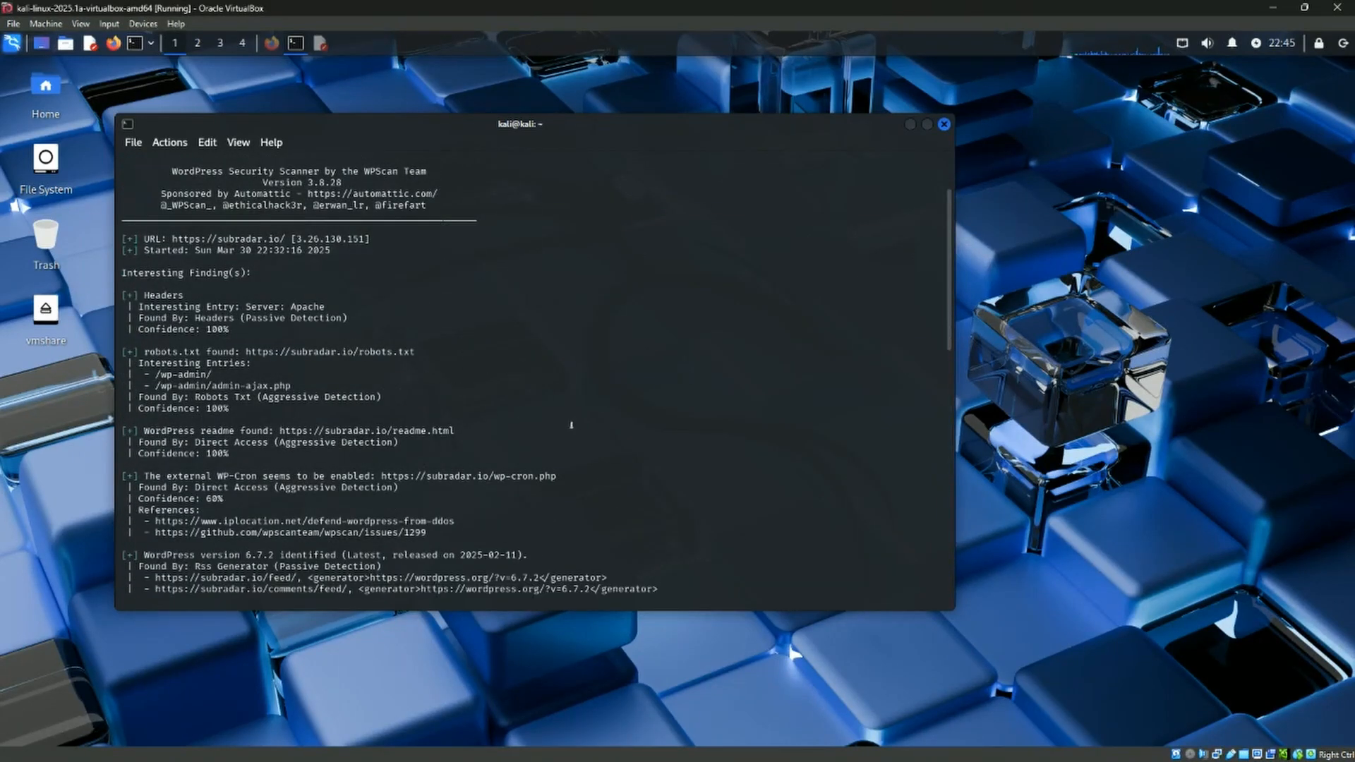
pyautogui.moveTo(490, 372)
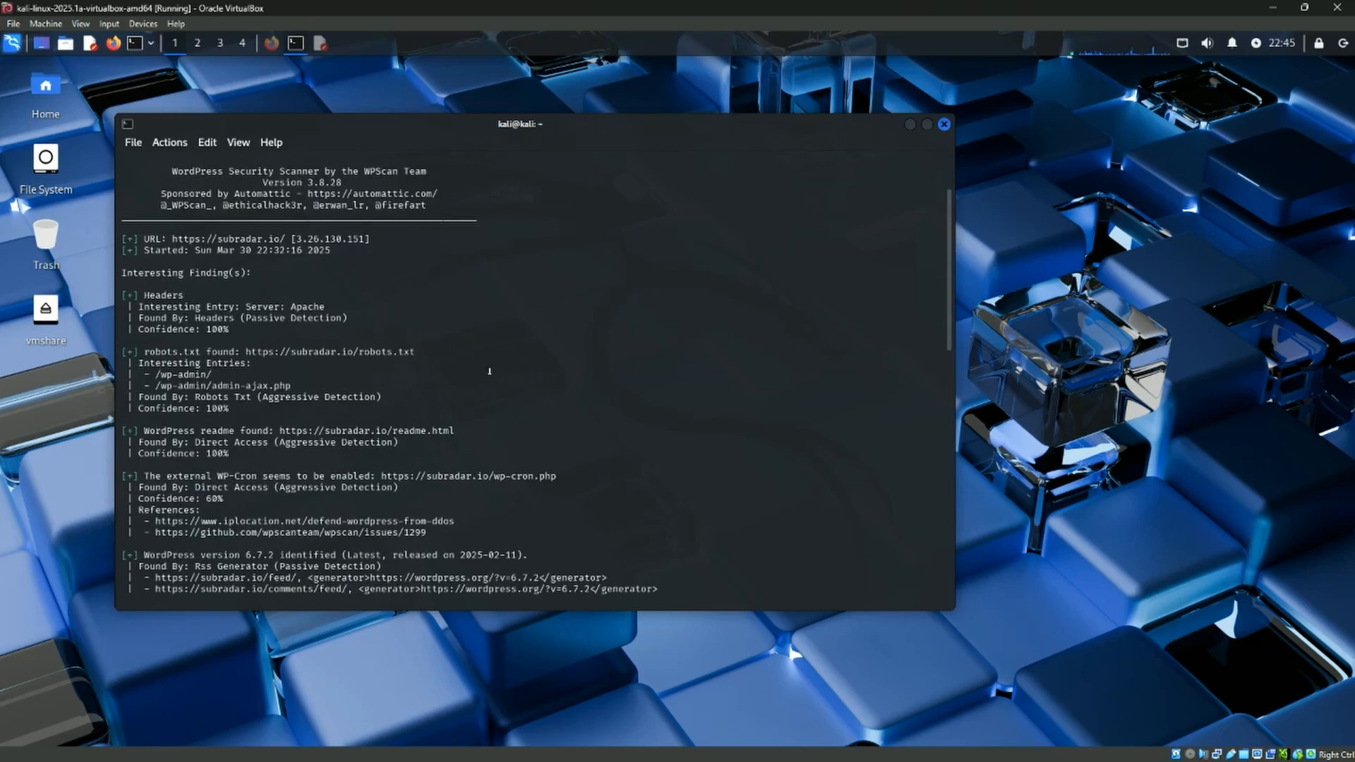
pyautogui.scroll(-3)
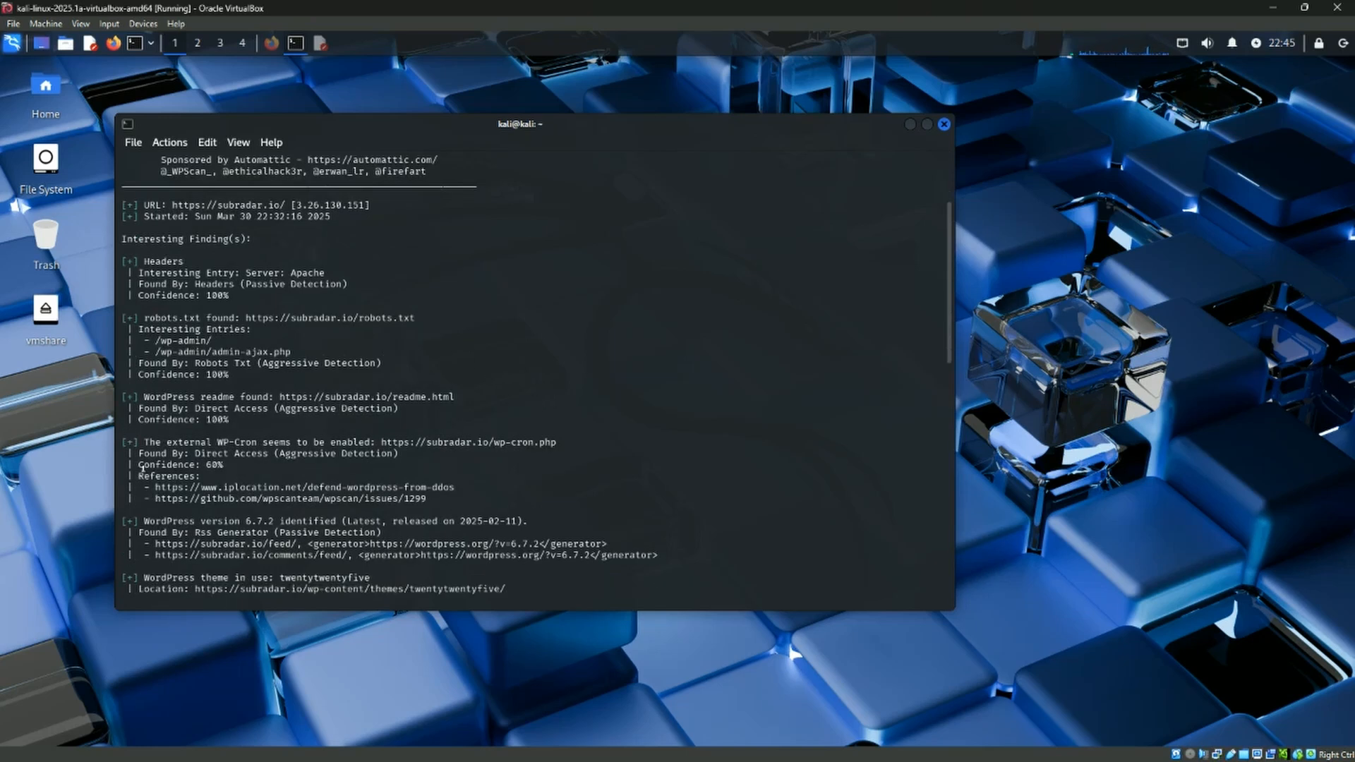
pyautogui.doubleClick(186, 521)
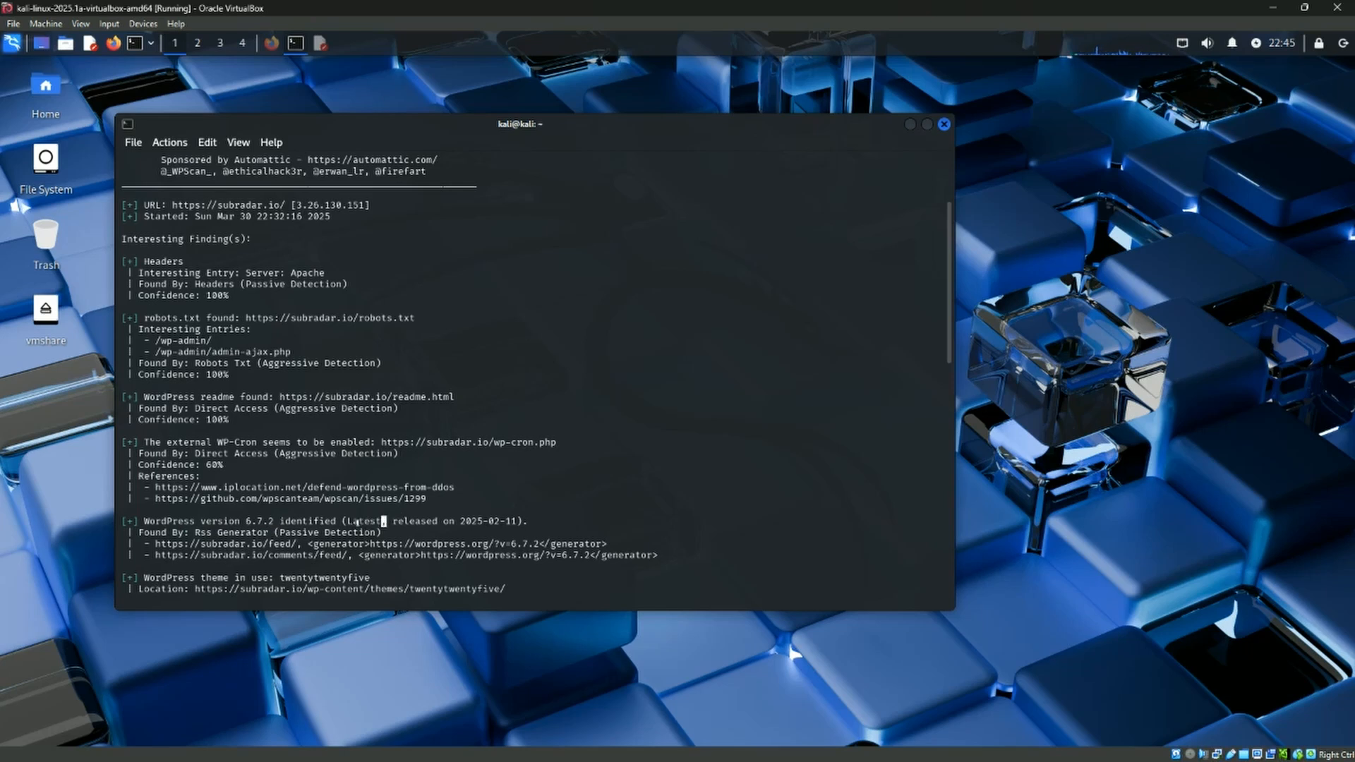
pyautogui.doubleClick(365, 521)
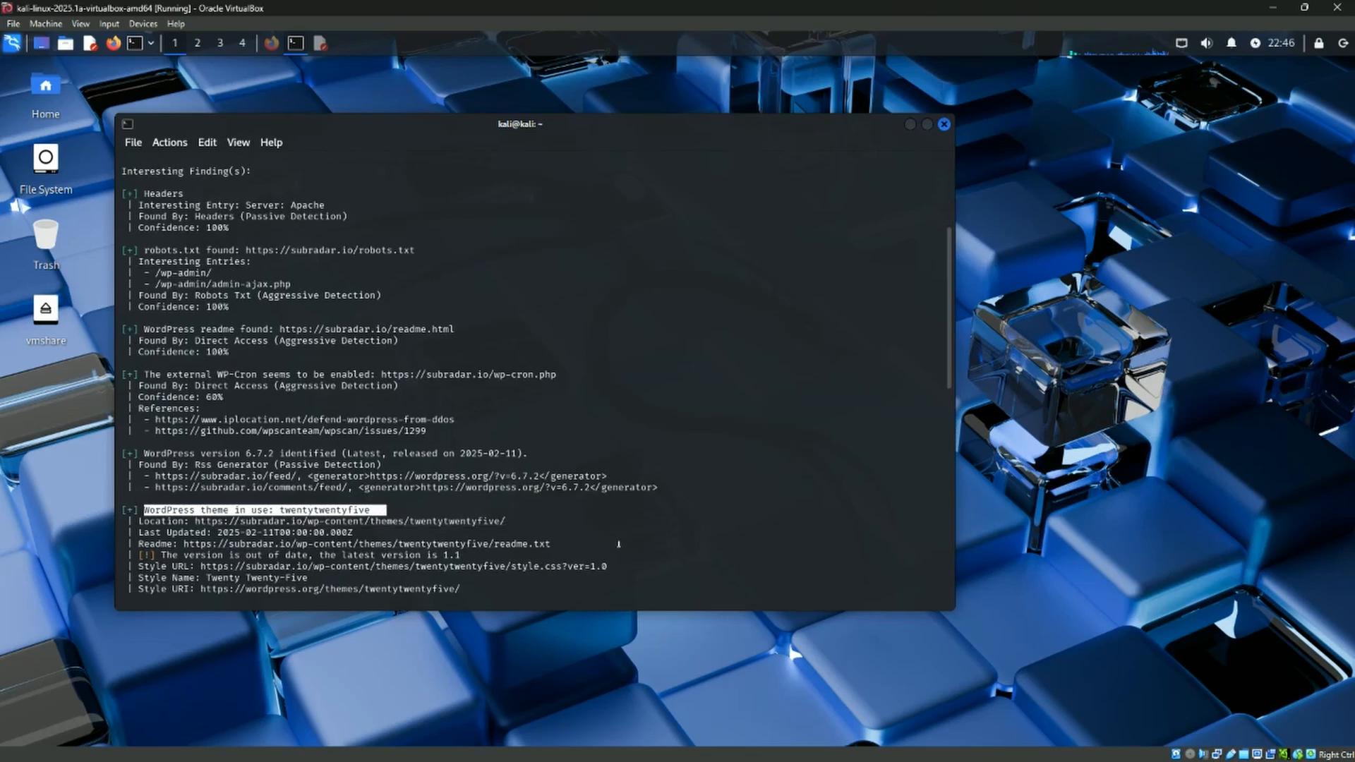
pyautogui.moveTo(369, 545)
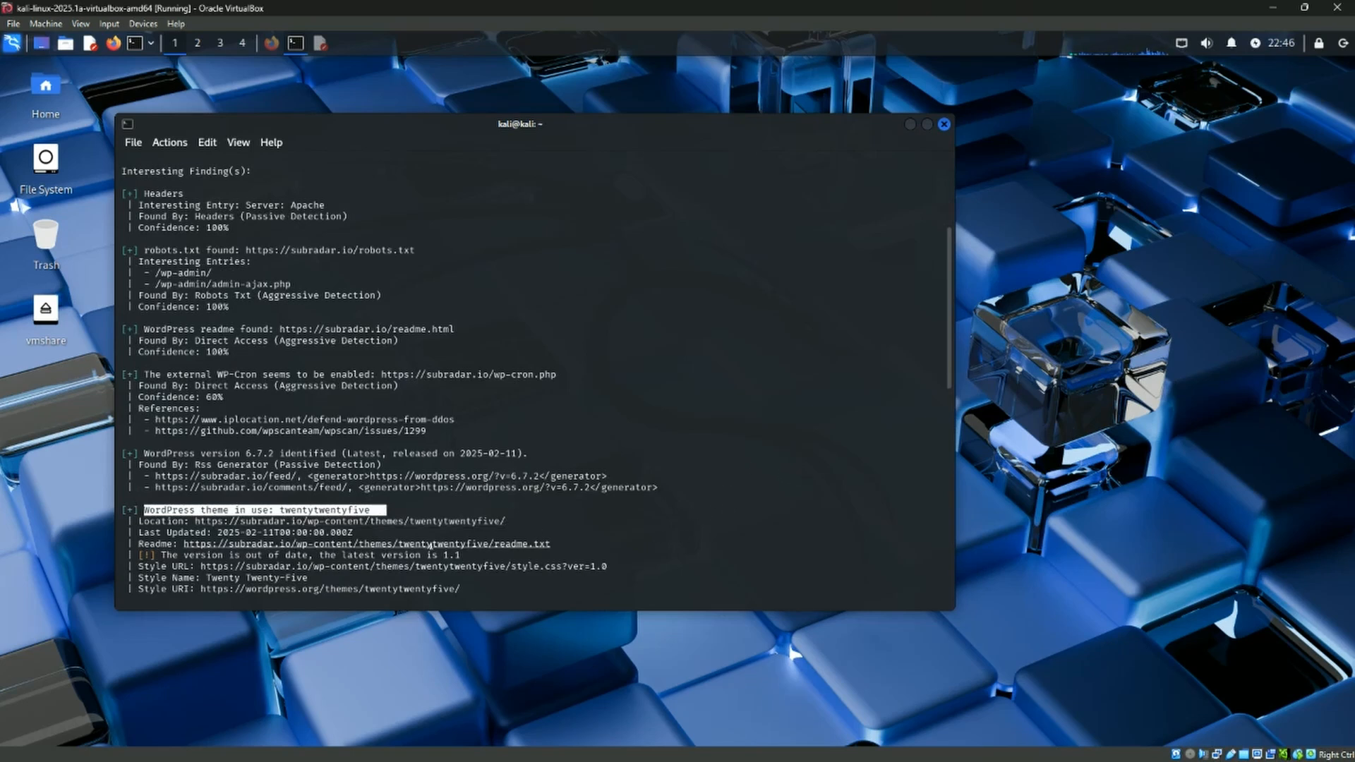
pyautogui.scroll(-3)
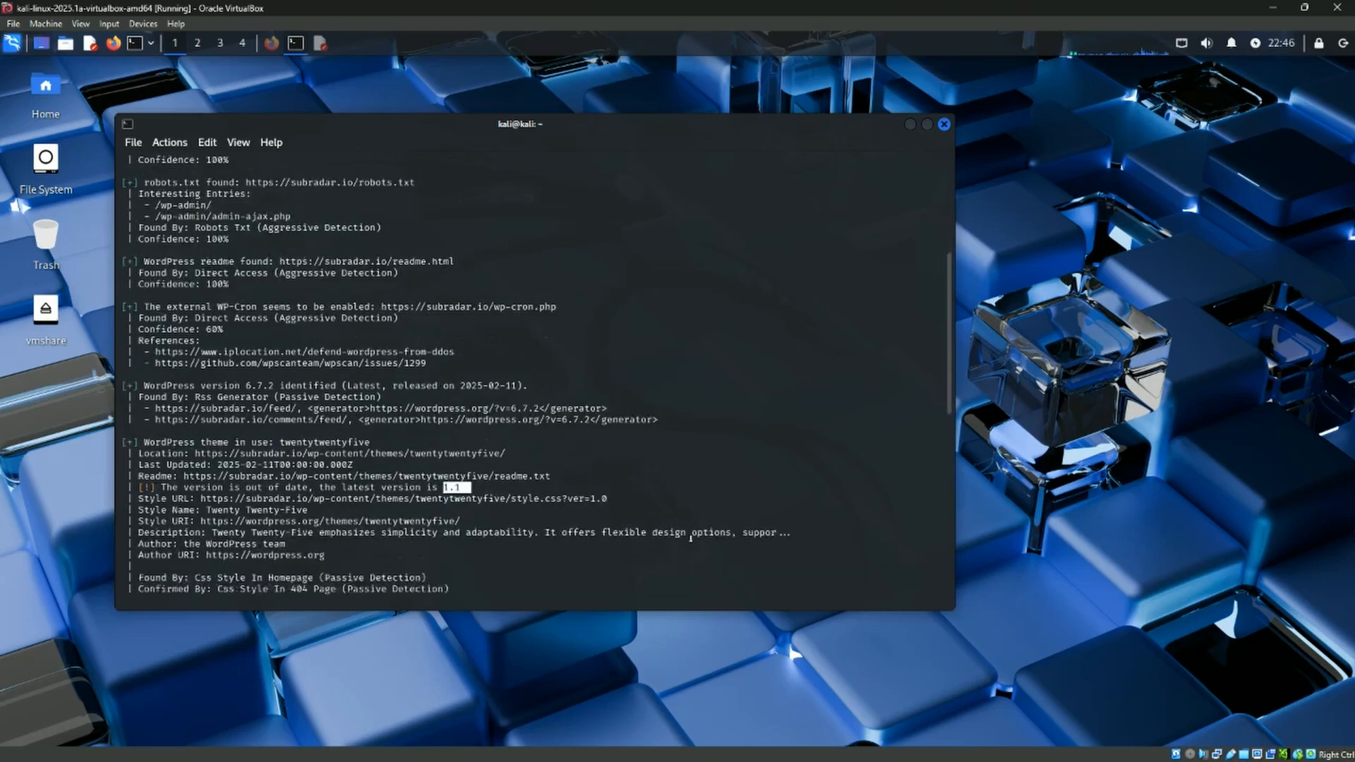
pyautogui.scroll(-3)
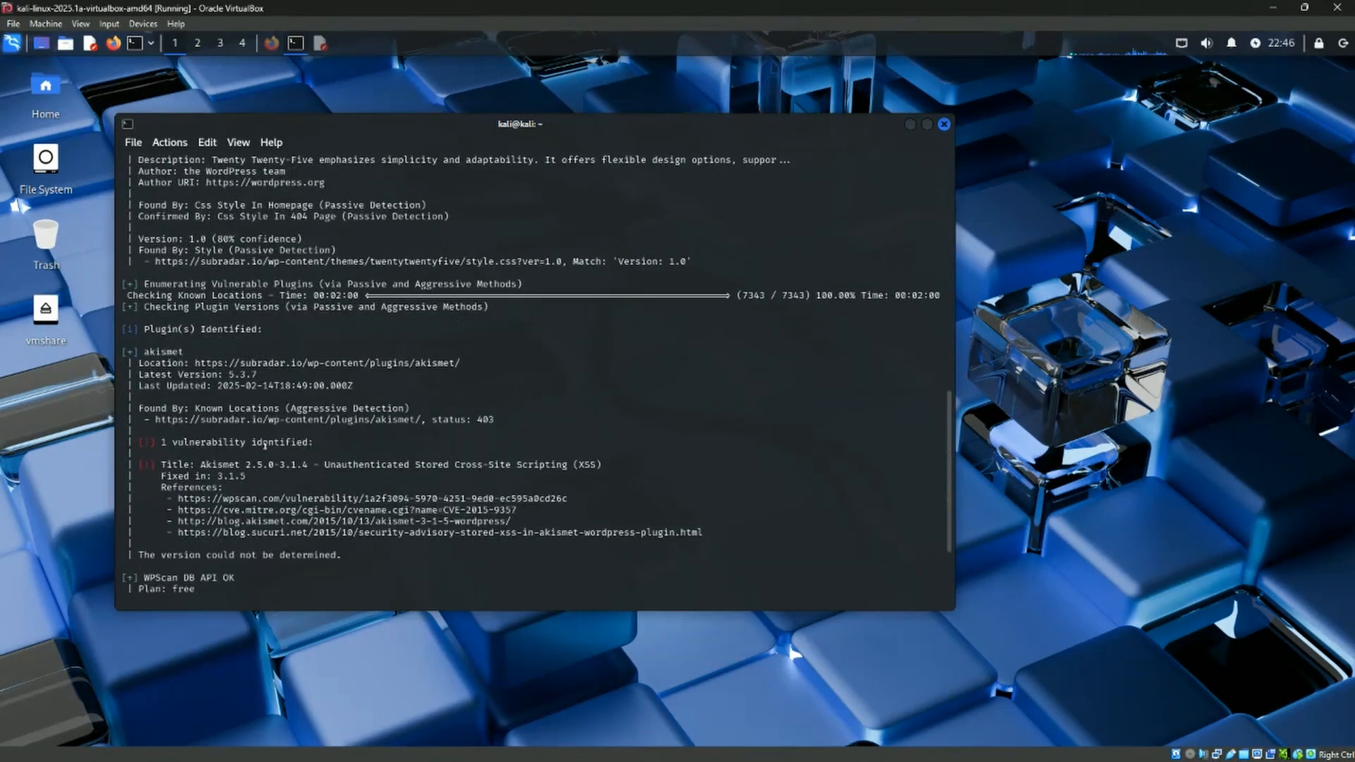
pyautogui.doubleClick(159, 329)
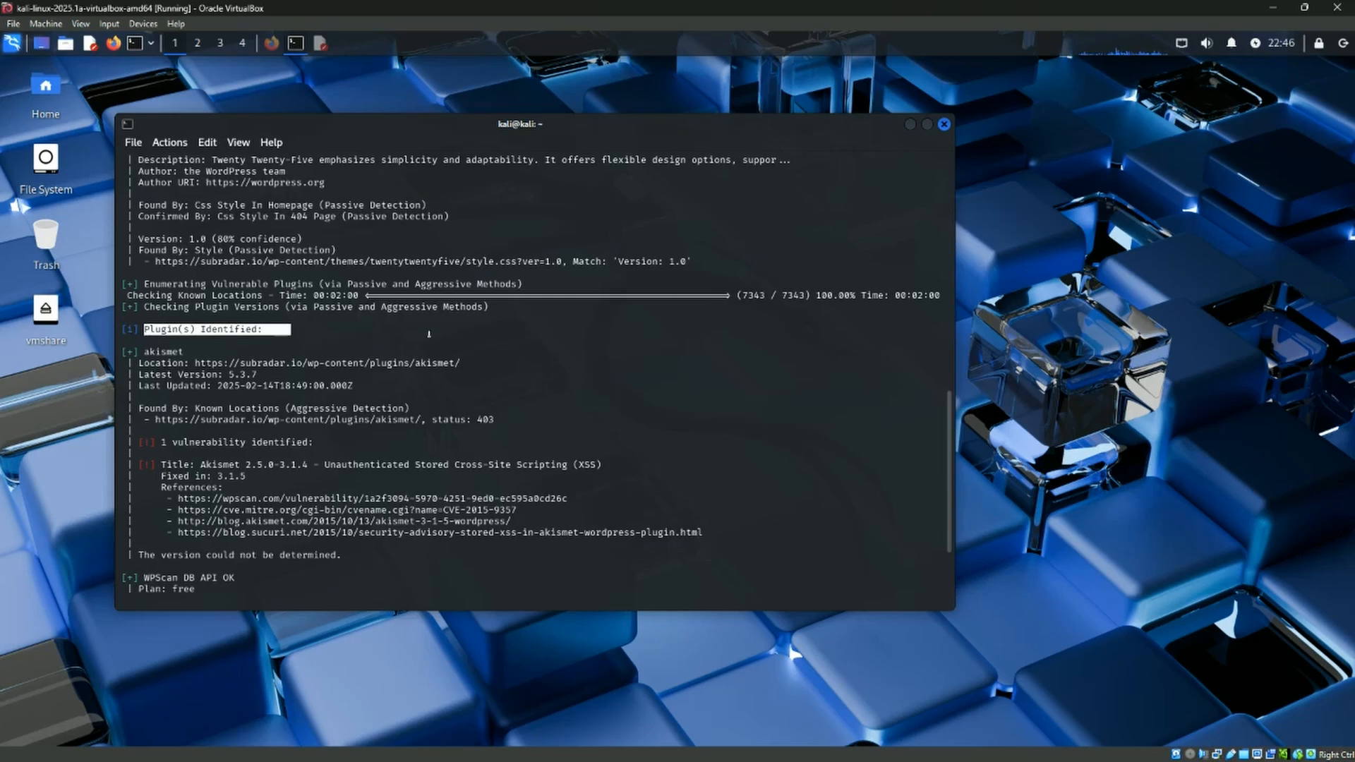
pyautogui.moveTo(362, 439)
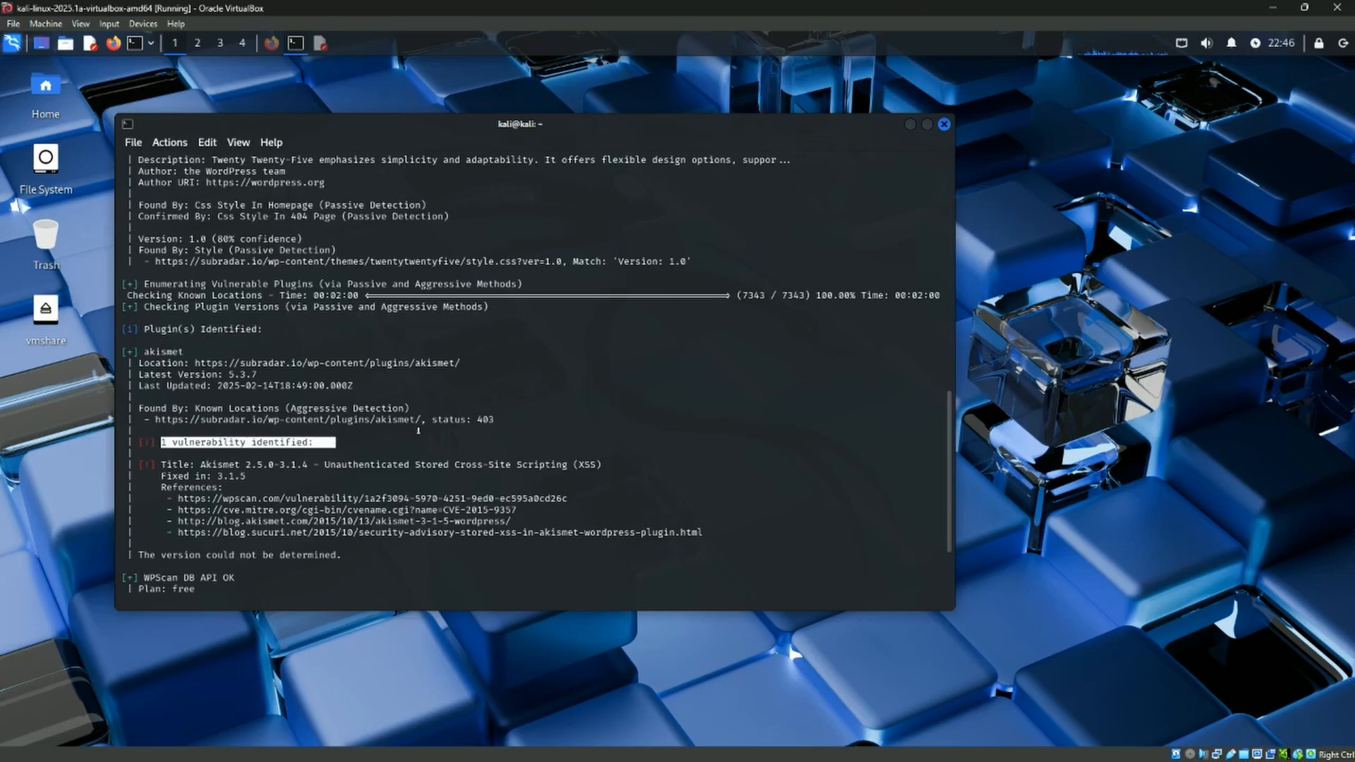
pyautogui.moveTo(573, 419)
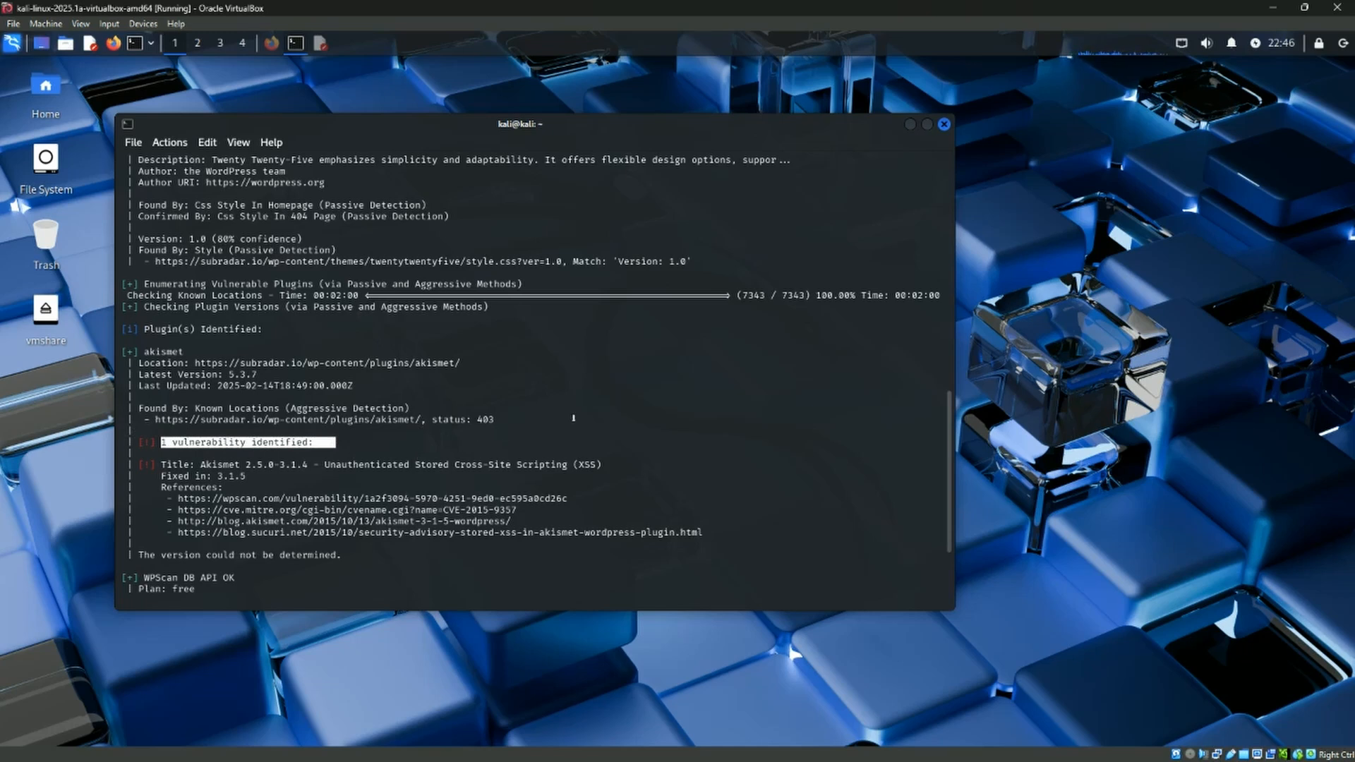
pyautogui.scroll(-3)
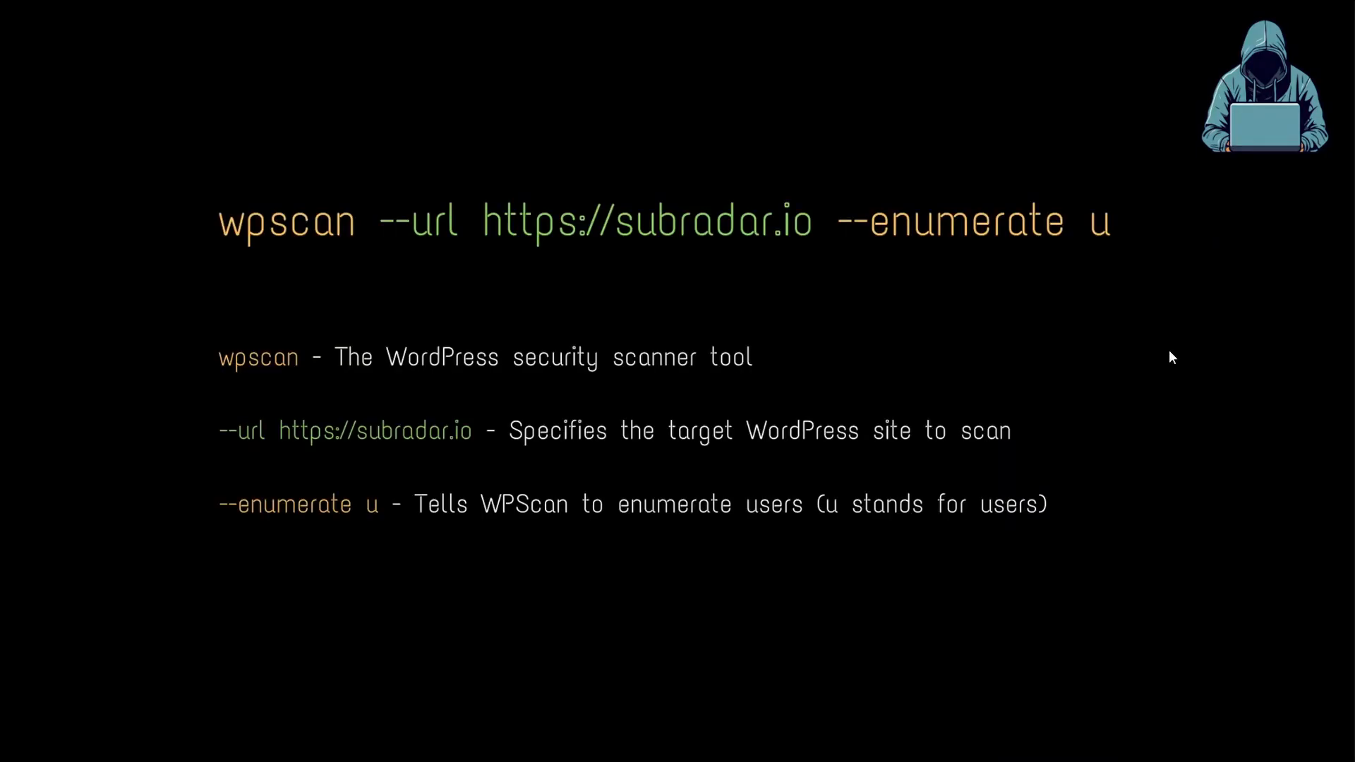
pyautogui.moveTo(267, 270)
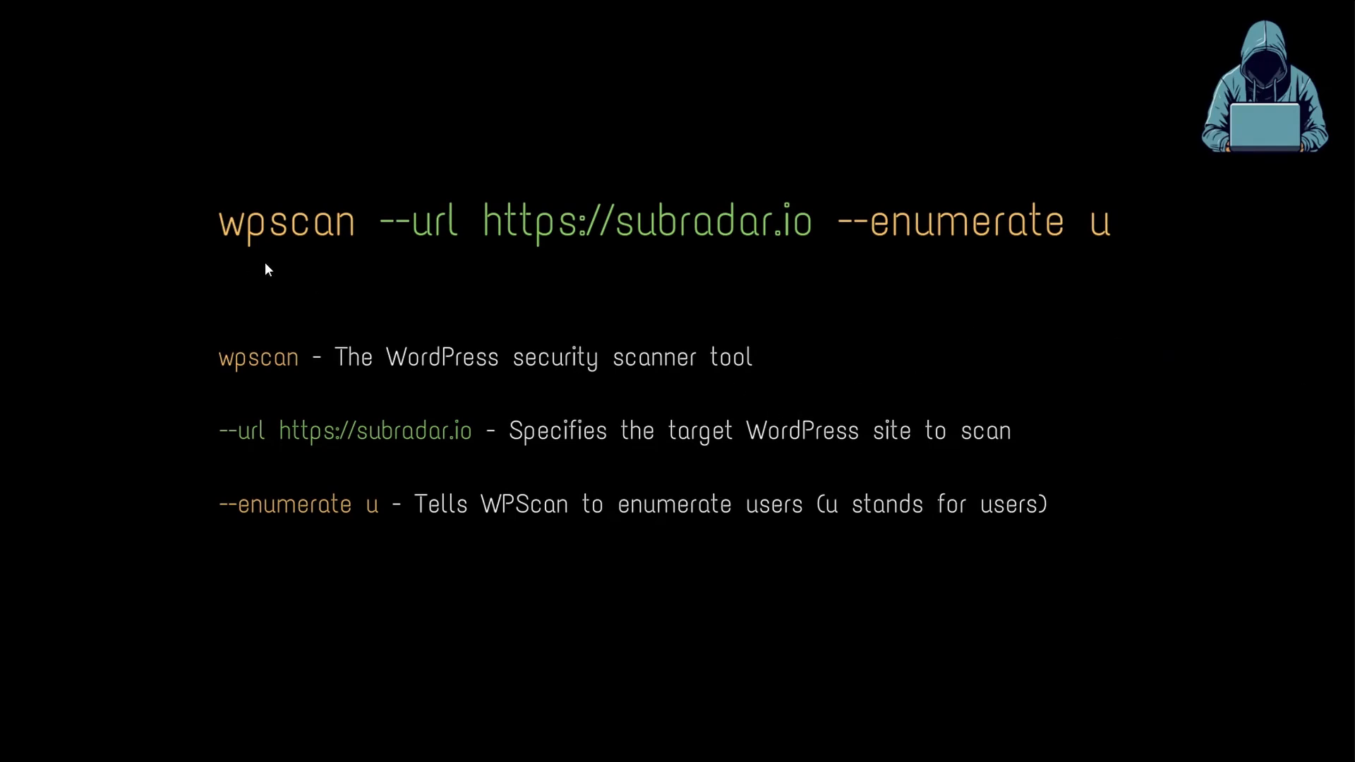
pyautogui.moveTo(391, 248)
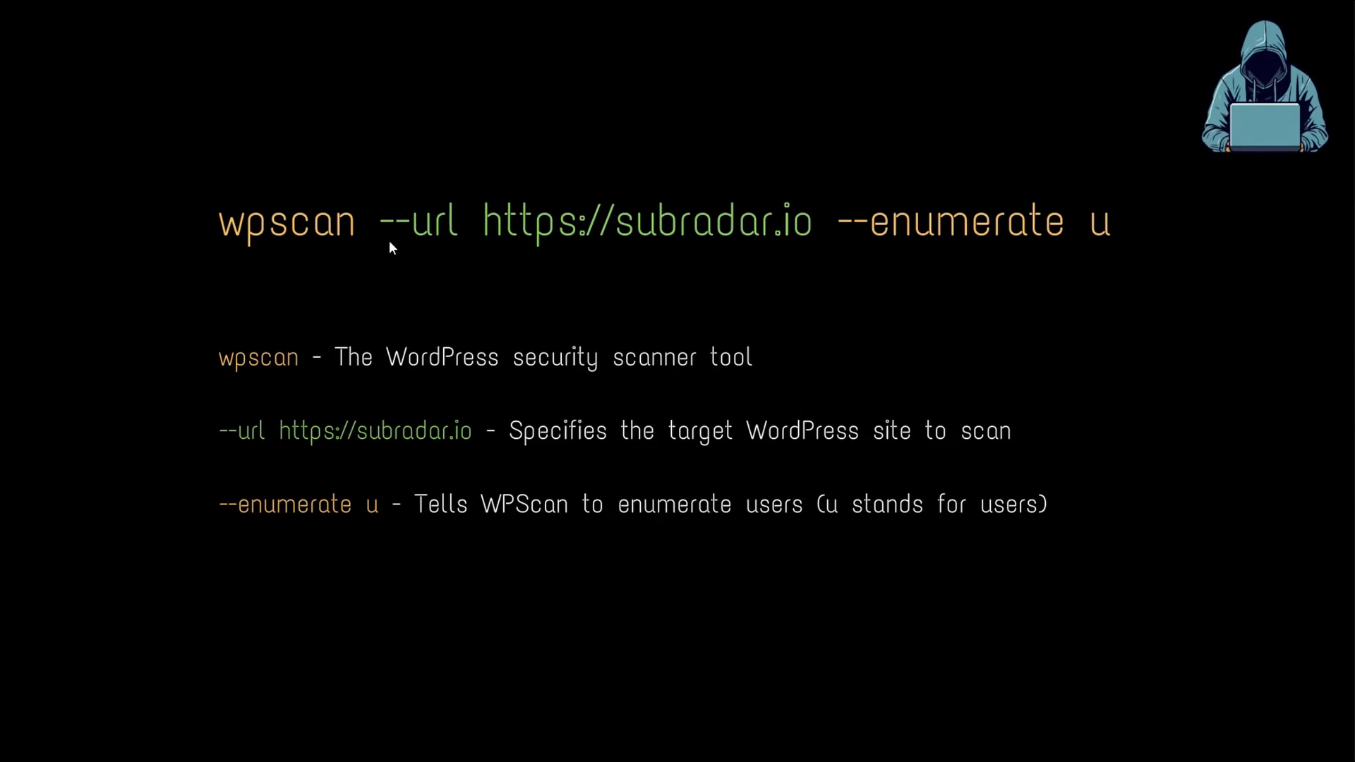
pyautogui.moveTo(699, 261)
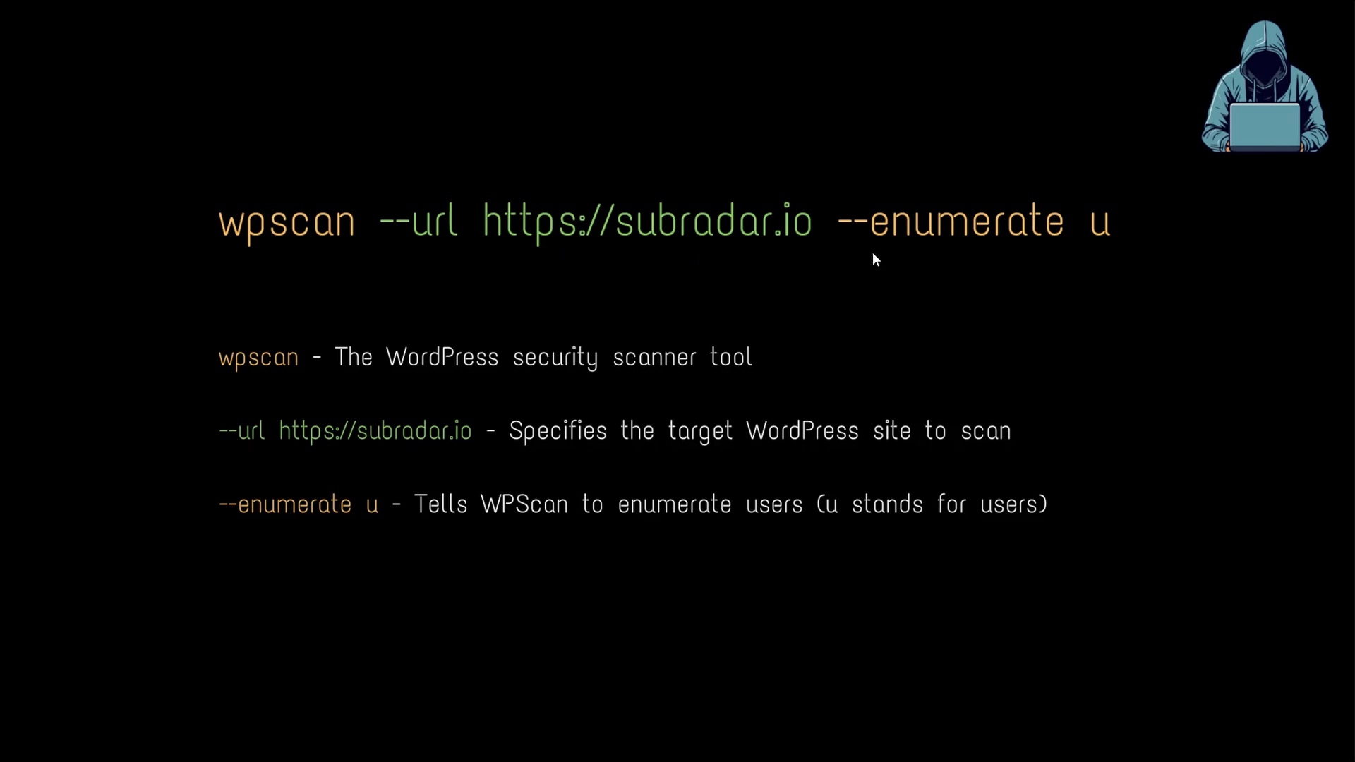
pyautogui.moveTo(1113, 264)
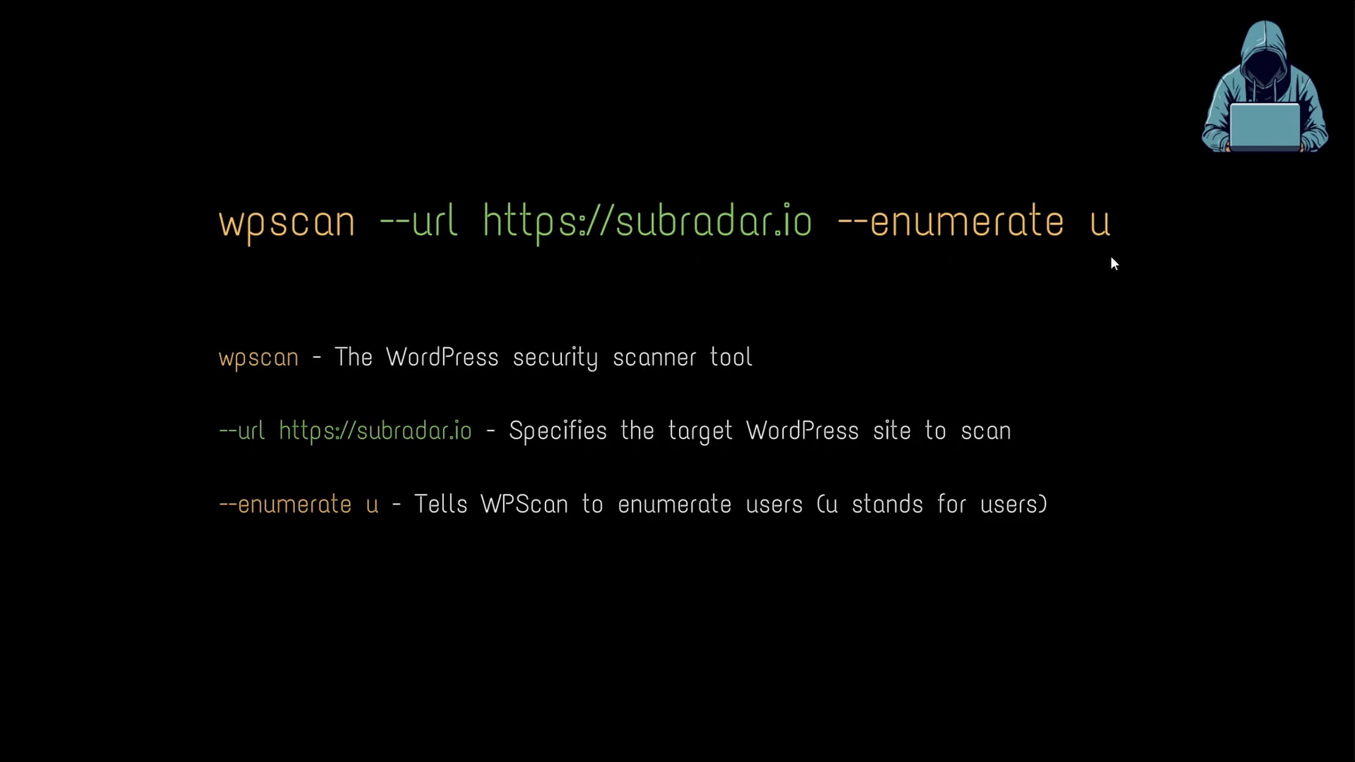
pyautogui.moveTo(352, 299)
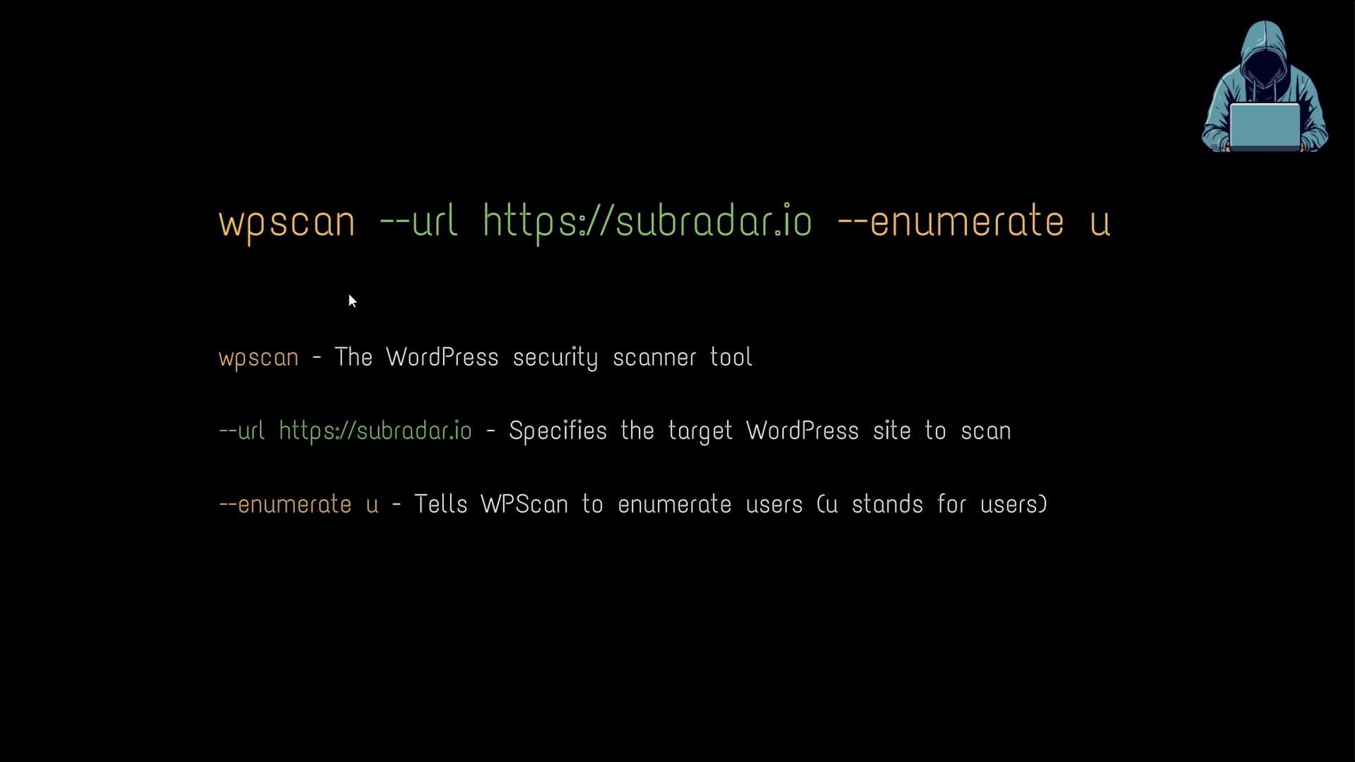
pyautogui.moveTo(360, 460)
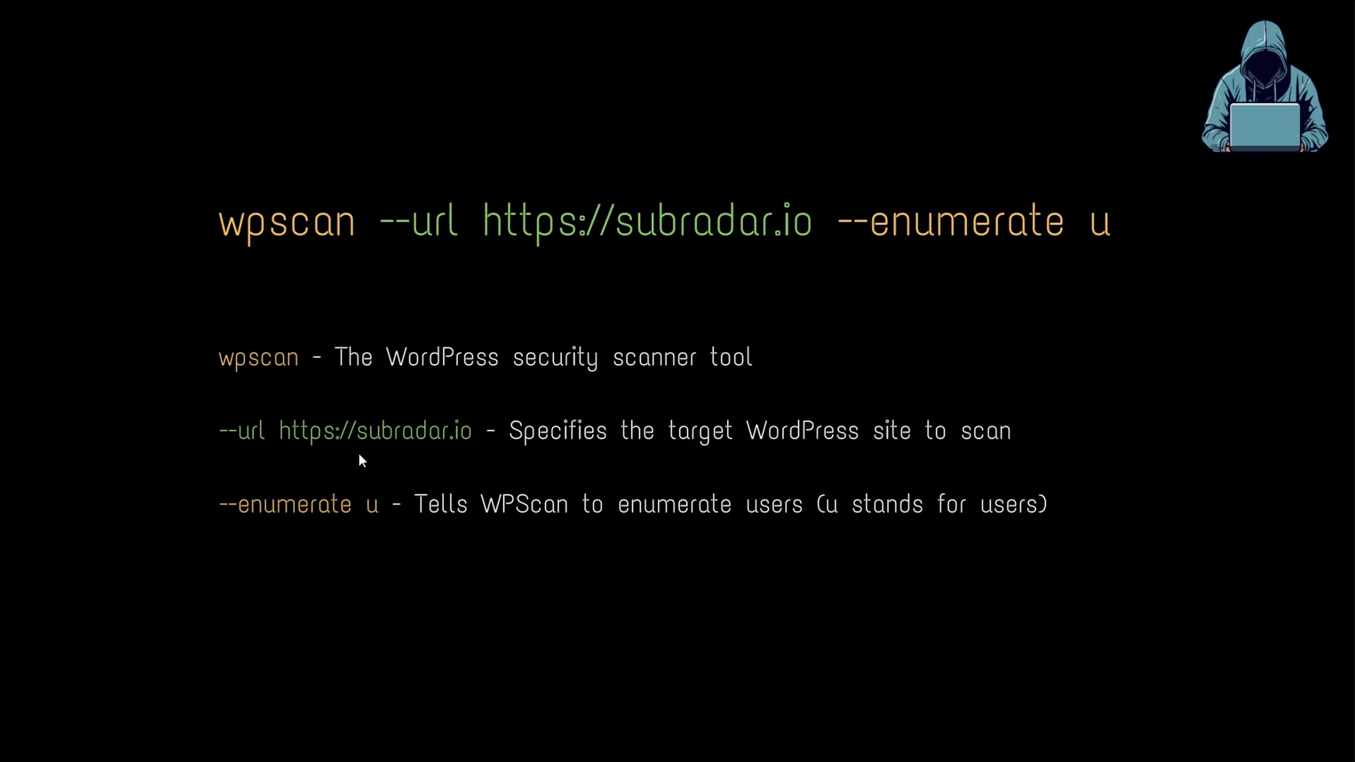
pyautogui.moveTo(278, 536)
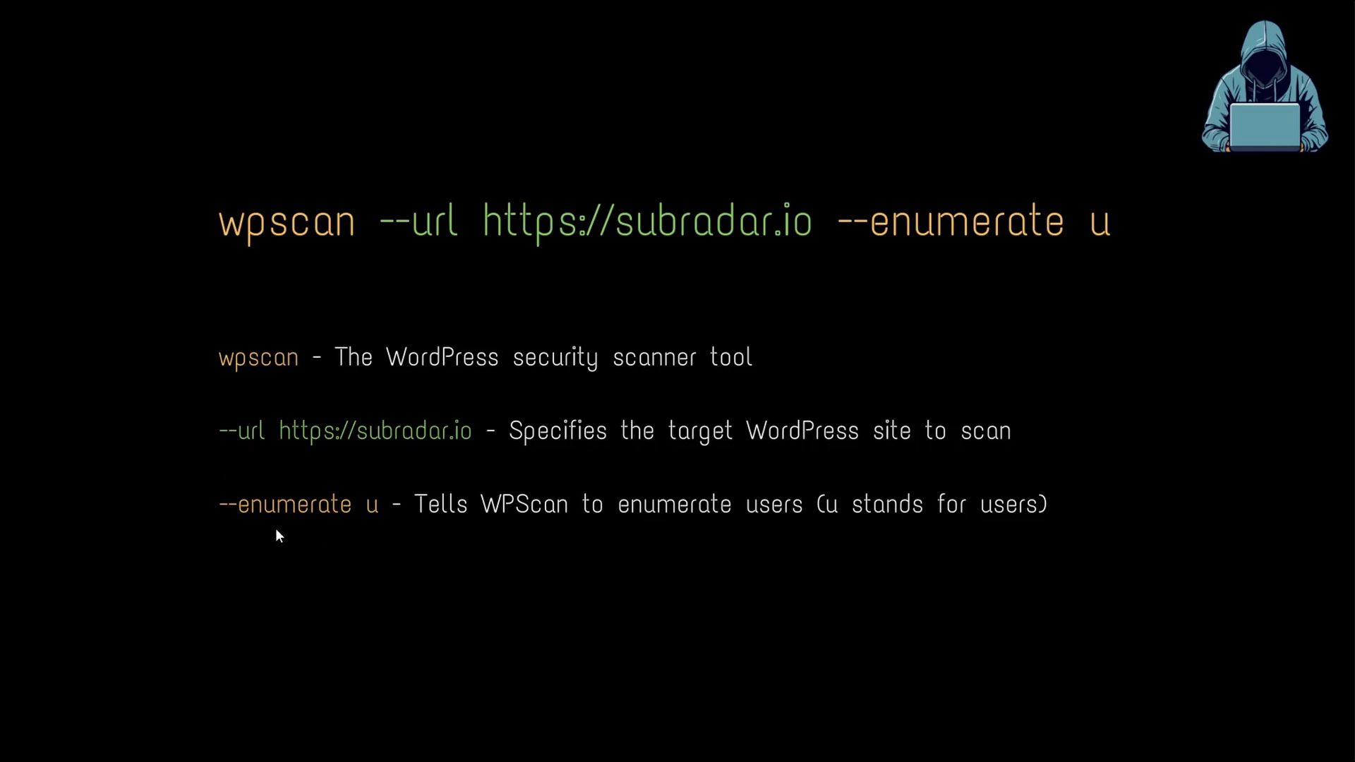
pyautogui.moveTo(372, 522)
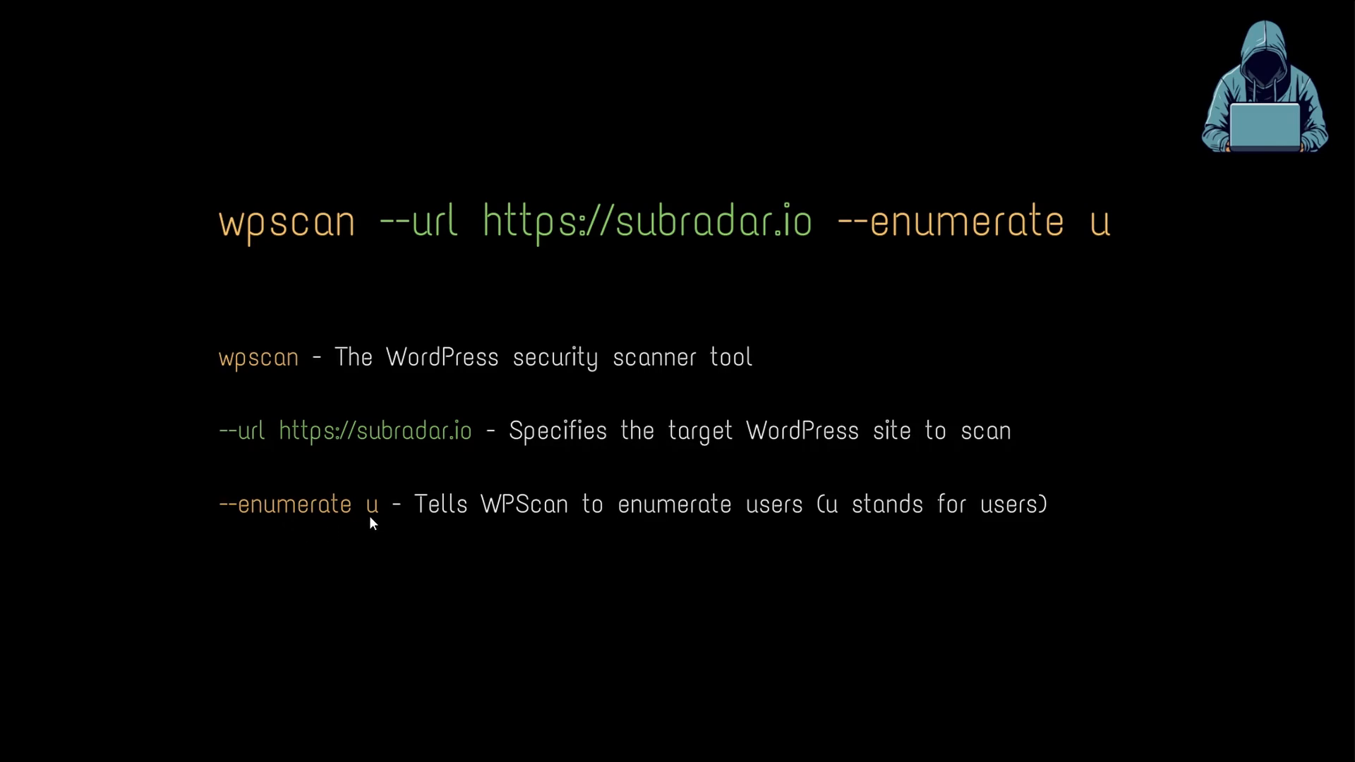
pyautogui.moveTo(419, 541)
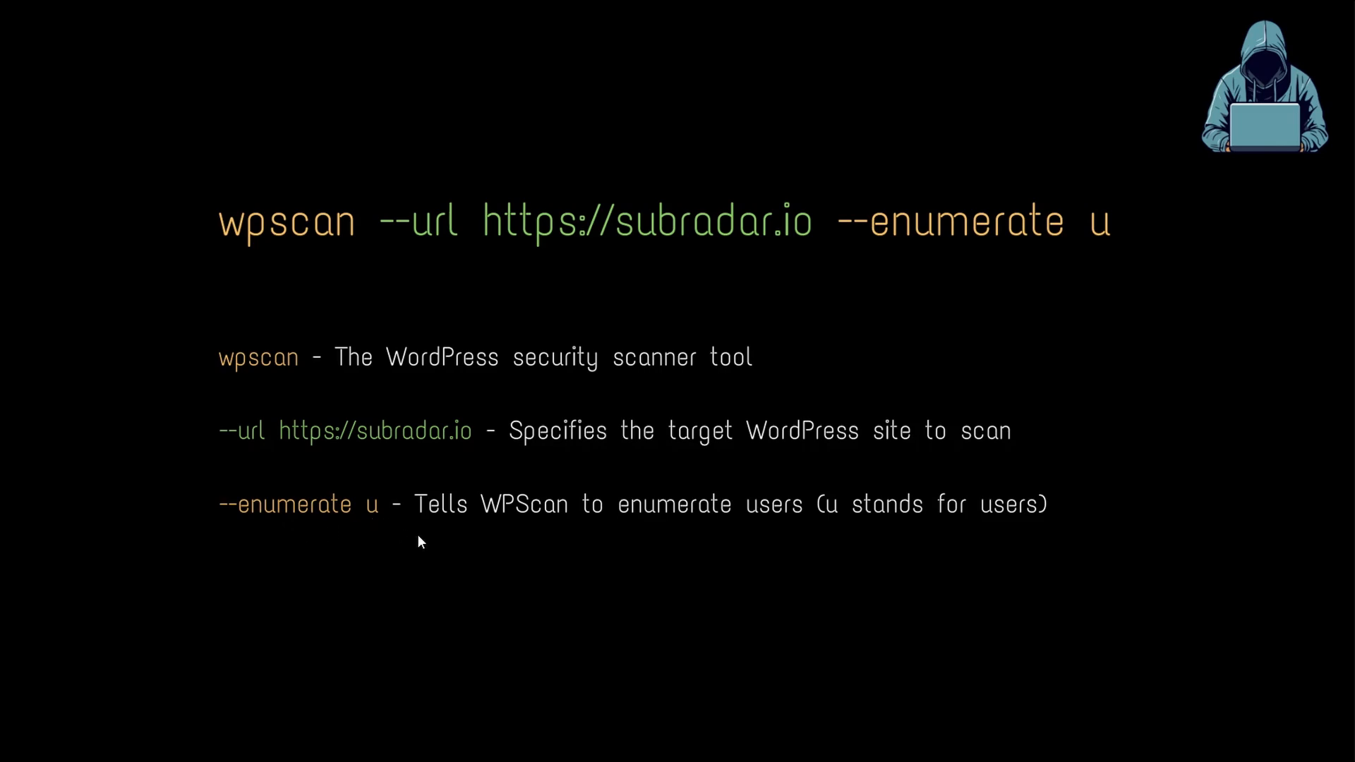
pyautogui.moveTo(665, 545)
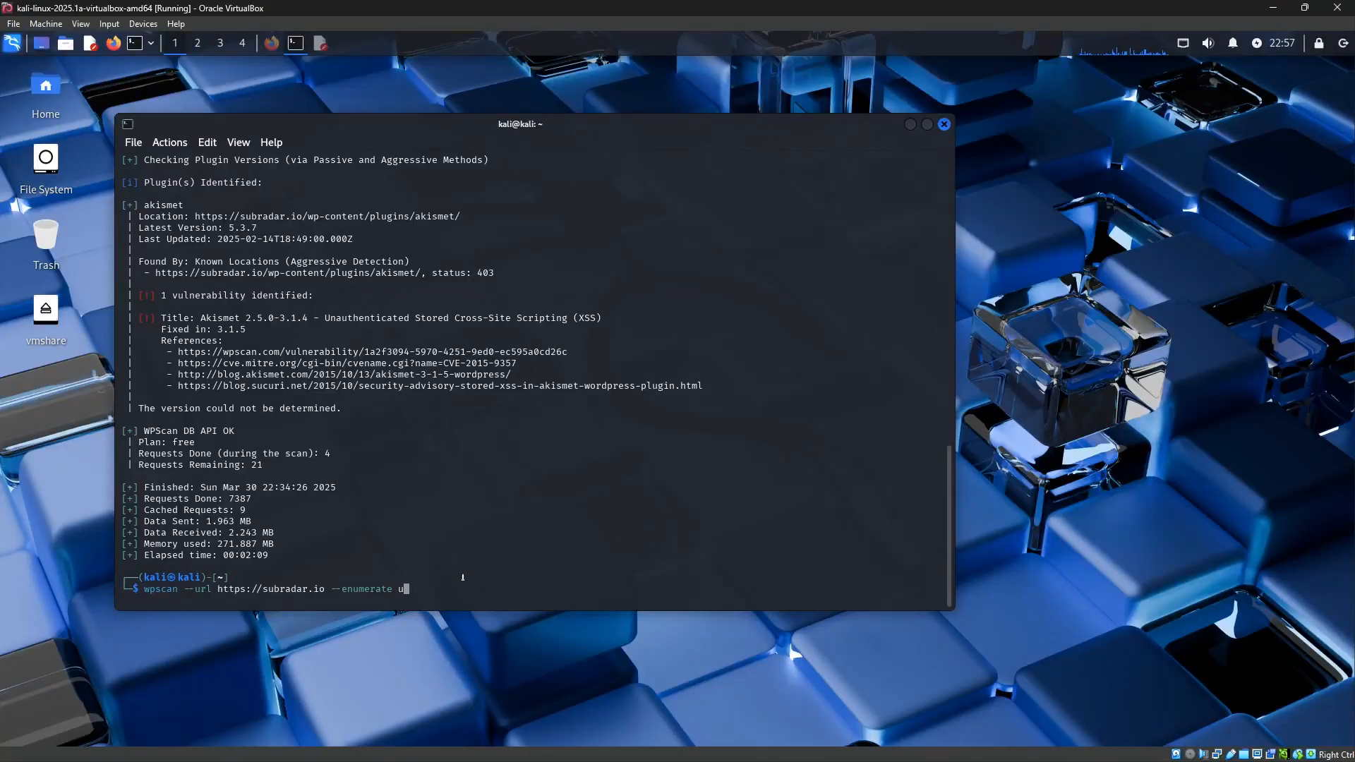
pyautogui.press('Return')
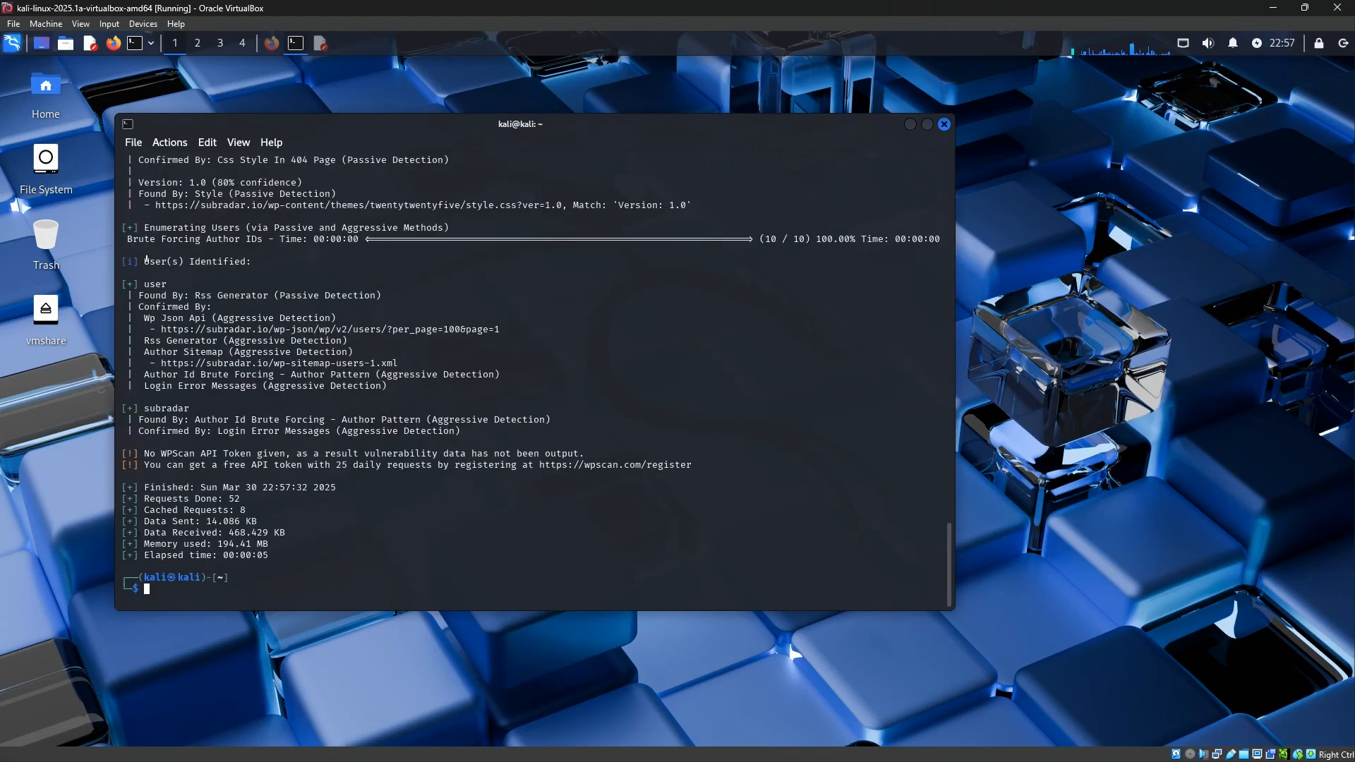
pyautogui.doubleClick(199, 261)
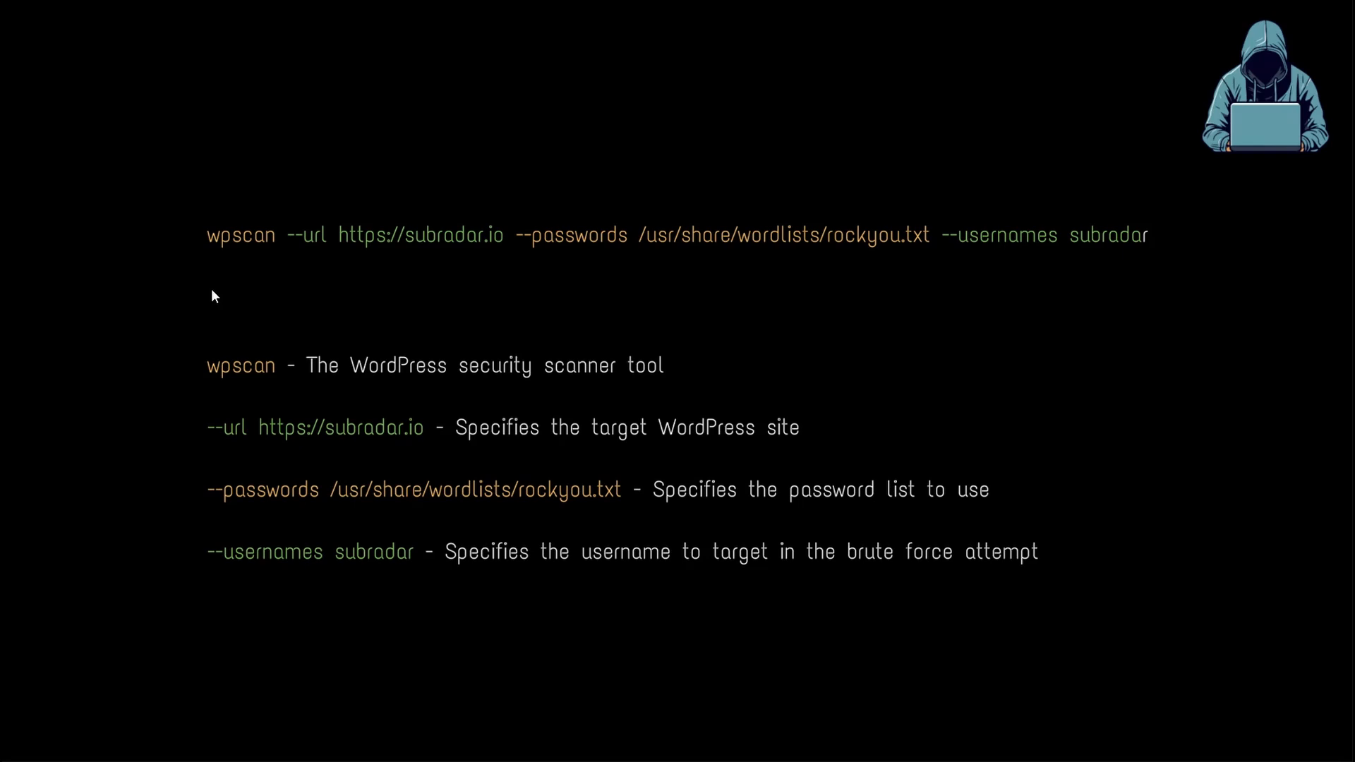
pyautogui.moveTo(246, 257)
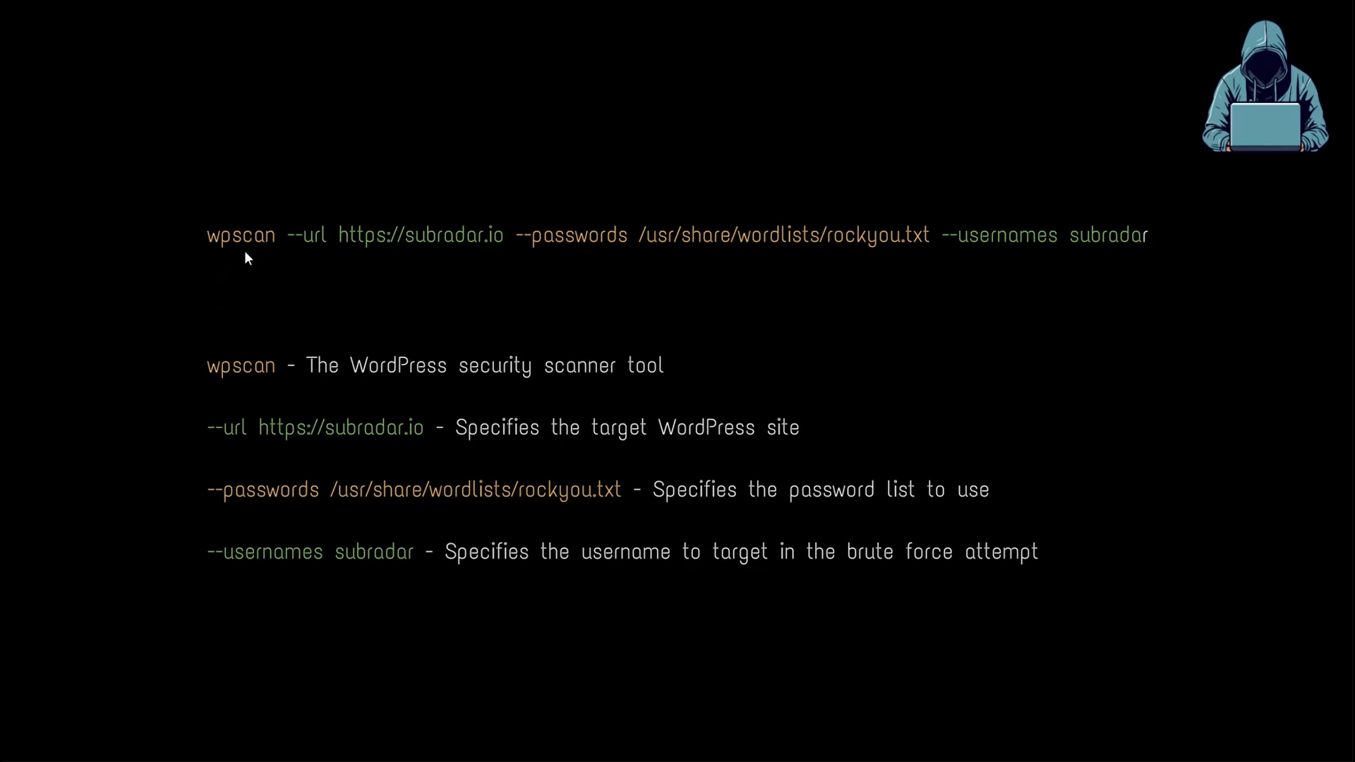
pyautogui.moveTo(387, 262)
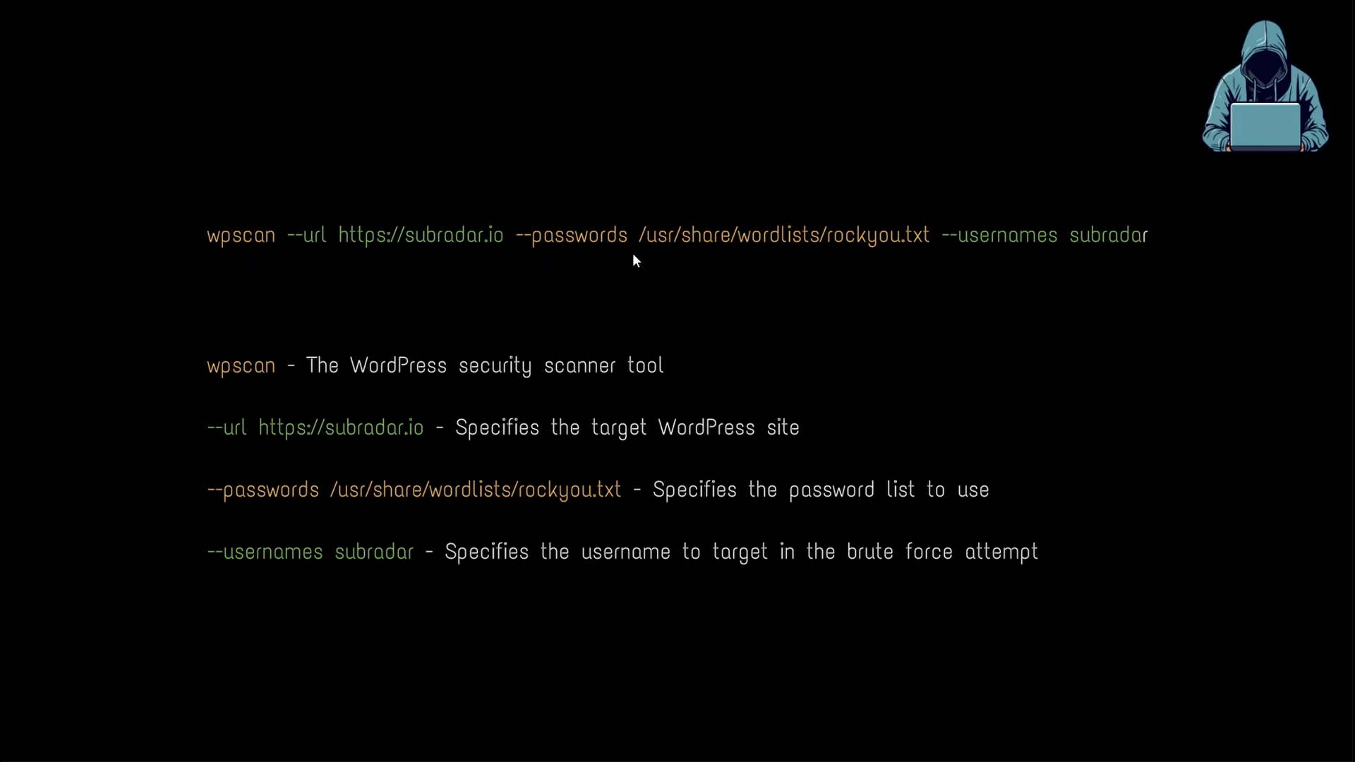
pyautogui.moveTo(957, 265)
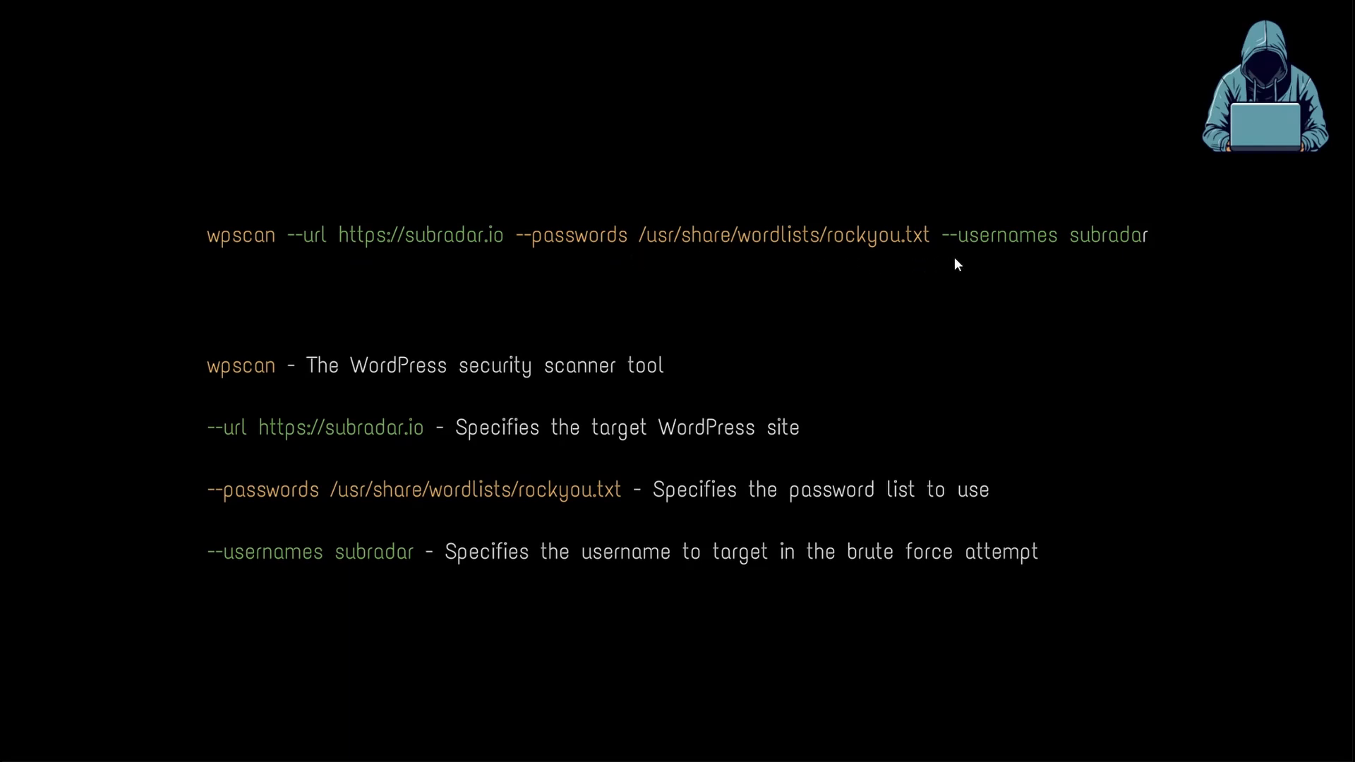
pyautogui.moveTo(1060, 264)
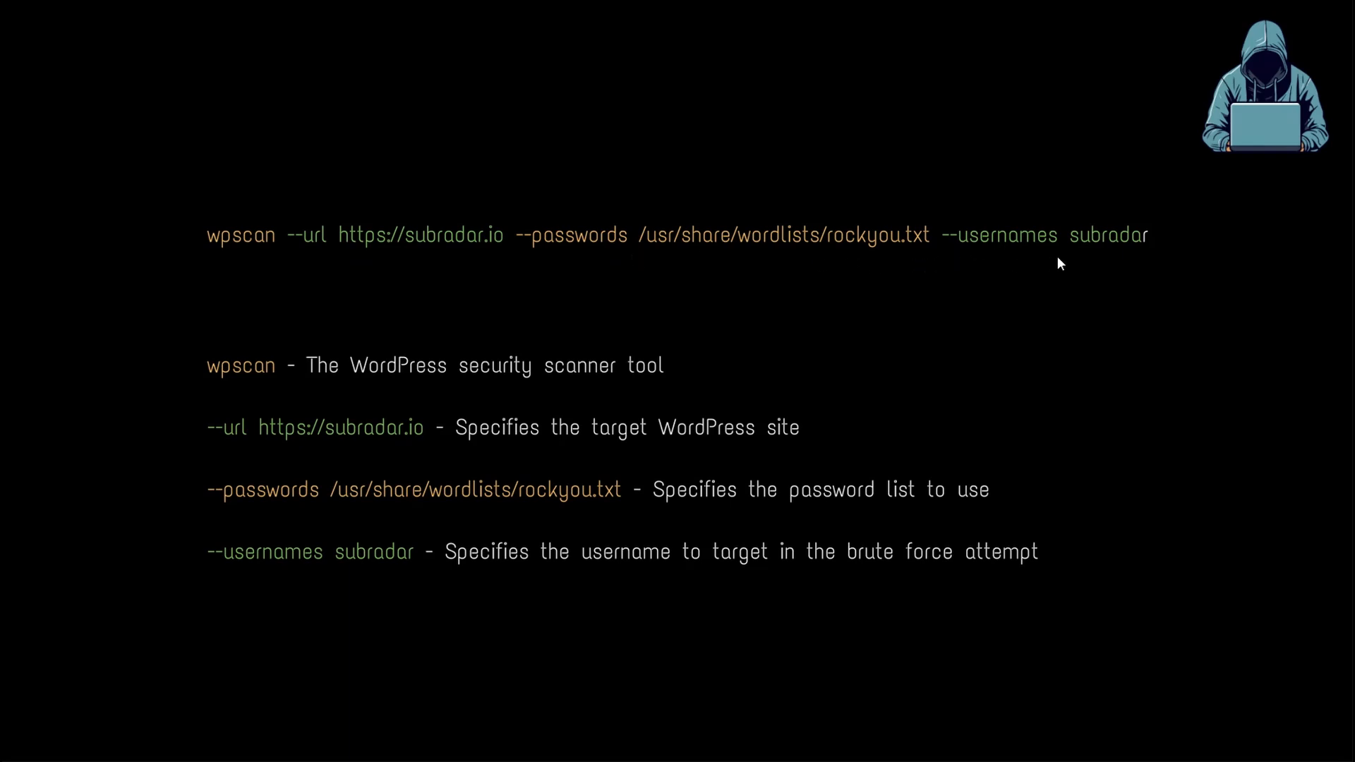
pyautogui.moveTo(1090, 264)
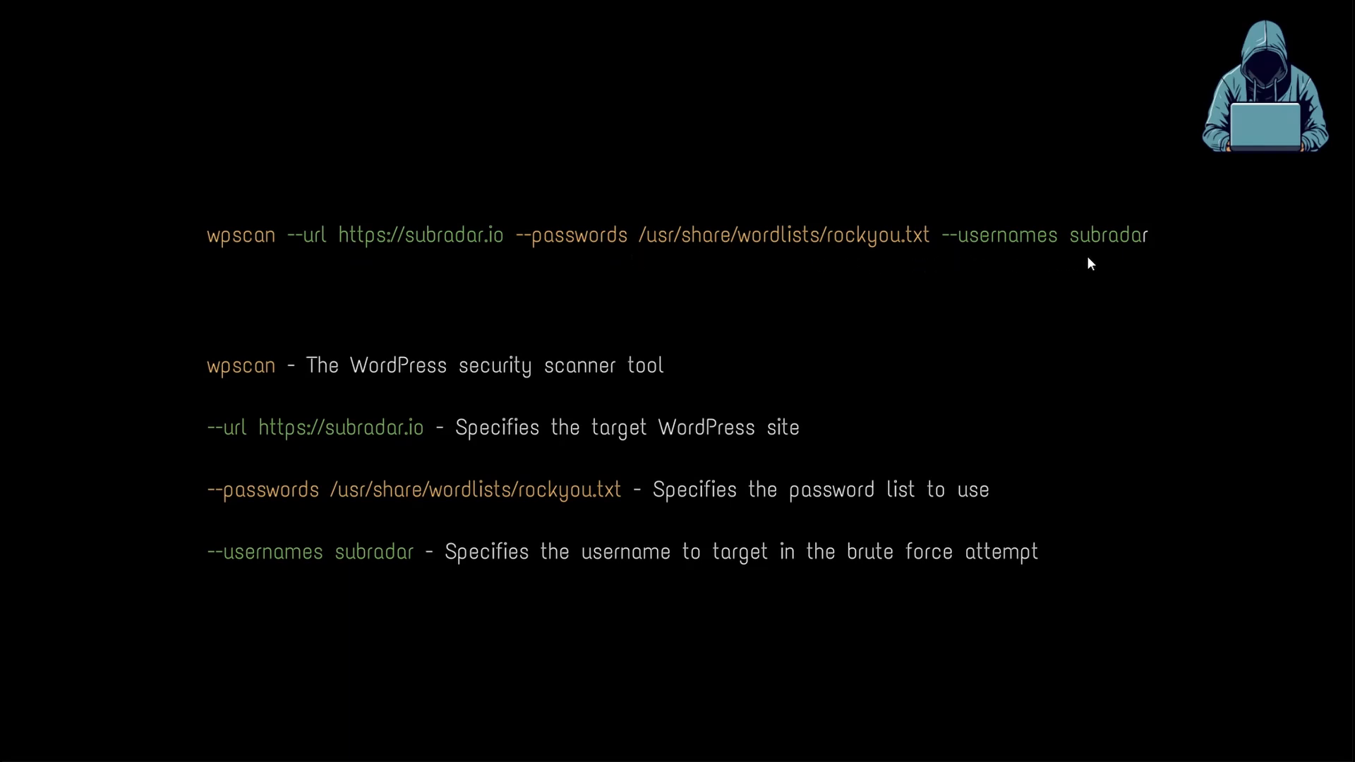
pyautogui.moveTo(850, 271)
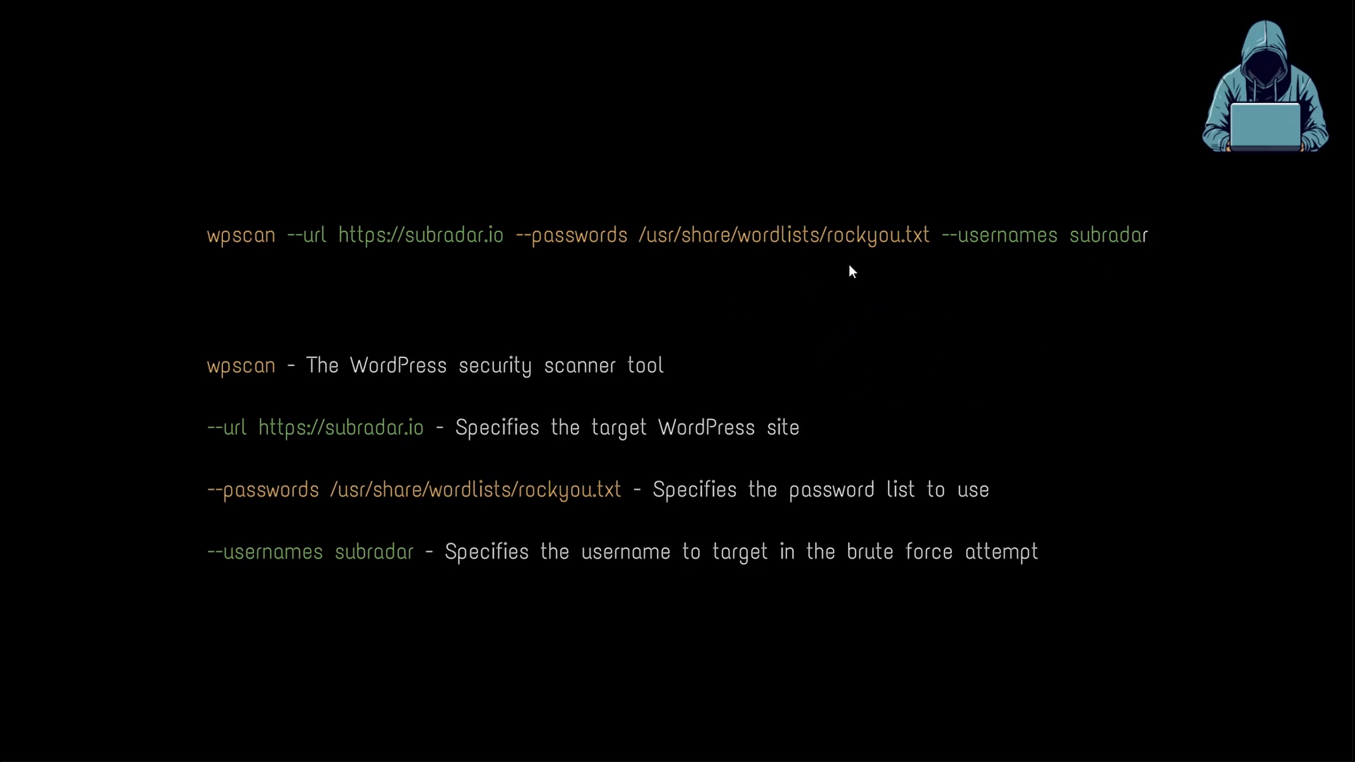
pyautogui.moveTo(908, 278)
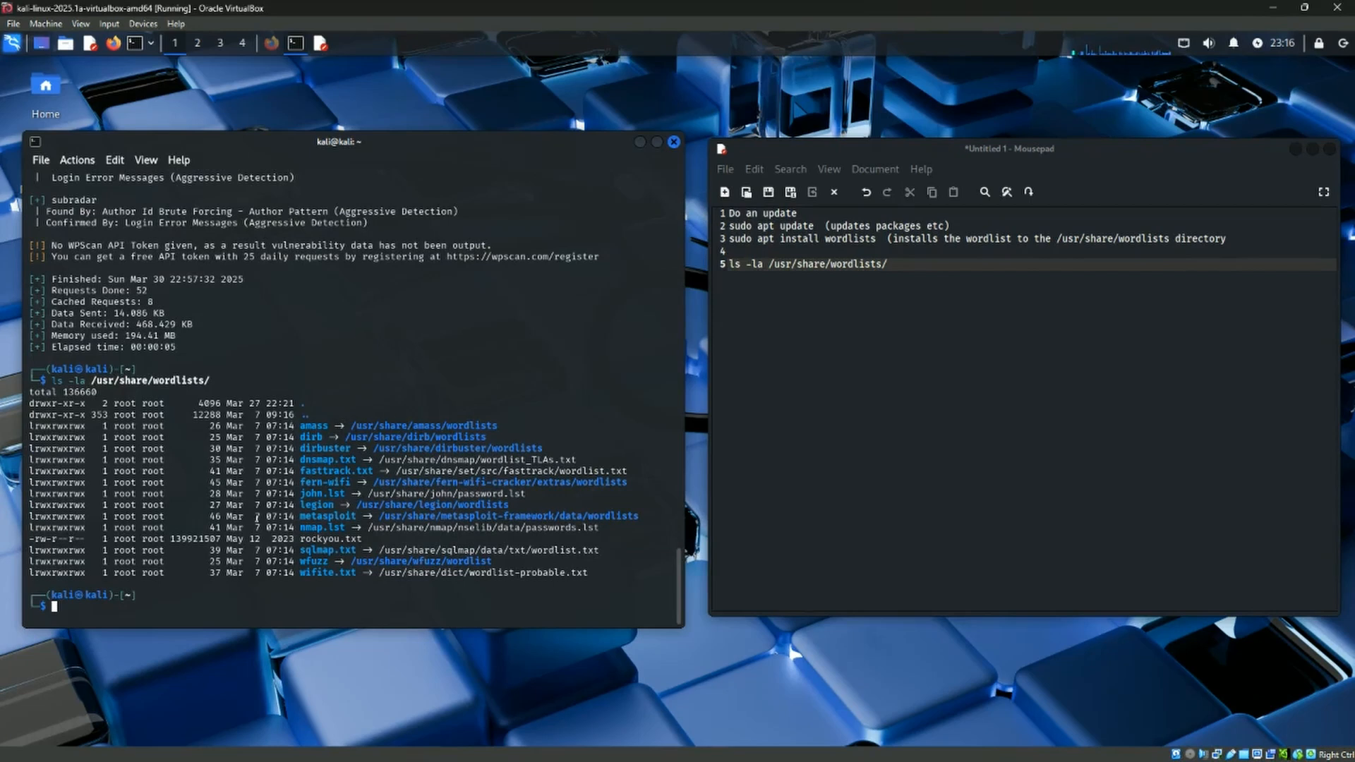
# - Highlight rockyou.txt in /usr/share/wordlists and the 'sudo apt install wordlists' line in Mousepad
pyautogui.doubleClick(326, 538)
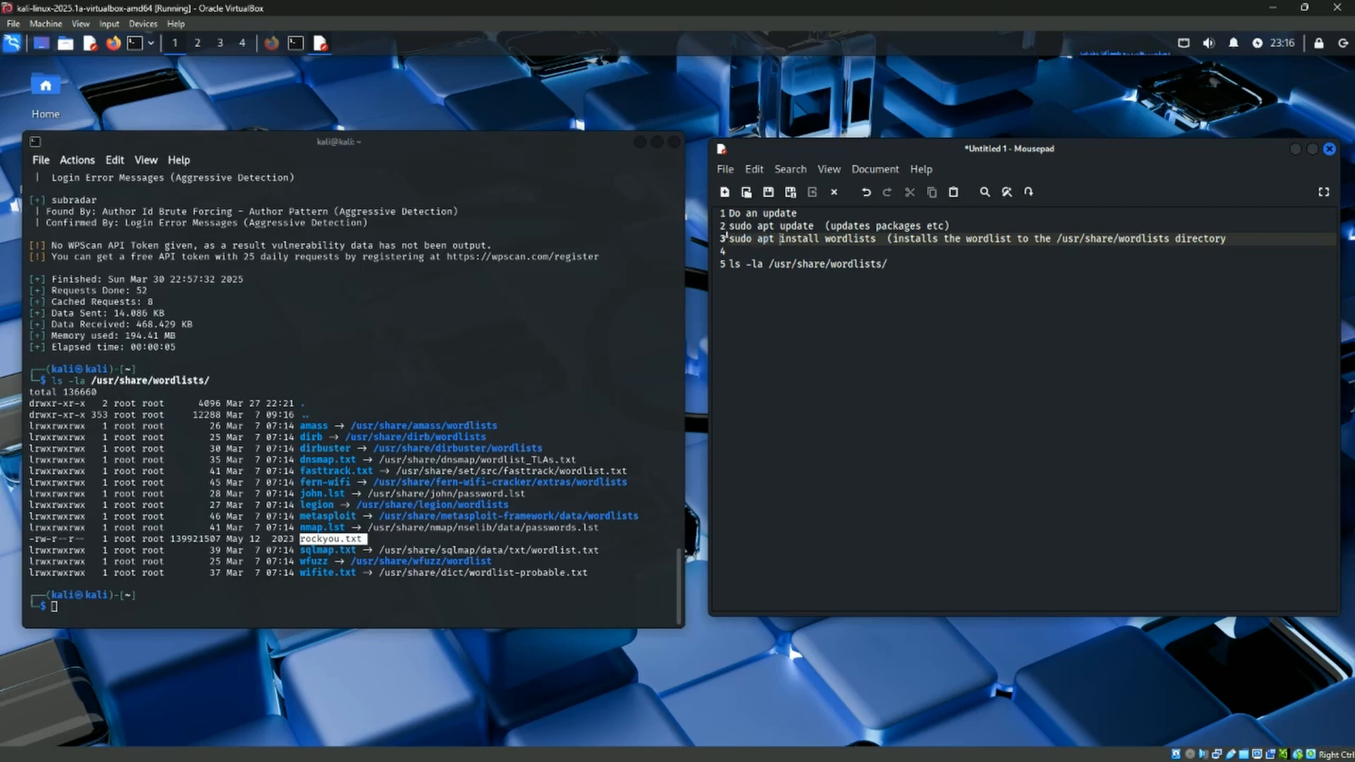
pyautogui.moveTo(728, 238); pyautogui.dragTo(875, 238)
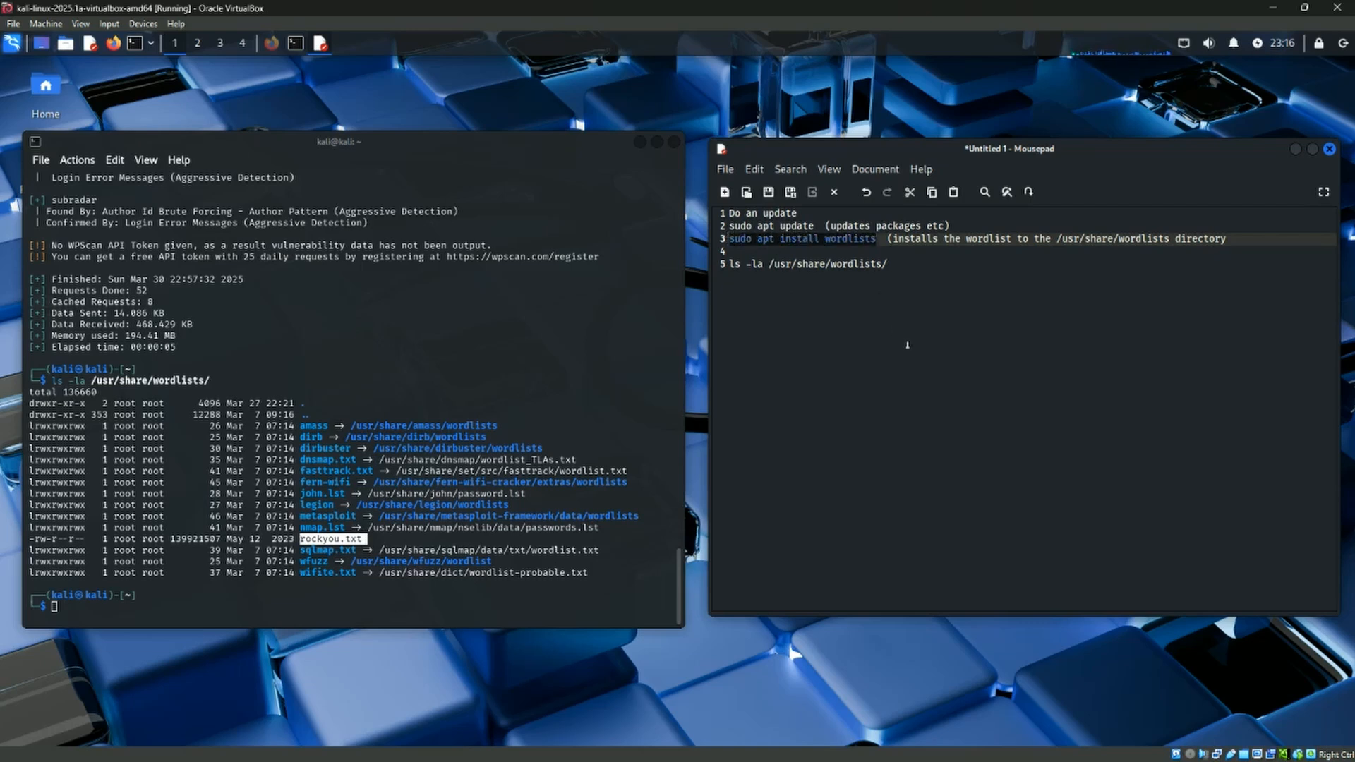
pyautogui.moveTo(999, 265)
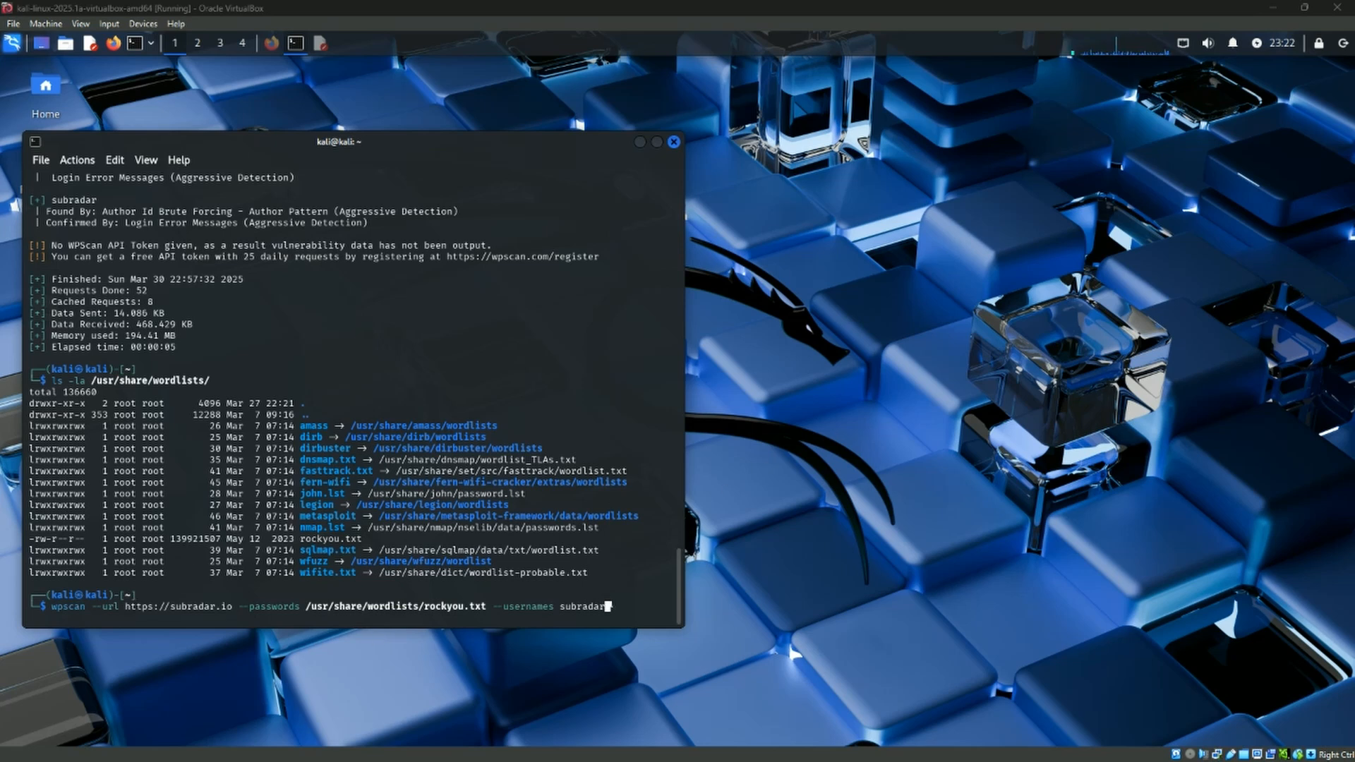
pyautogui.press('Return')
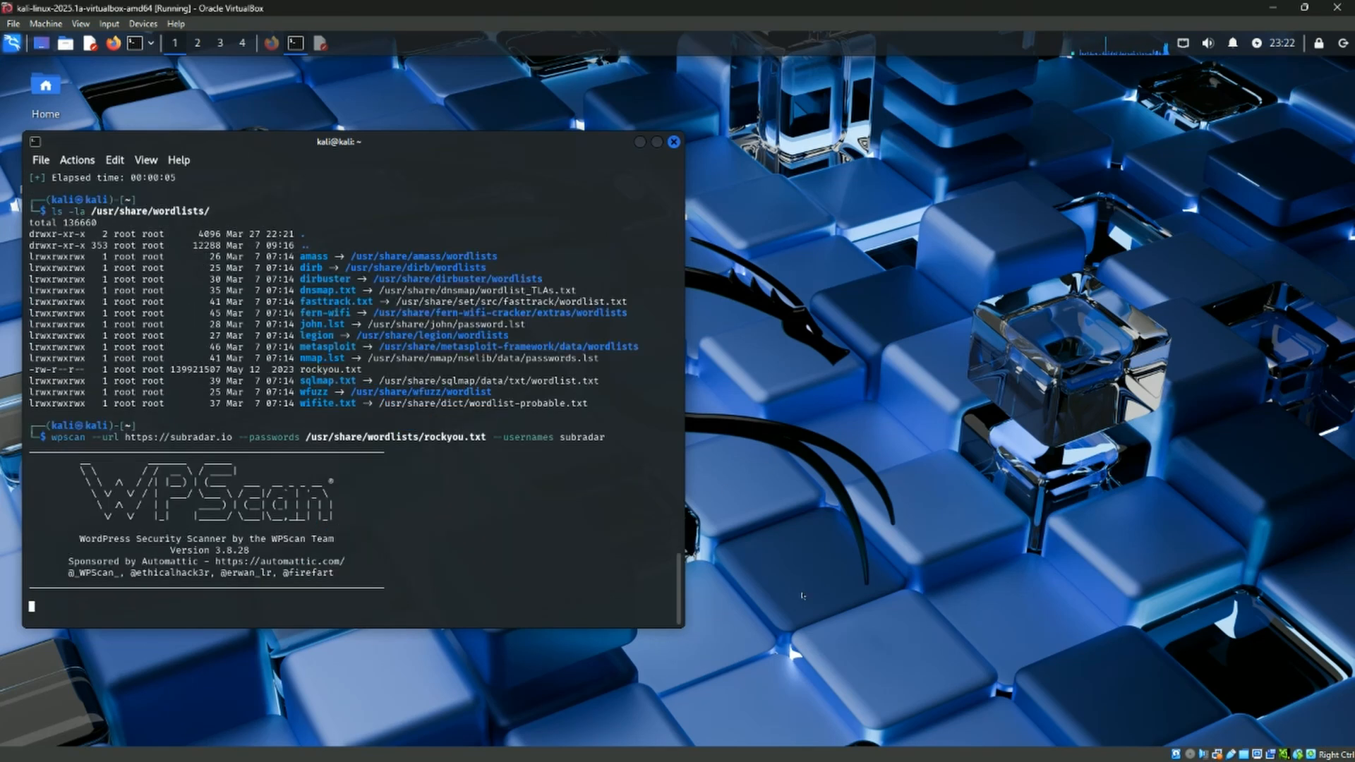
pyautogui.press('Return')
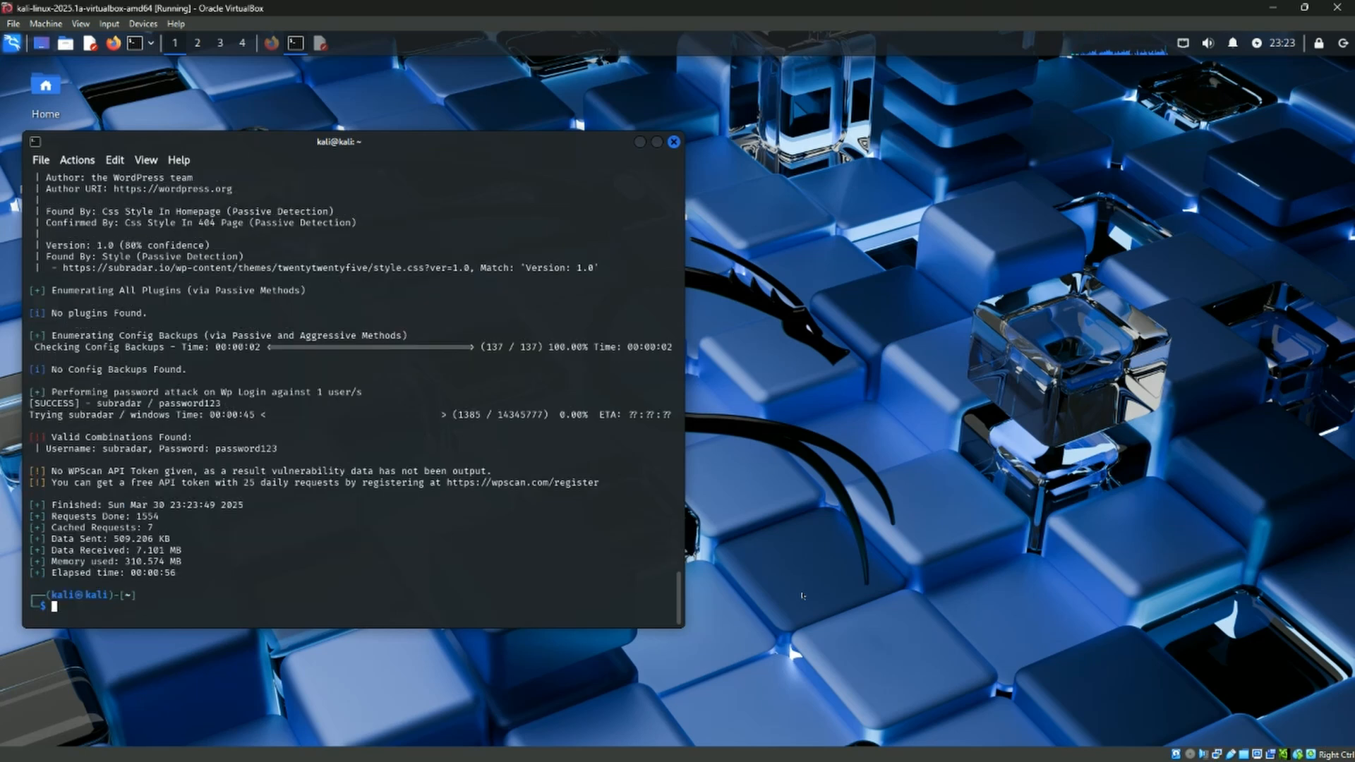
pyautogui.moveTo(149, 611)
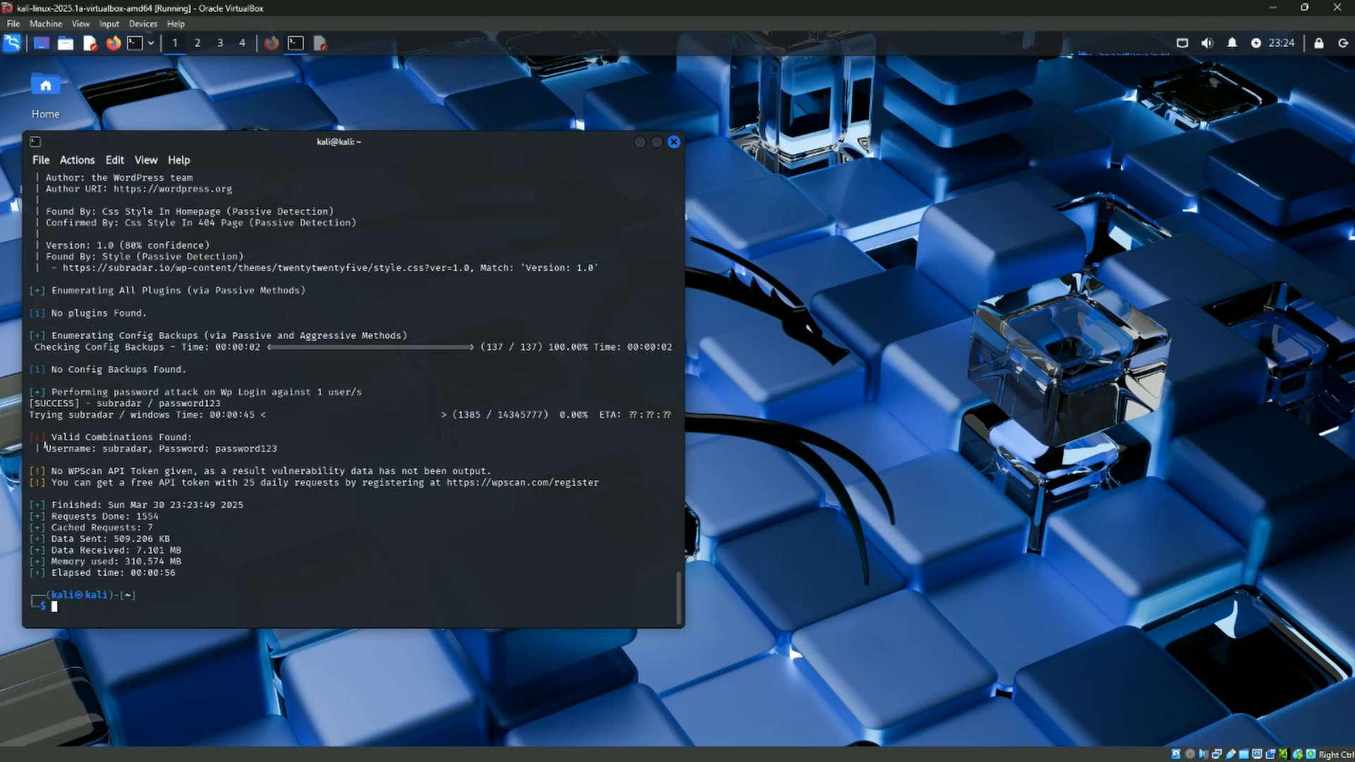
pyautogui.doubleClick(159, 449)
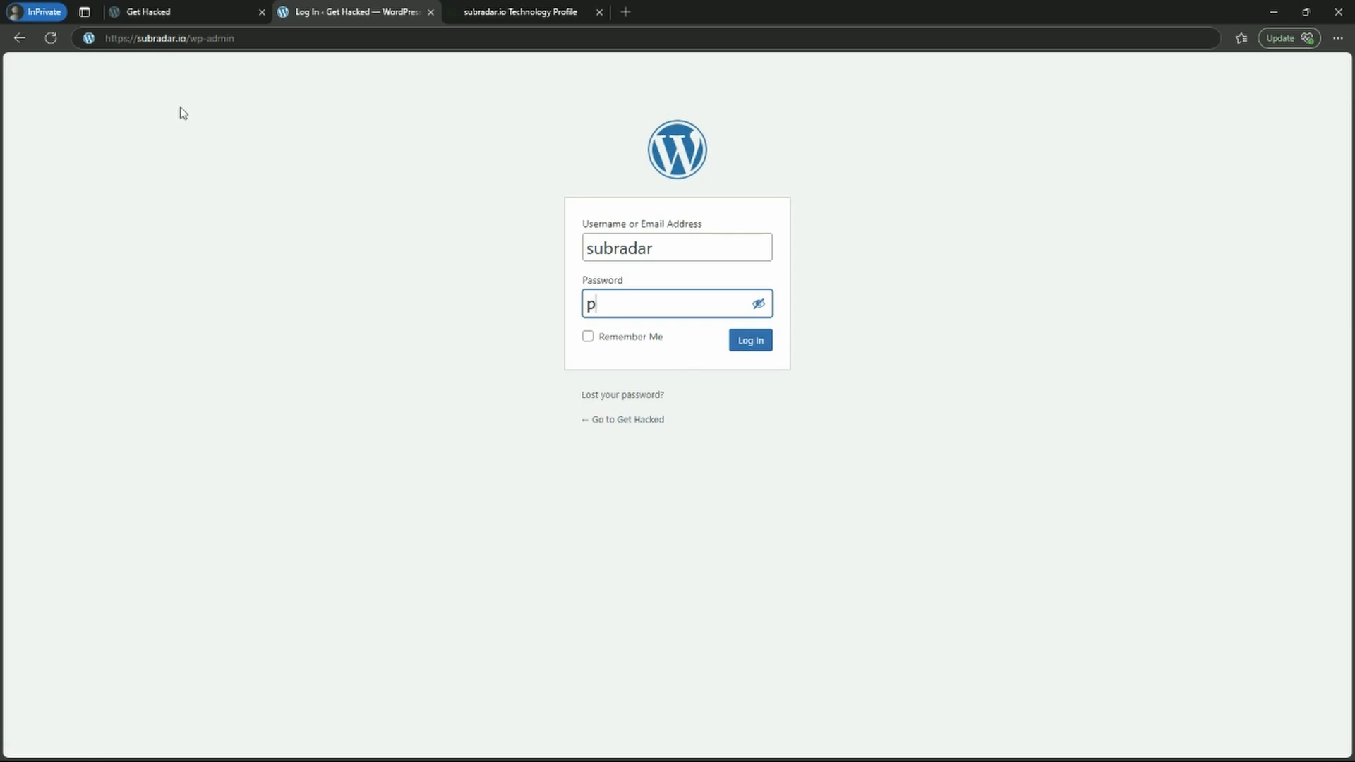
pyautogui.moveTo(656, 242)
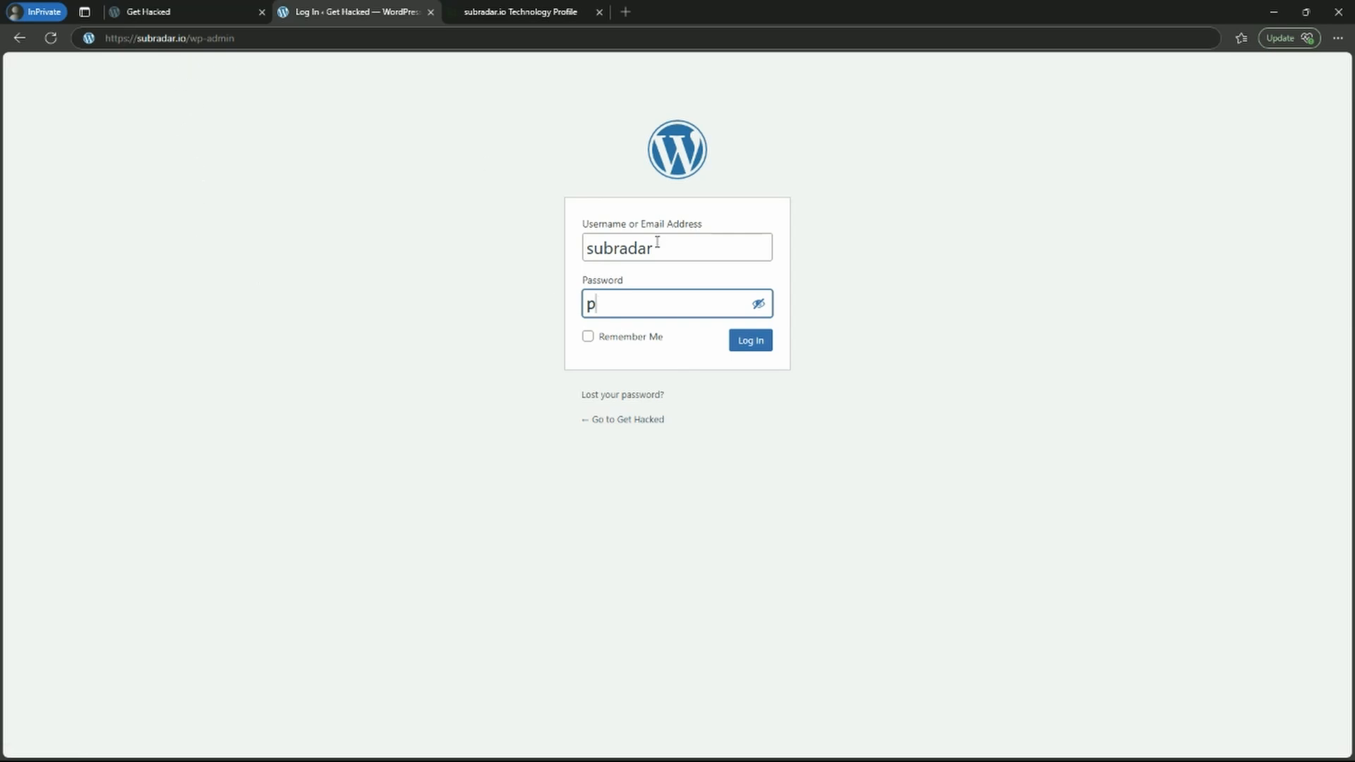
pyautogui.moveTo(607, 305)
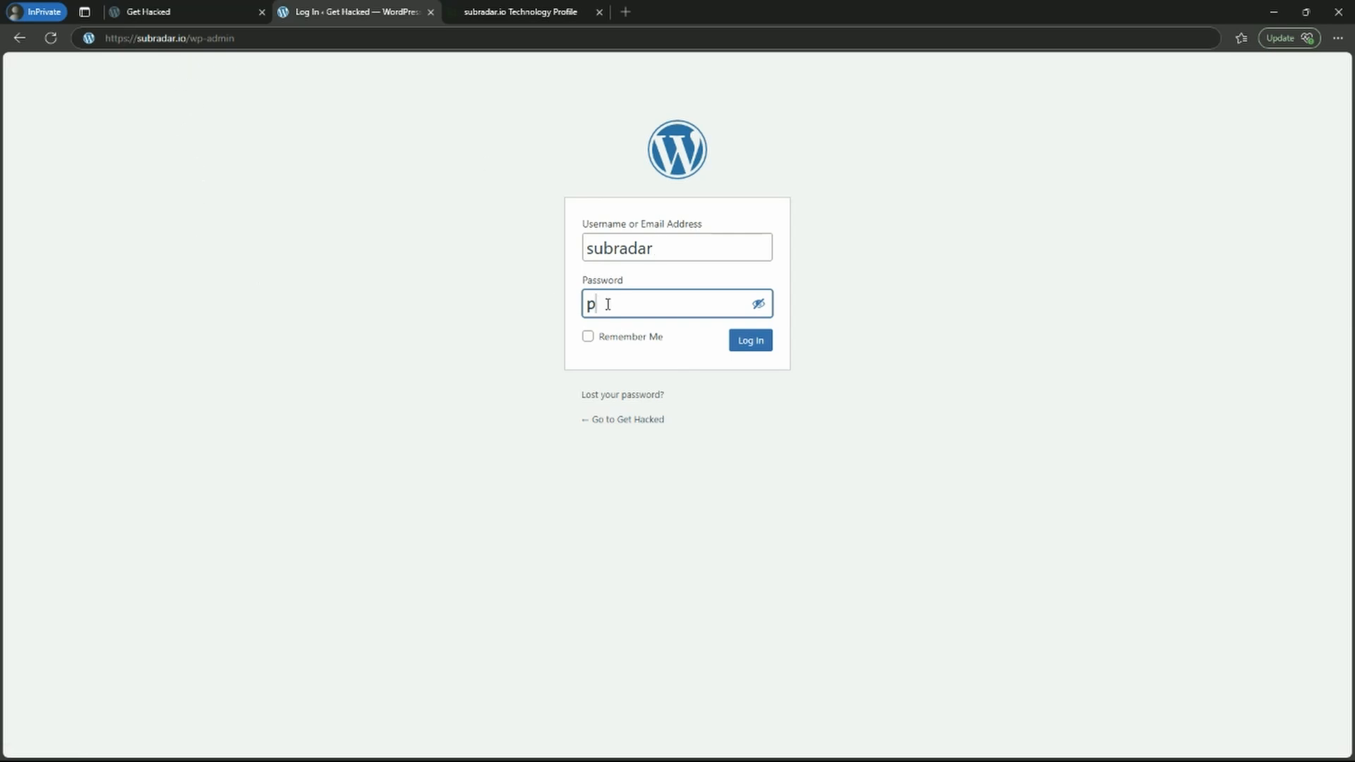
pyautogui.doubleClick(618, 247)
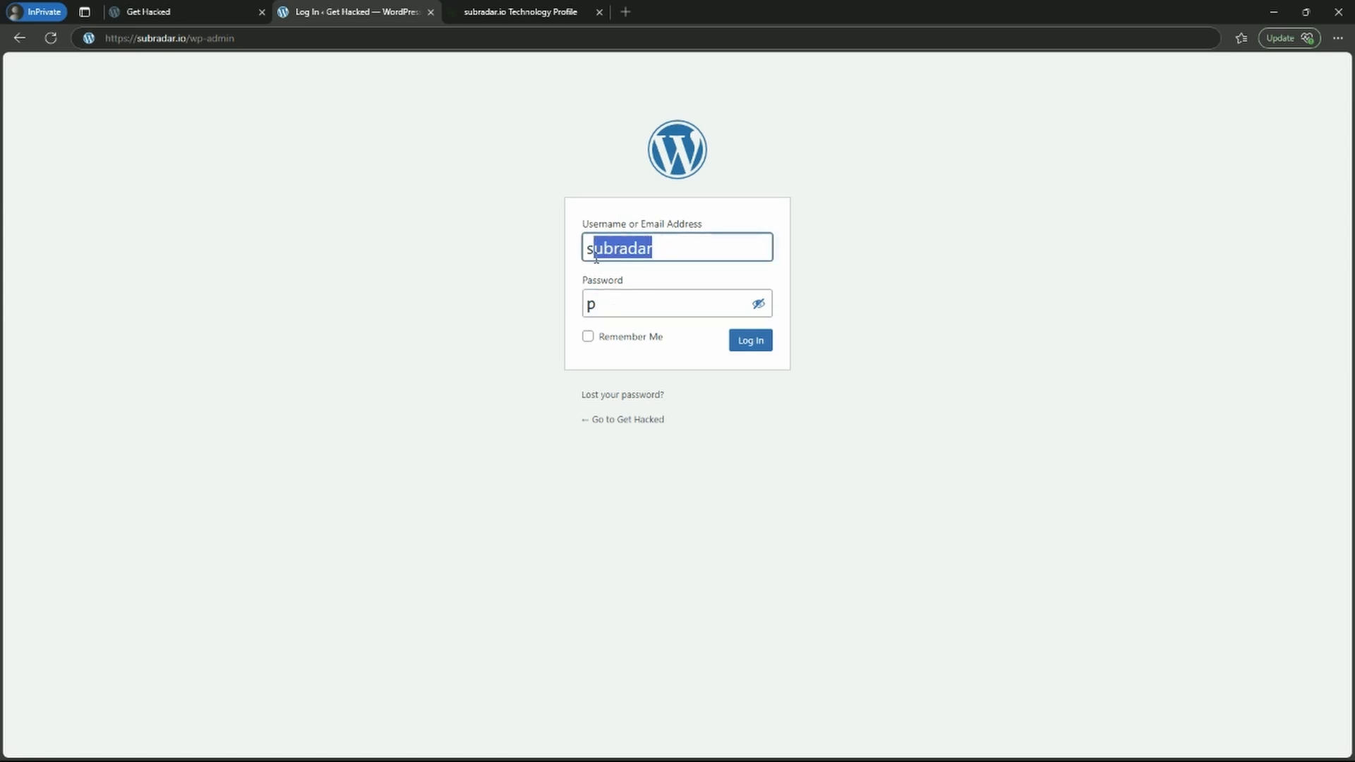
pyautogui.click(675, 304)
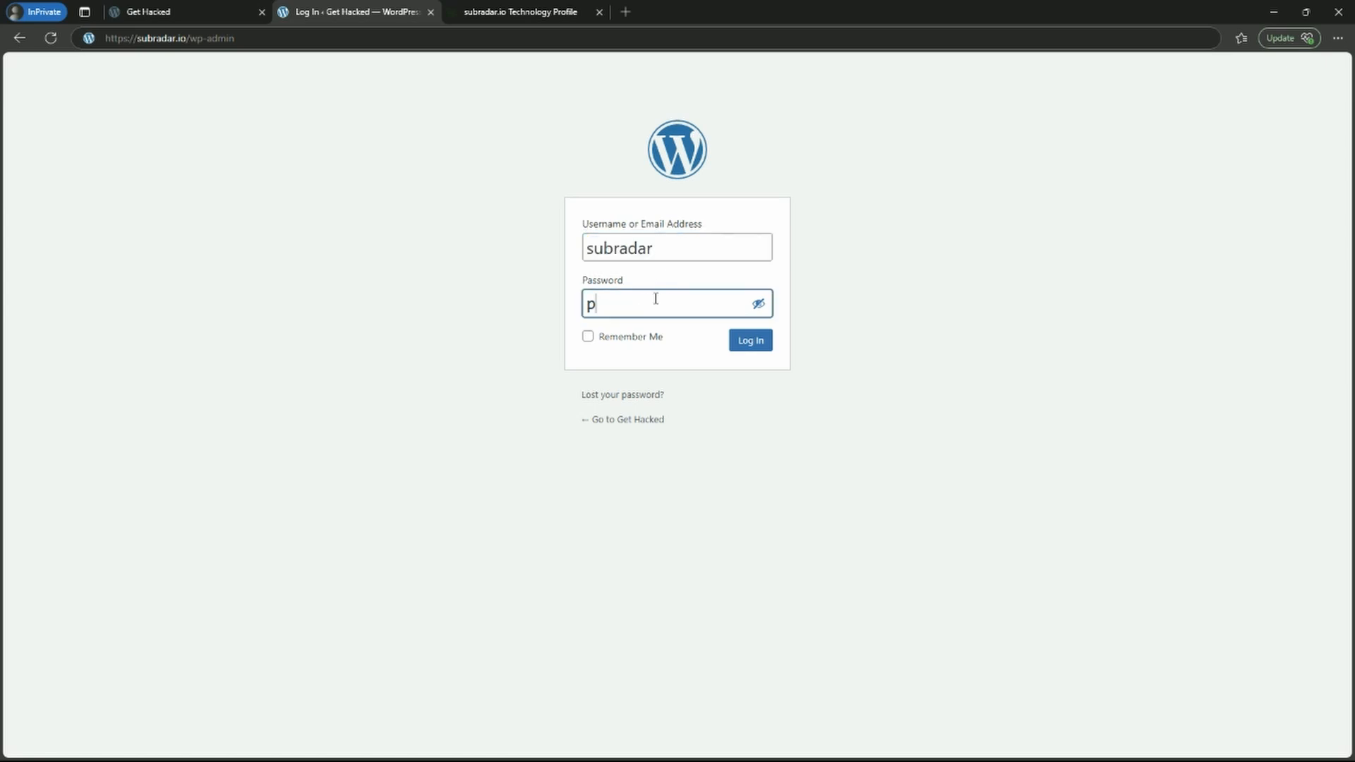
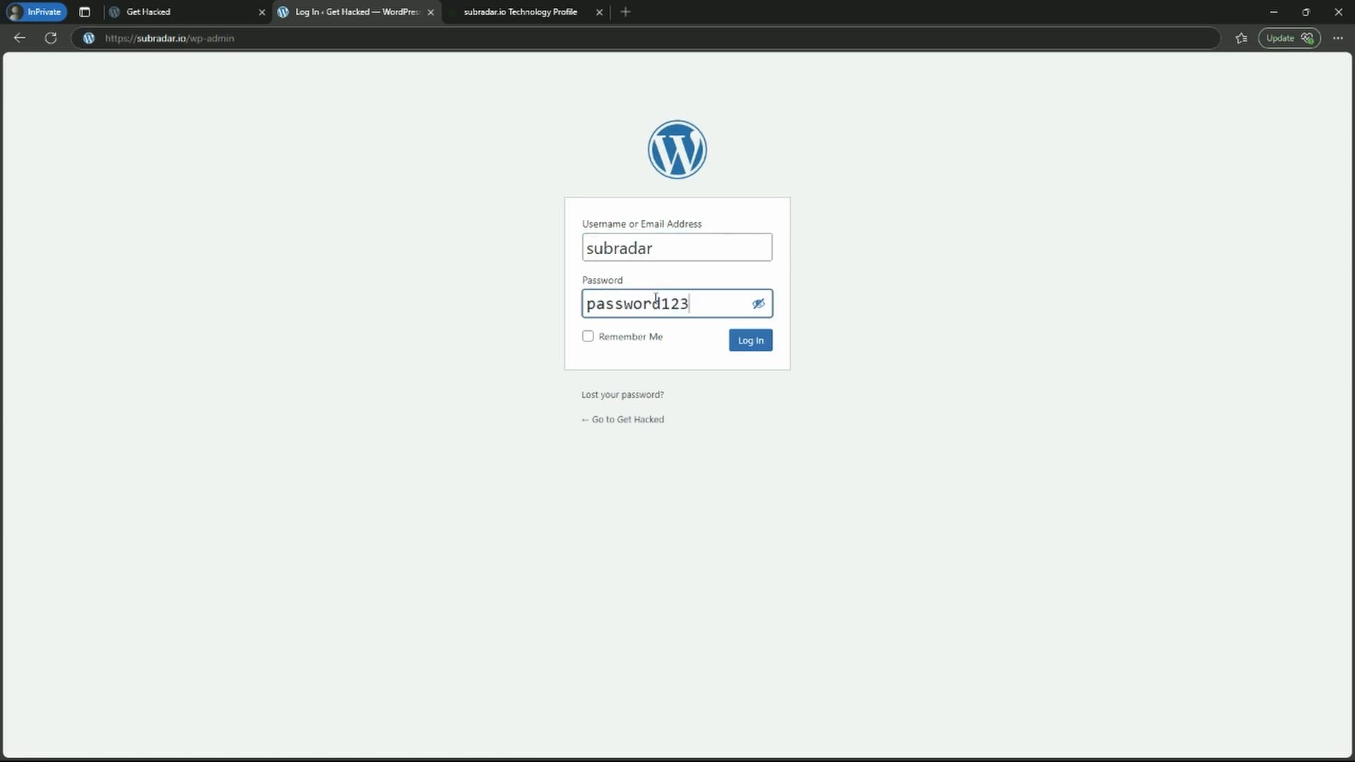
pyautogui.click(748, 341)
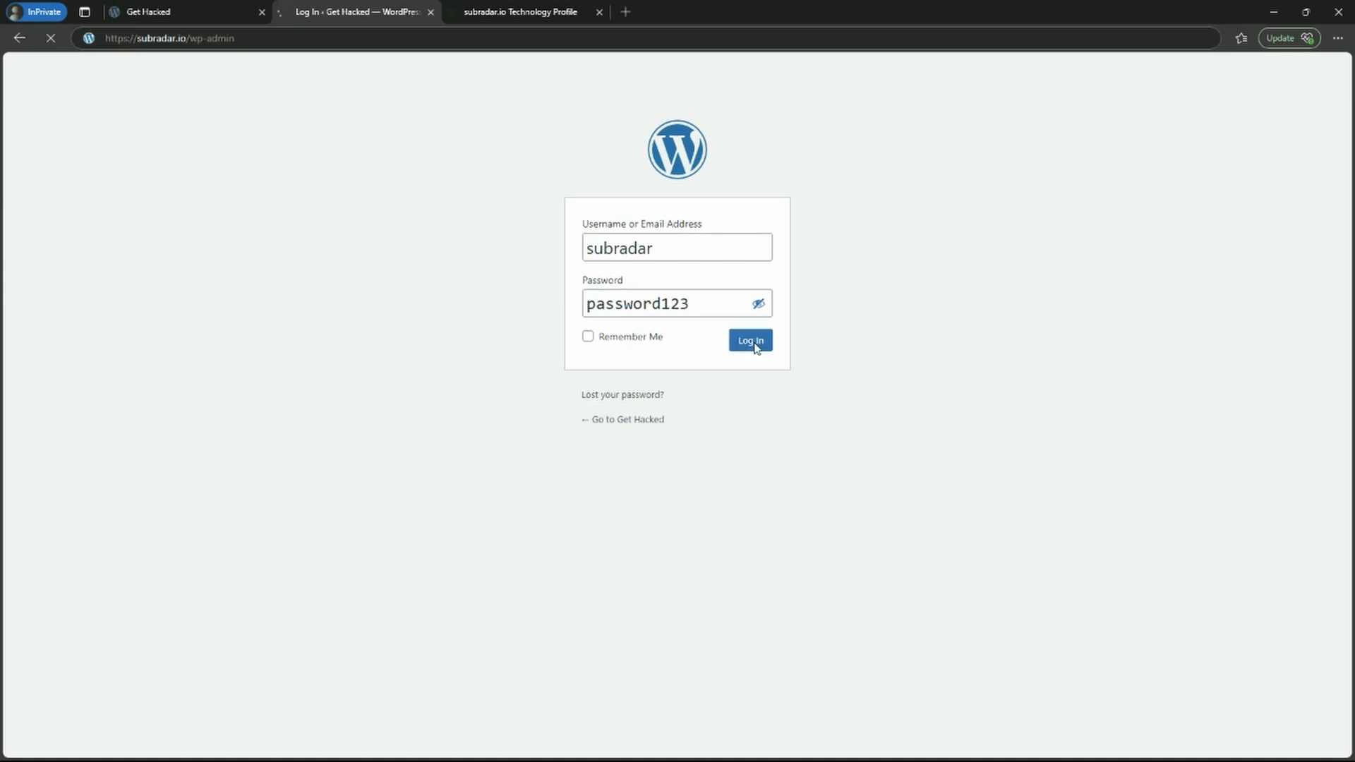
pyautogui.click(748, 340)
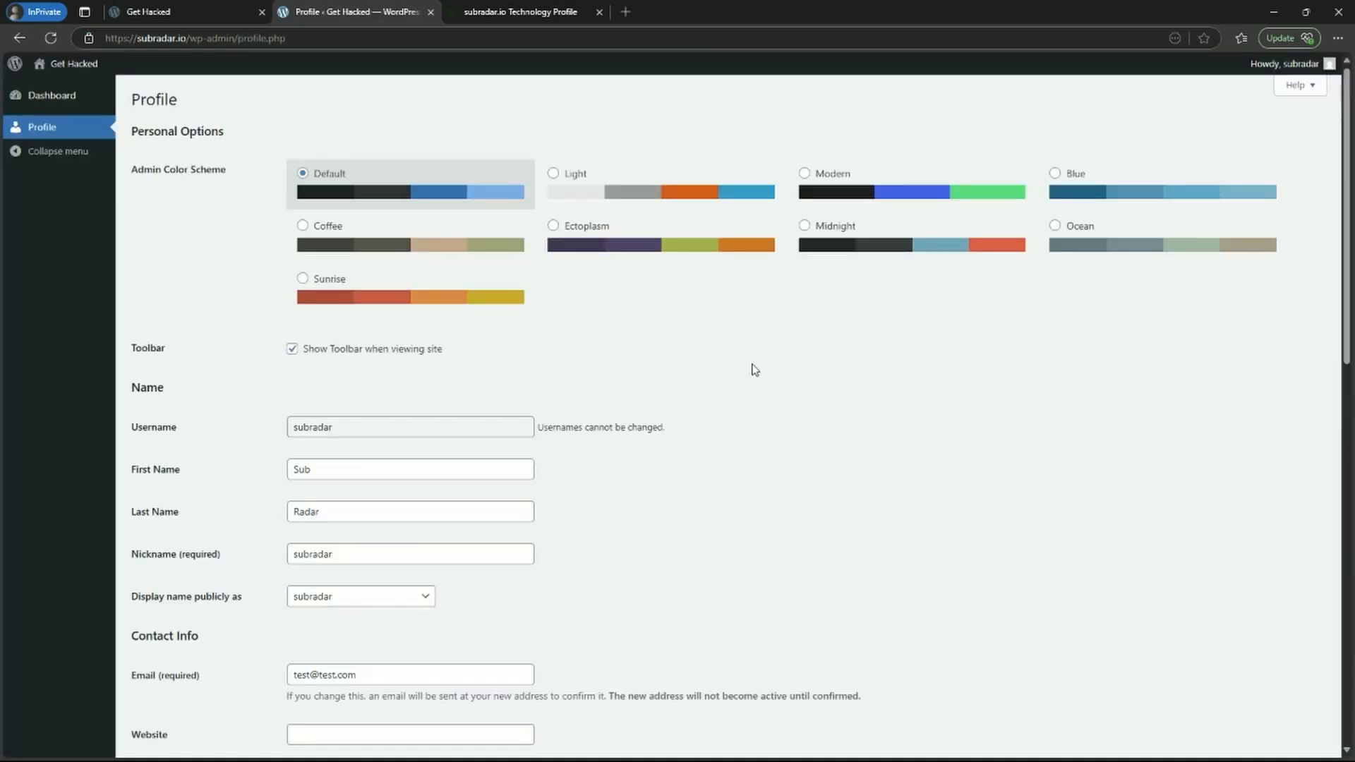
pyautogui.moveTo(838, 367)
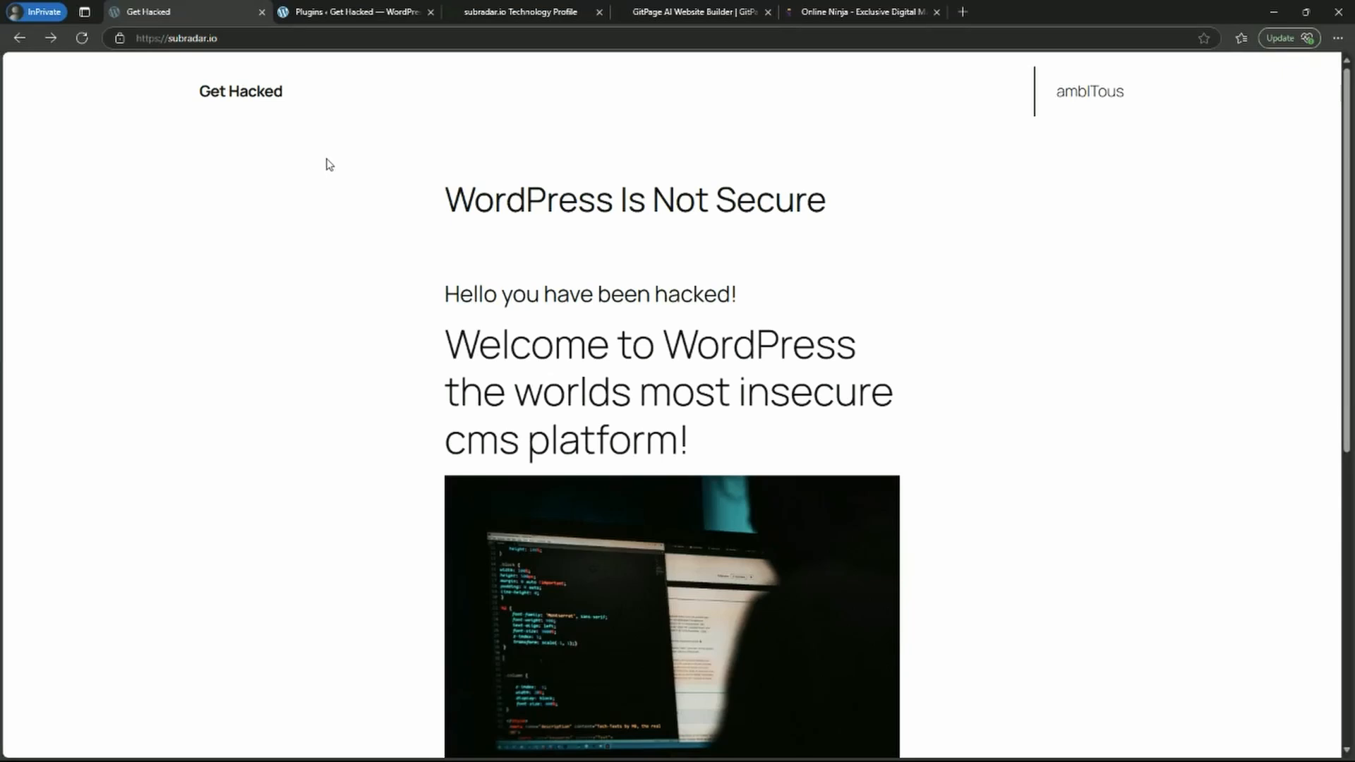
# - Glance at the GitPage website builder site, then return to subradar.io's Plugins page
pyautogui.click(691, 12)
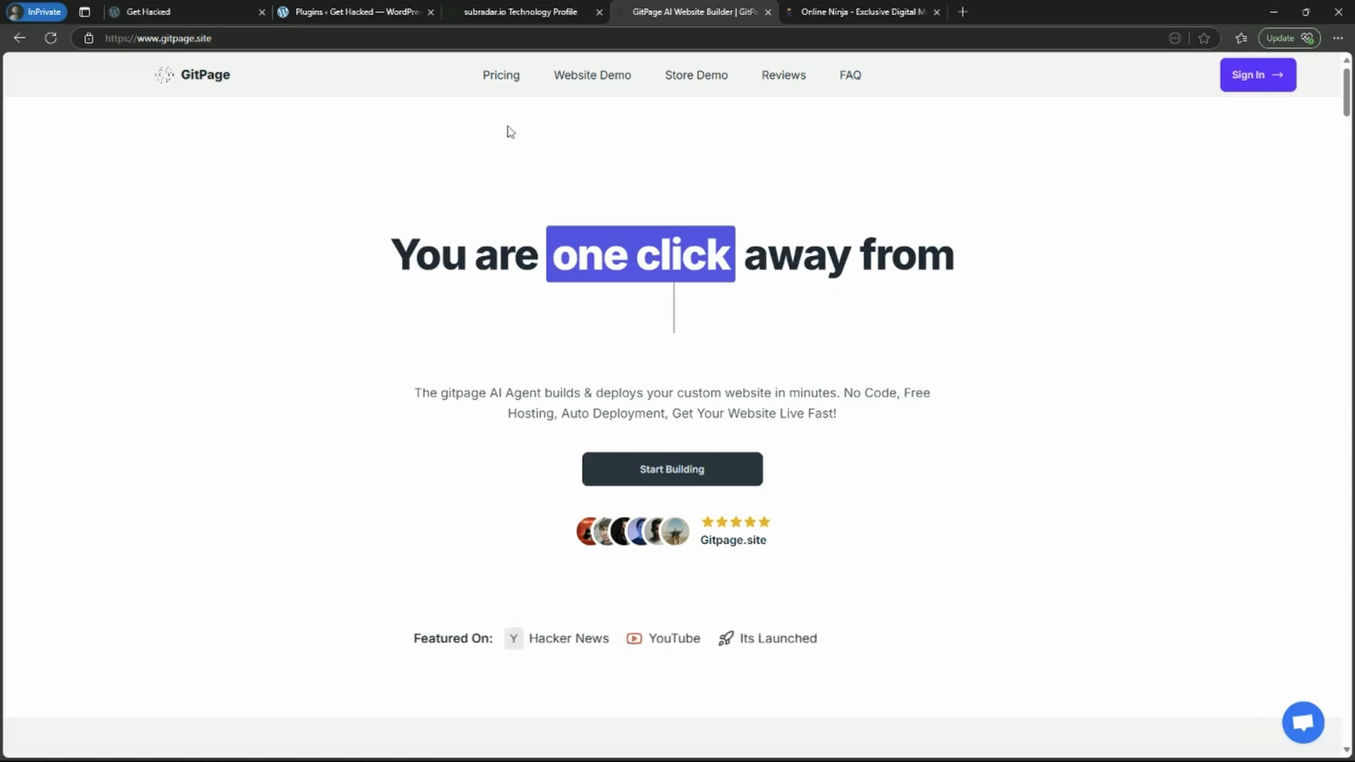
pyautogui.click(354, 12)
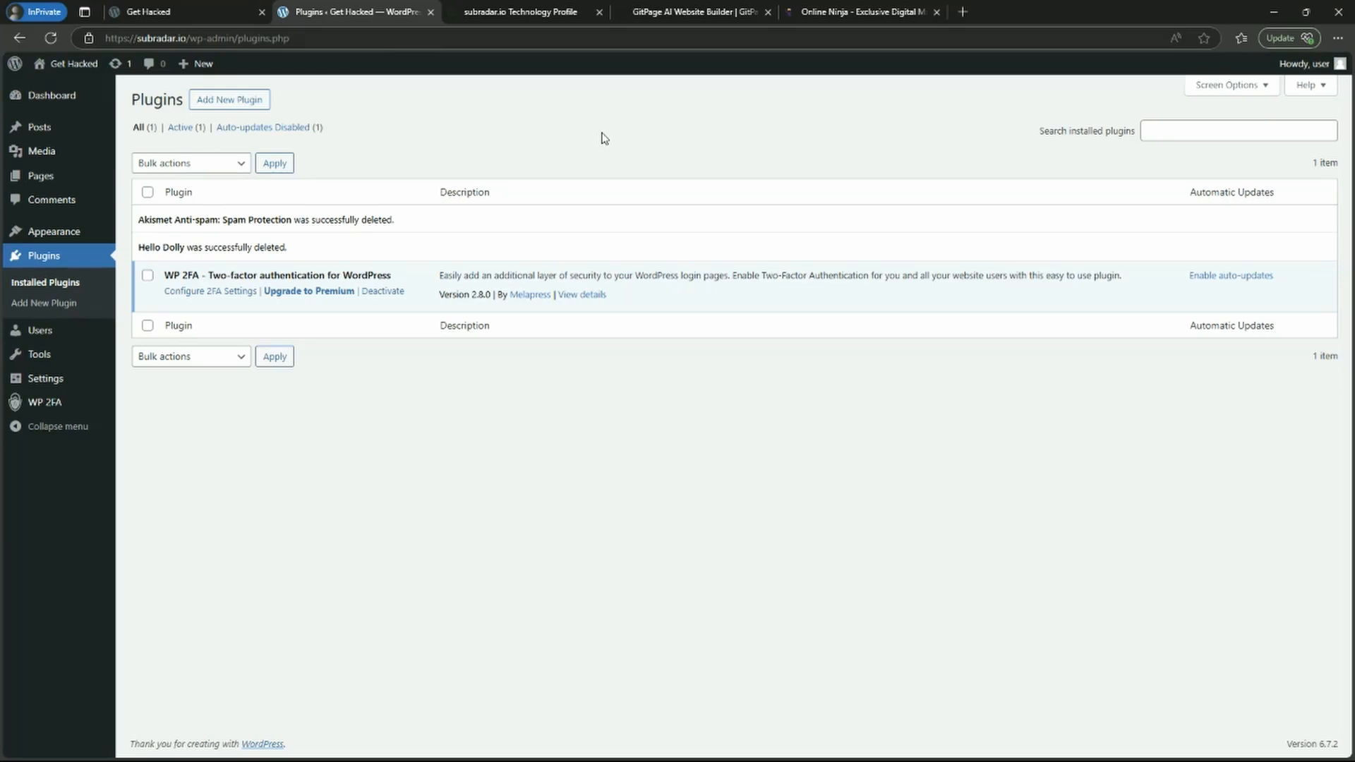
pyautogui.moveTo(514, 457)
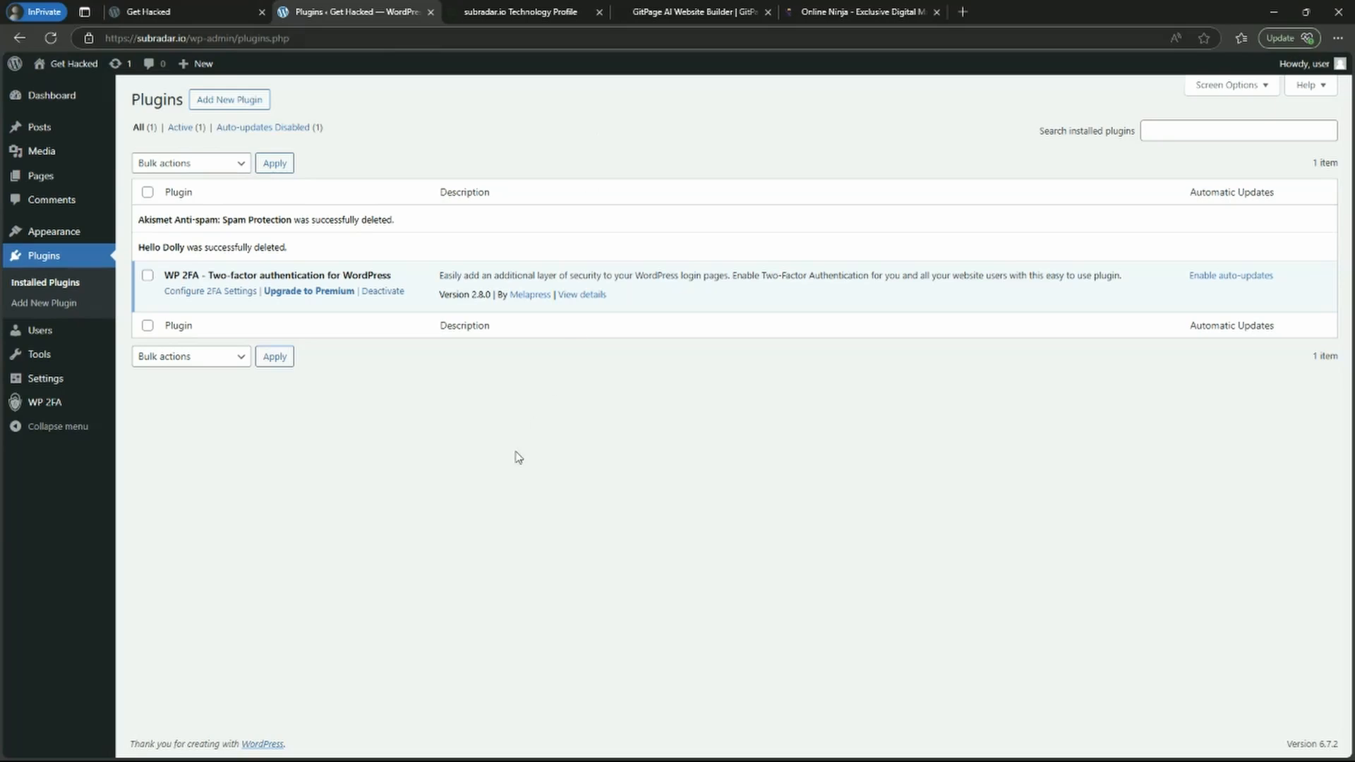
pyautogui.moveTo(330, 474)
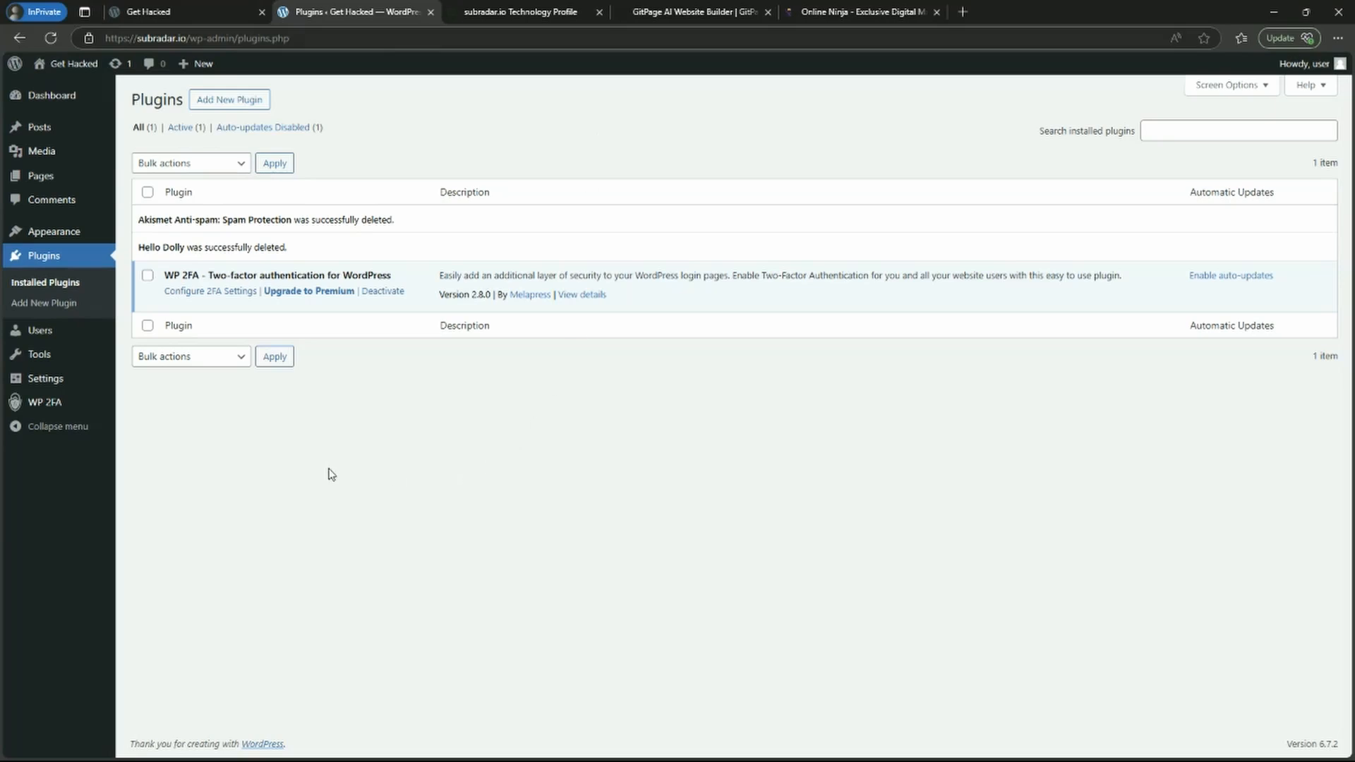
pyautogui.moveTo(350, 474)
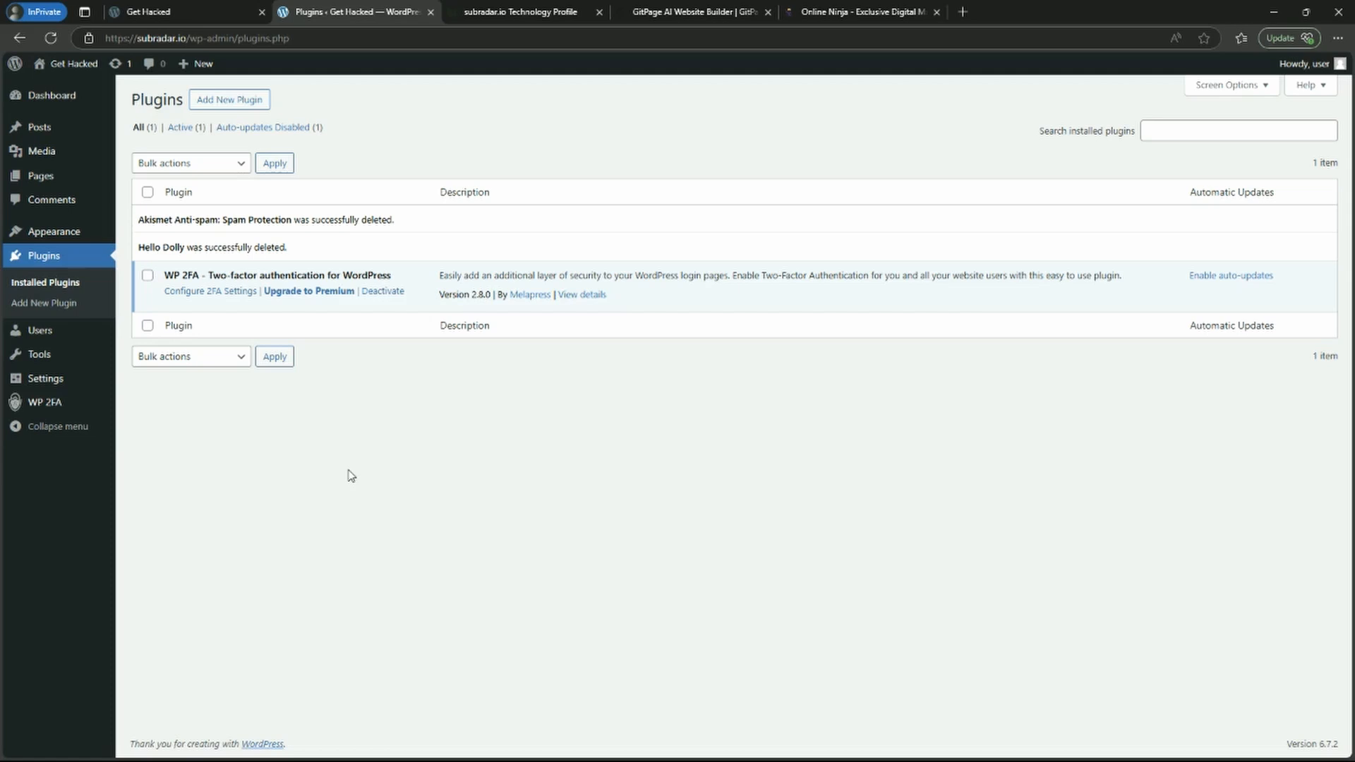
pyautogui.moveTo(367, 470)
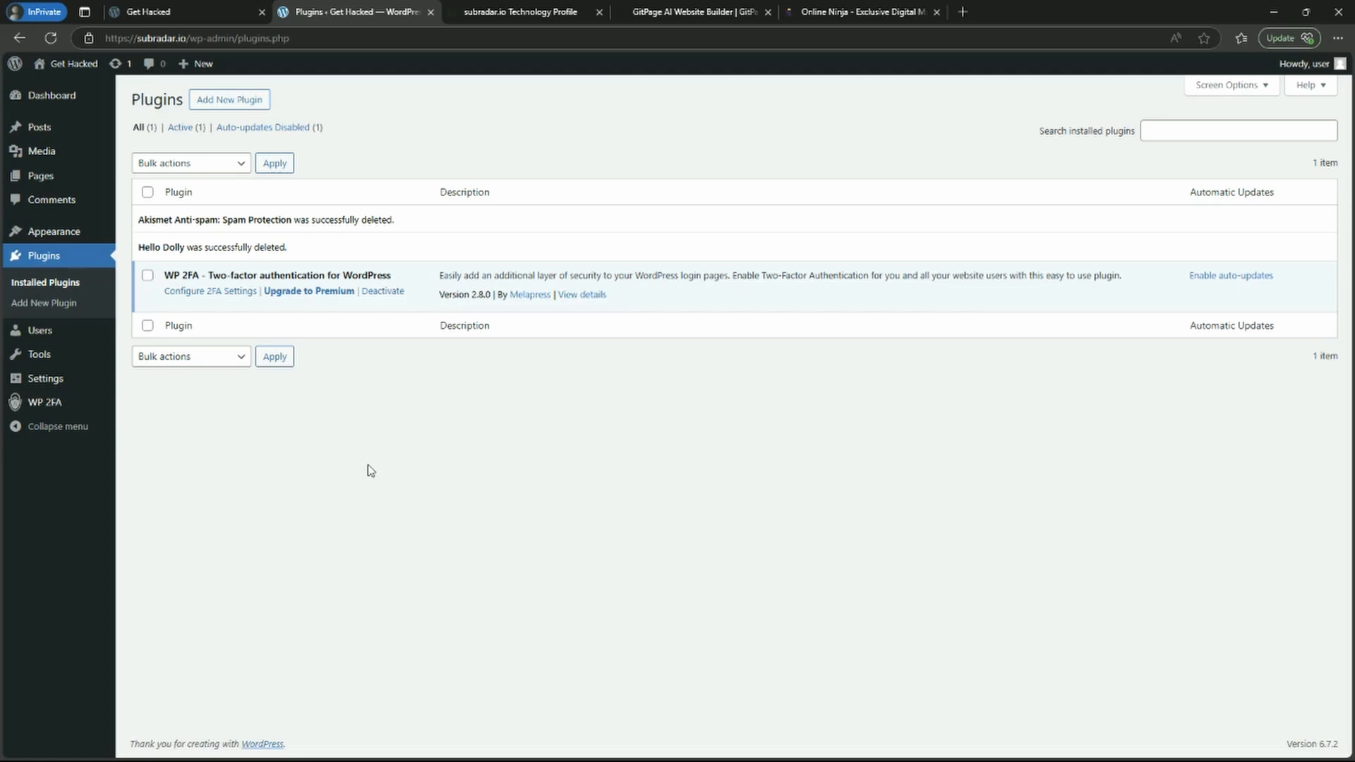
# - After noting the WP 2FA plugin, return to the hacked subradar.io homepage
pyautogui.click(172, 12)
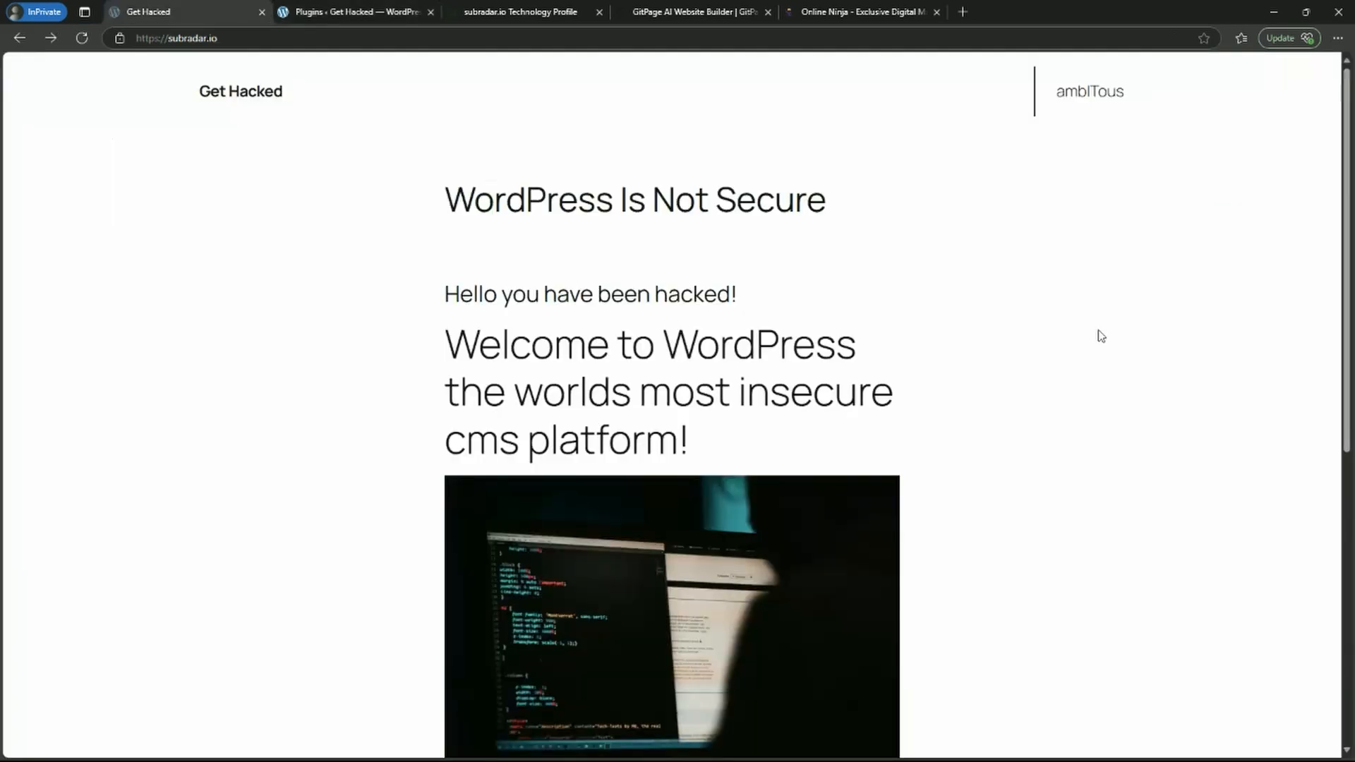